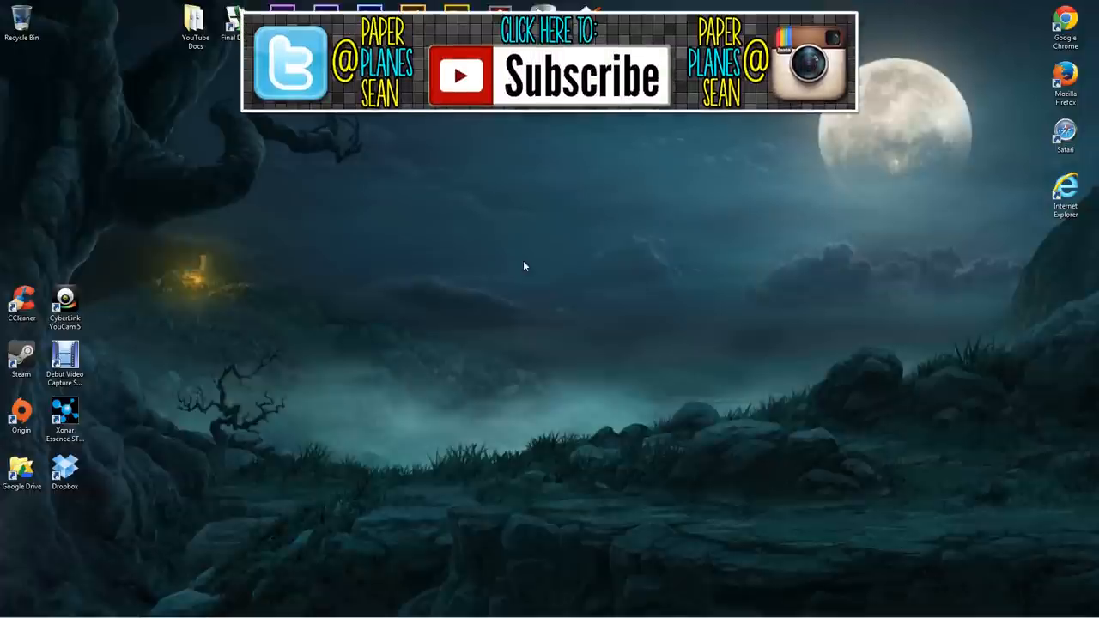
{"action": "mouse_move", "coordinate": [450, 288]}
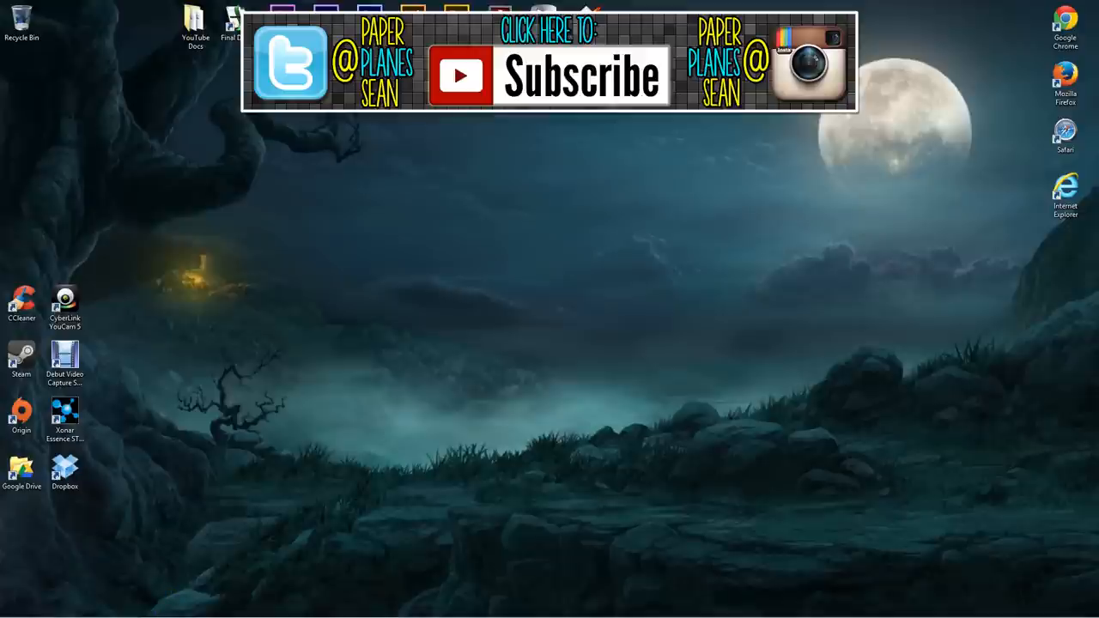
Reach Control Panel's Programs and Features list from the Start menu
{"action": "left_click", "coordinate": [16, 608]}
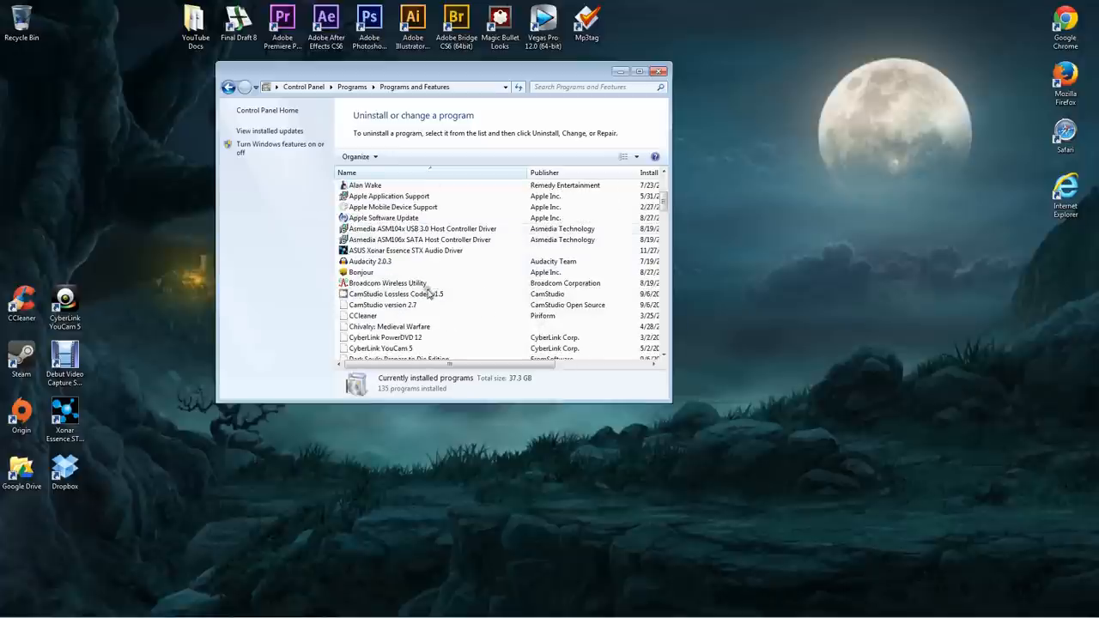
Select Dark Souls: Prepare to Die Edition in the list and start its uninstall
{"action": "scroll", "scroll_direction": "down", "scroll_amount": 3}
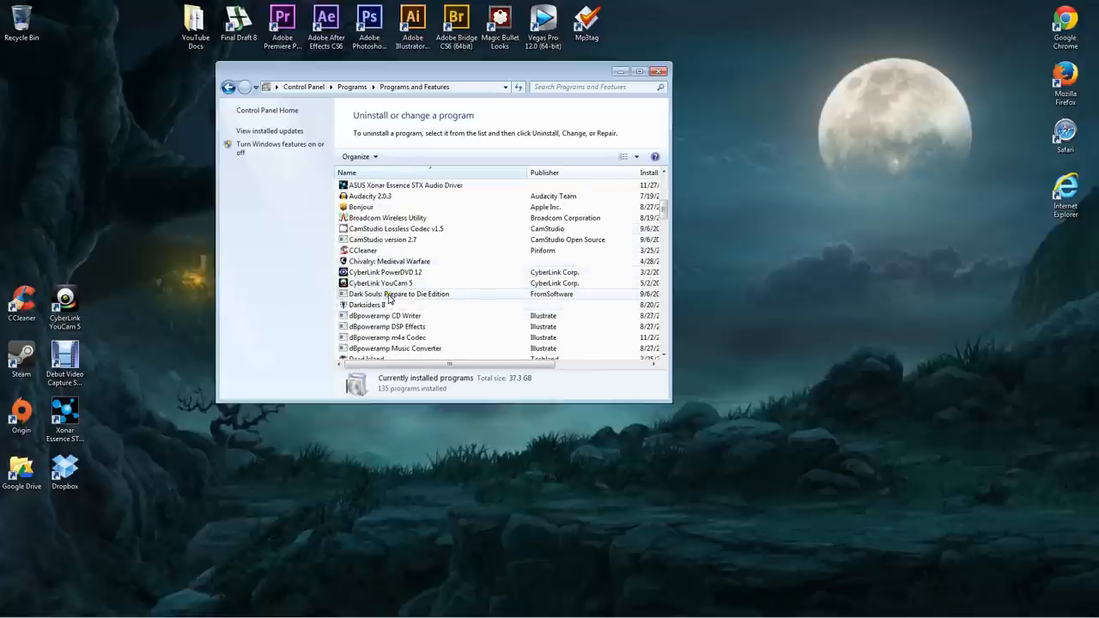
{"action": "left_click", "coordinate": [398, 294]}
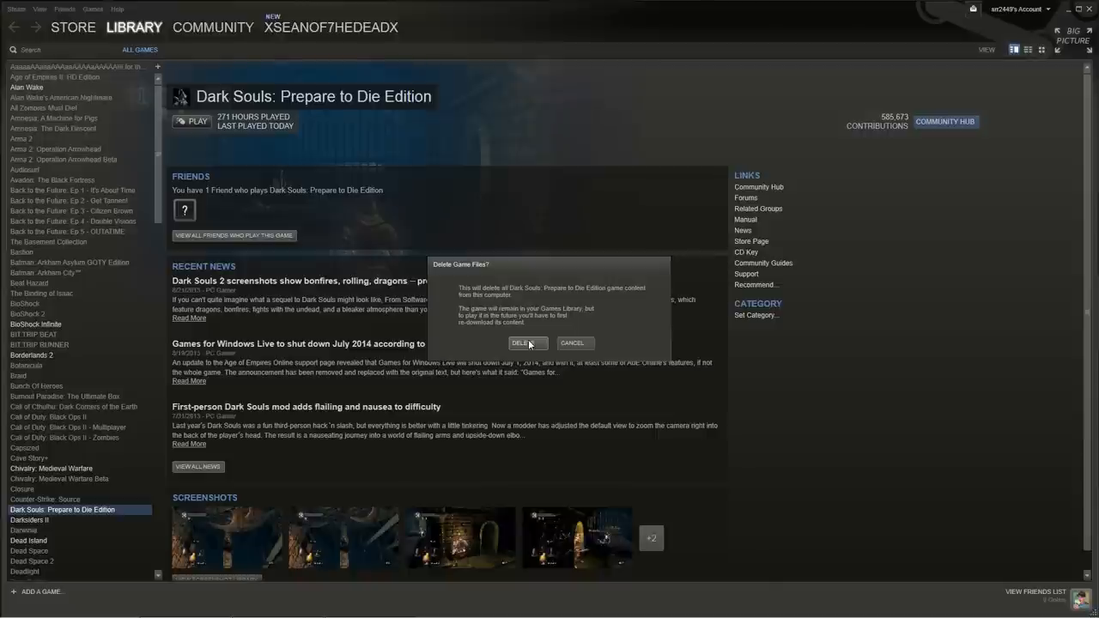
Confirm deleting the game's local files in Steam and check the library afterwards
{"action": "left_click", "coordinate": [520, 344]}
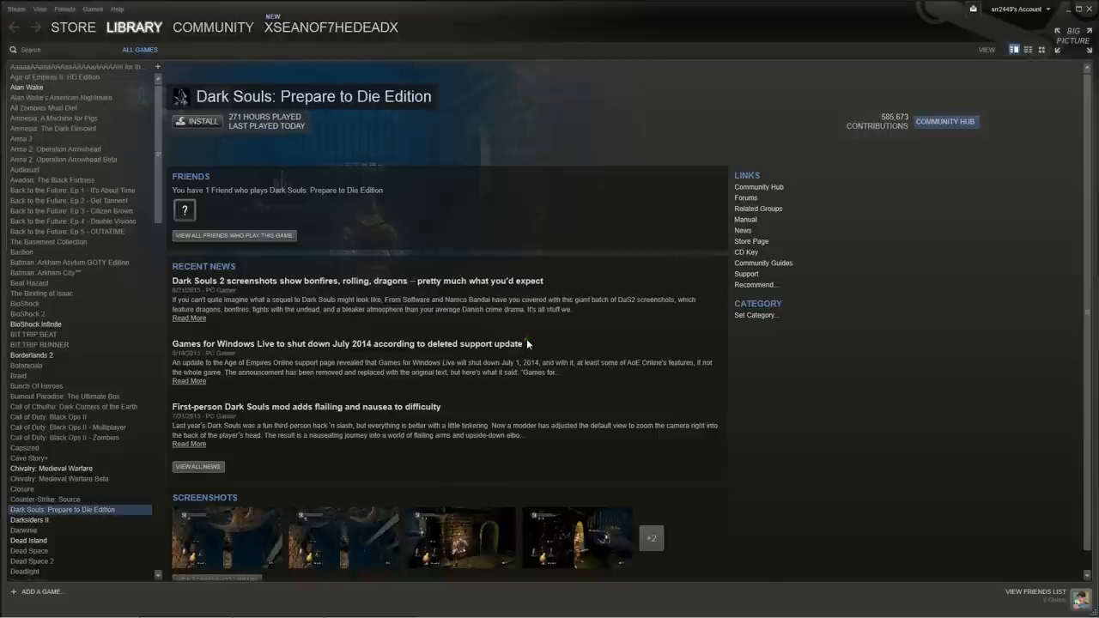
{"action": "mouse_move", "coordinate": [529, 343]}
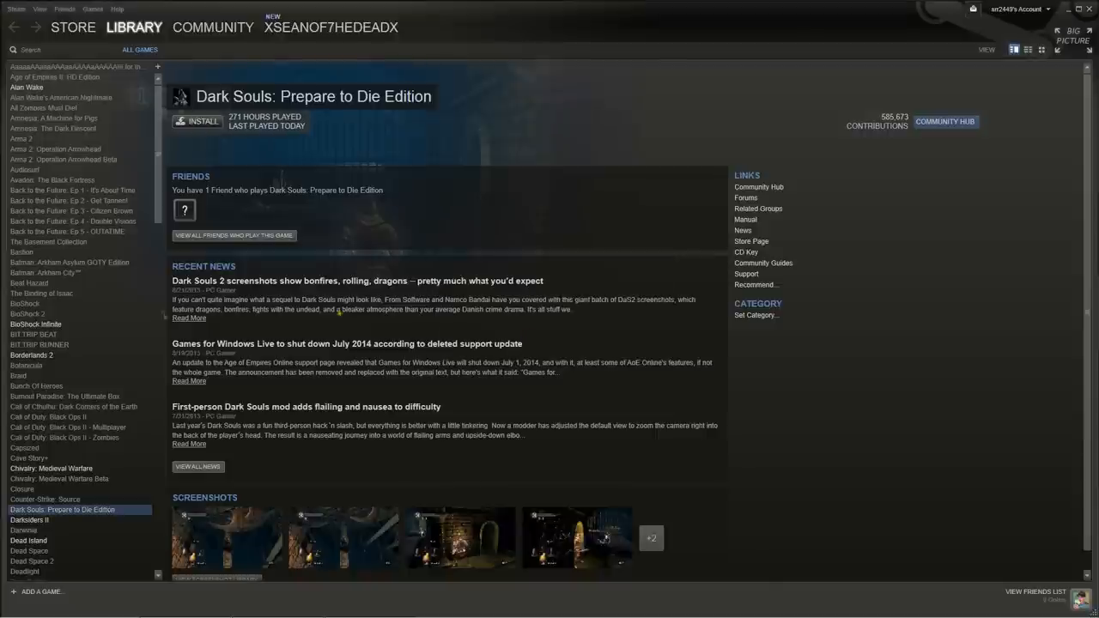
{"action": "left_click", "coordinate": [45, 498]}
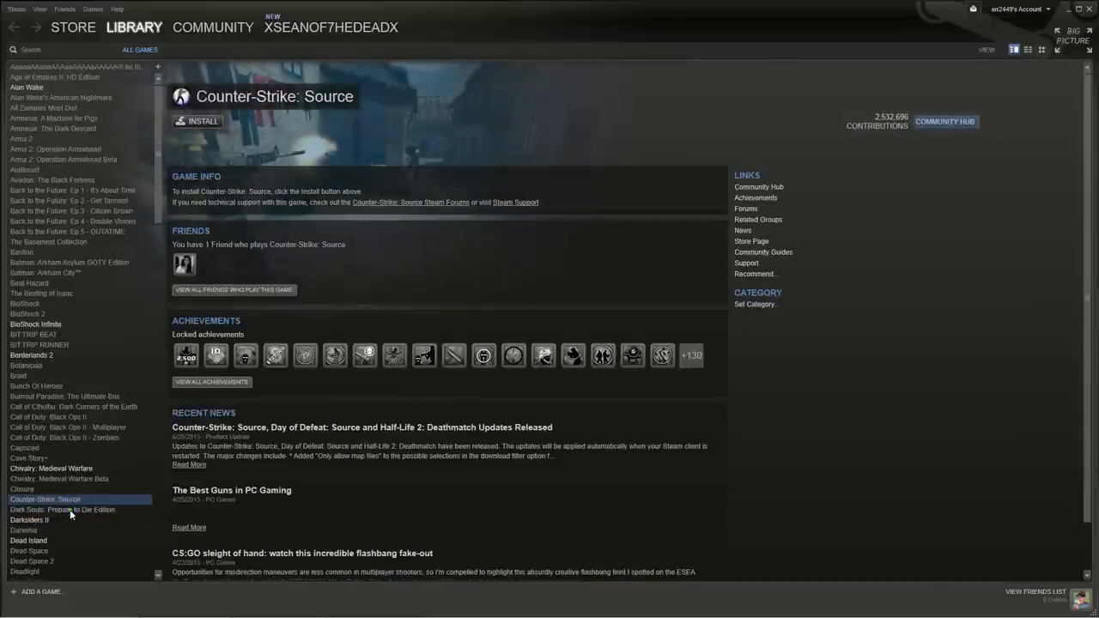
{"action": "left_click", "coordinate": [61, 508]}
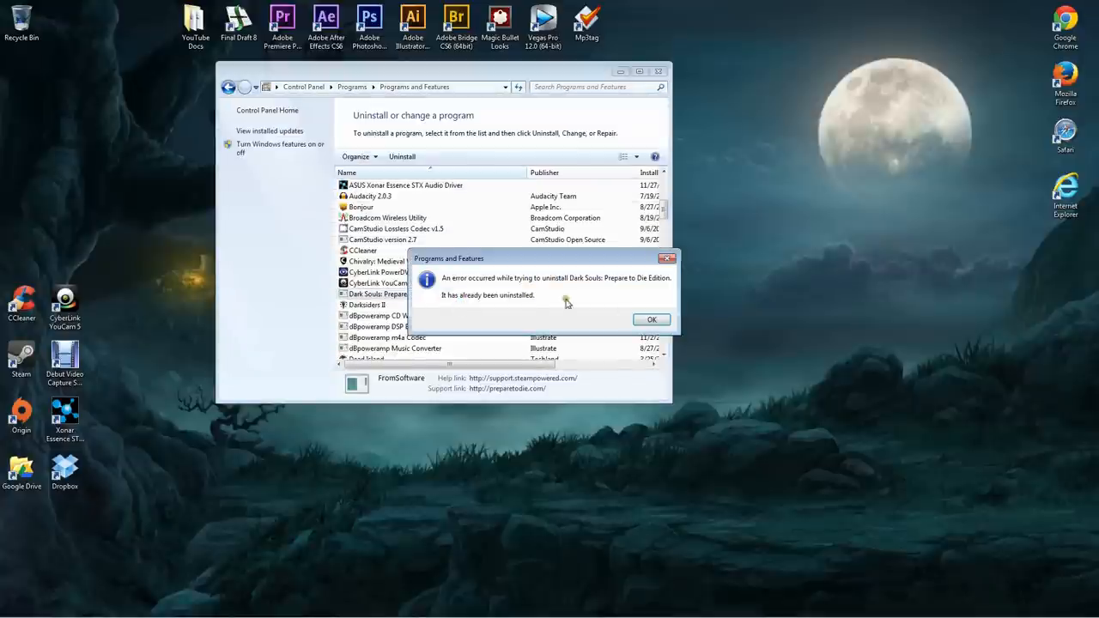
Acknowledge the already-uninstalled error and close Control Panel
{"action": "left_click", "coordinate": [652, 320]}
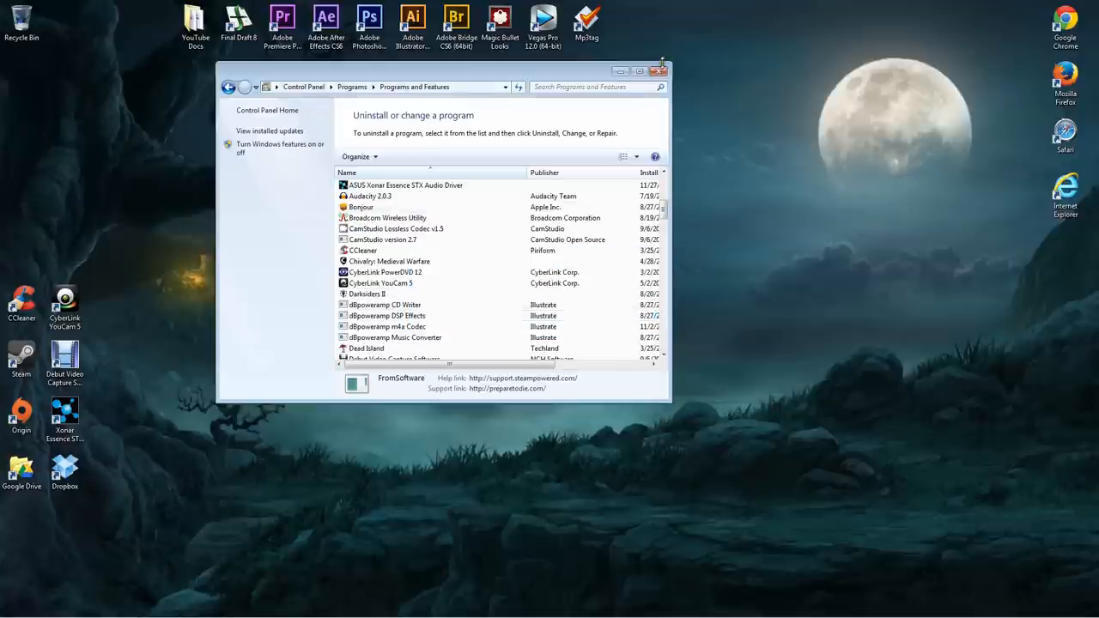
{"action": "left_click", "coordinate": [661, 70]}
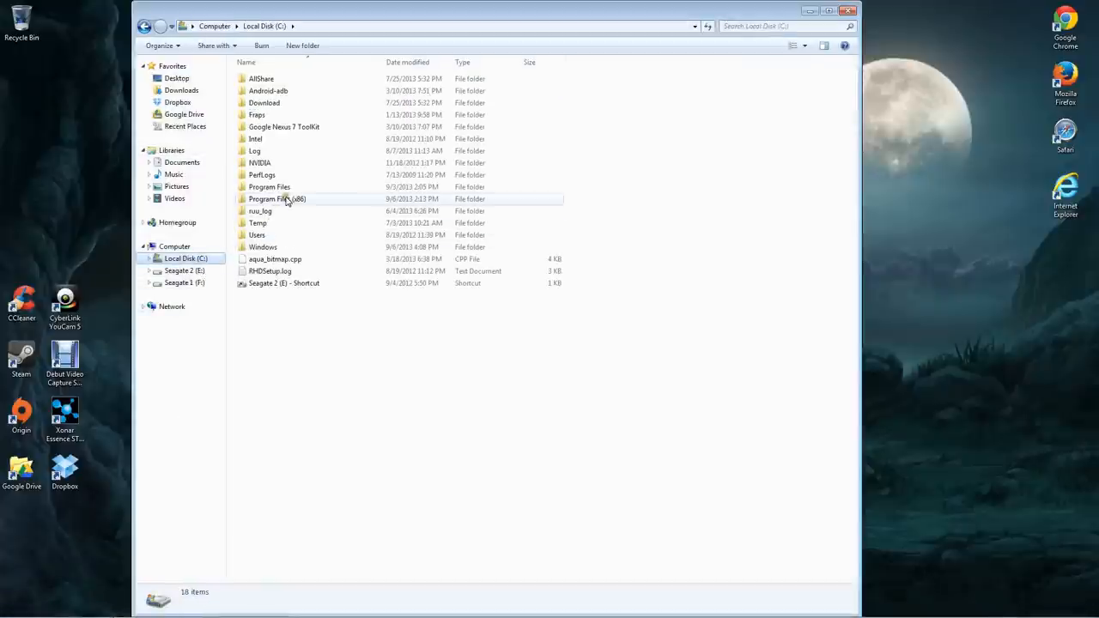
Navigate Program Files (x86) > Steam > steamapps > common > Dark Souls Prepare to Die Edition
{"action": "double_click", "coordinate": [279, 199]}
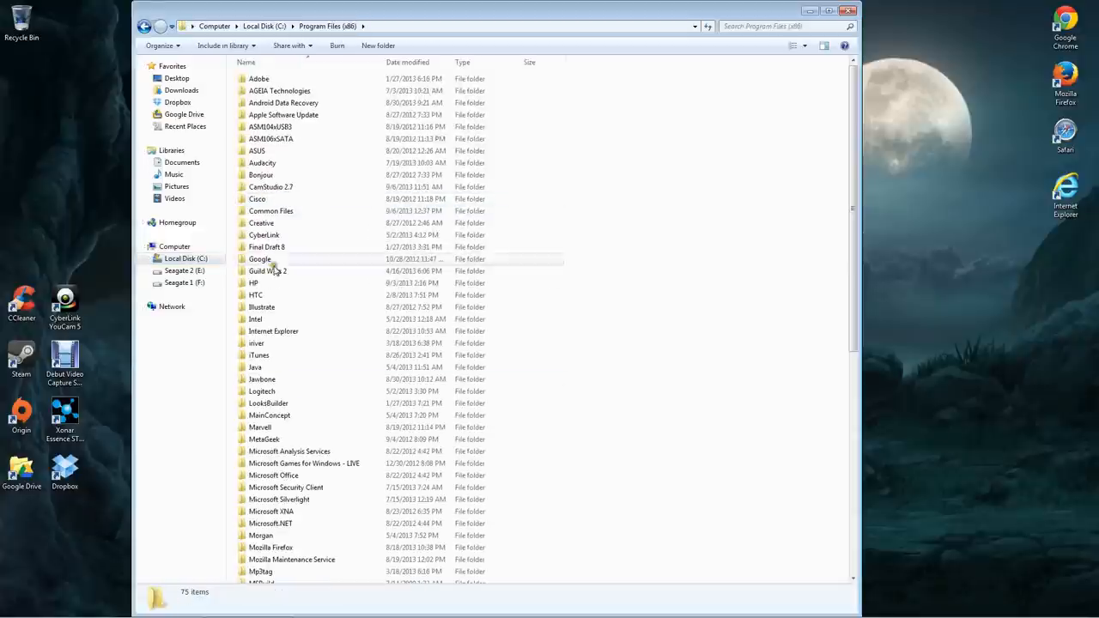
{"action": "scroll", "scroll_direction": "down", "scroll_amount": 3}
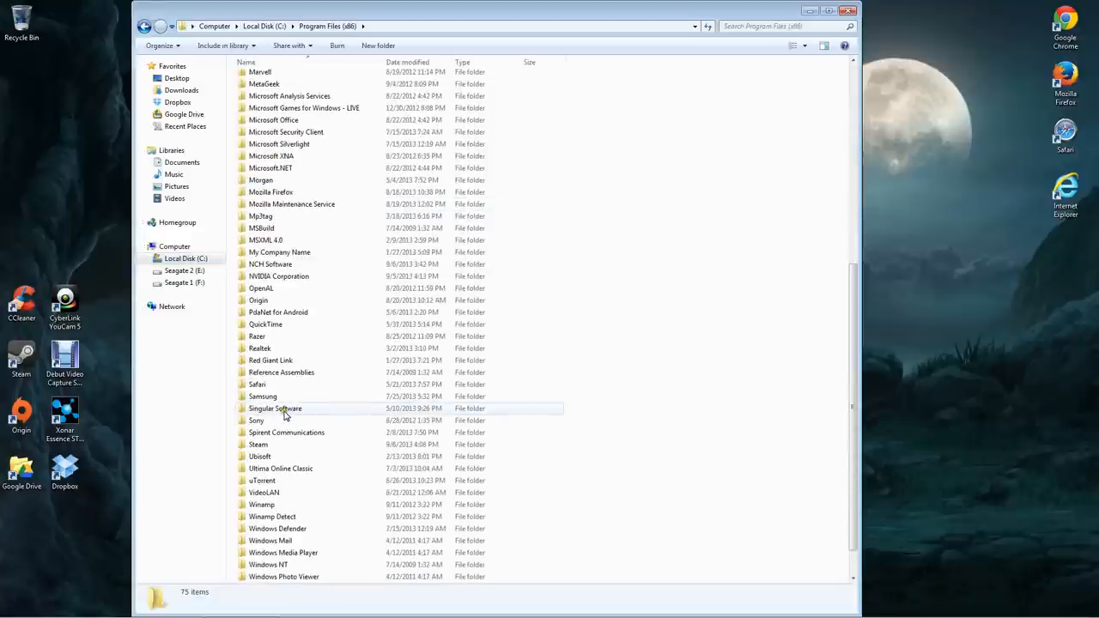
{"action": "scroll", "scroll_direction": "down", "scroll_amount": 3}
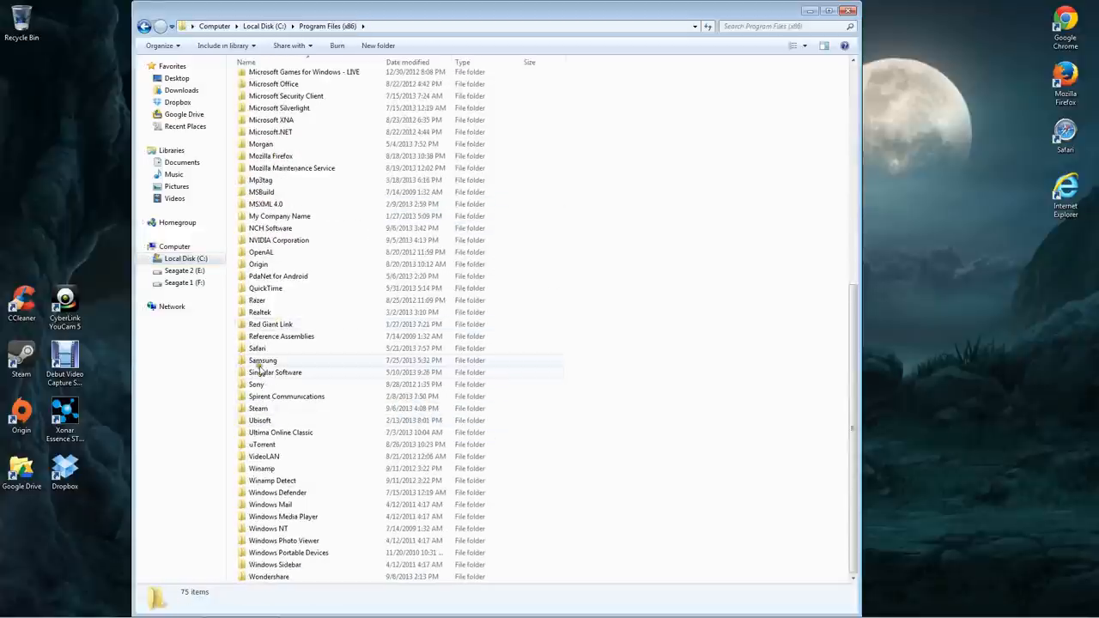
{"action": "double_click", "coordinate": [257, 409]}
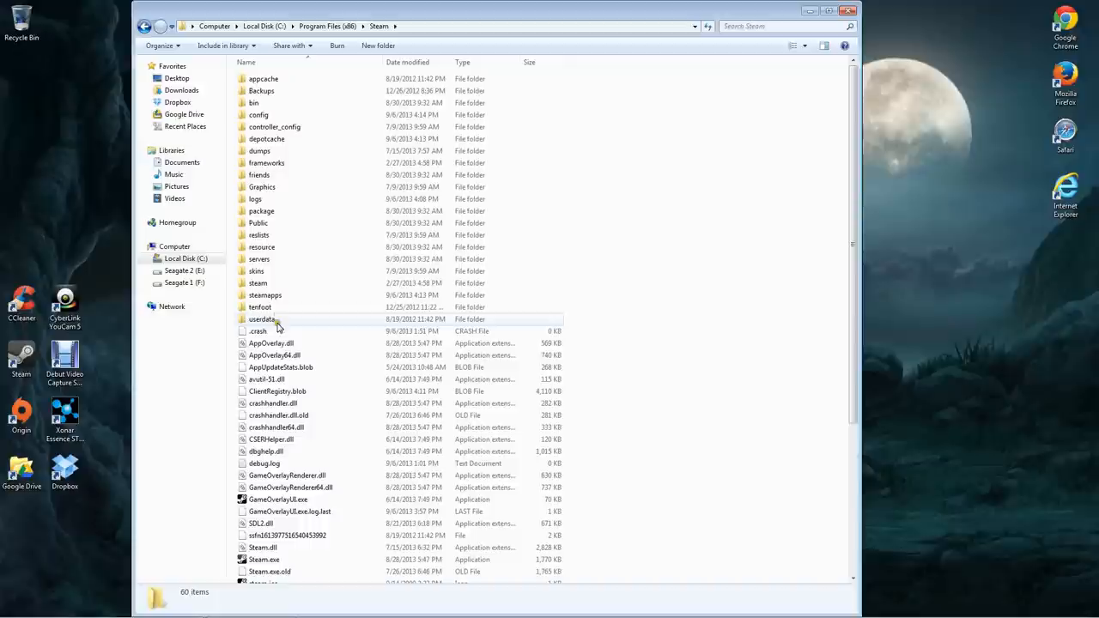
{"action": "double_click", "coordinate": [264, 296]}
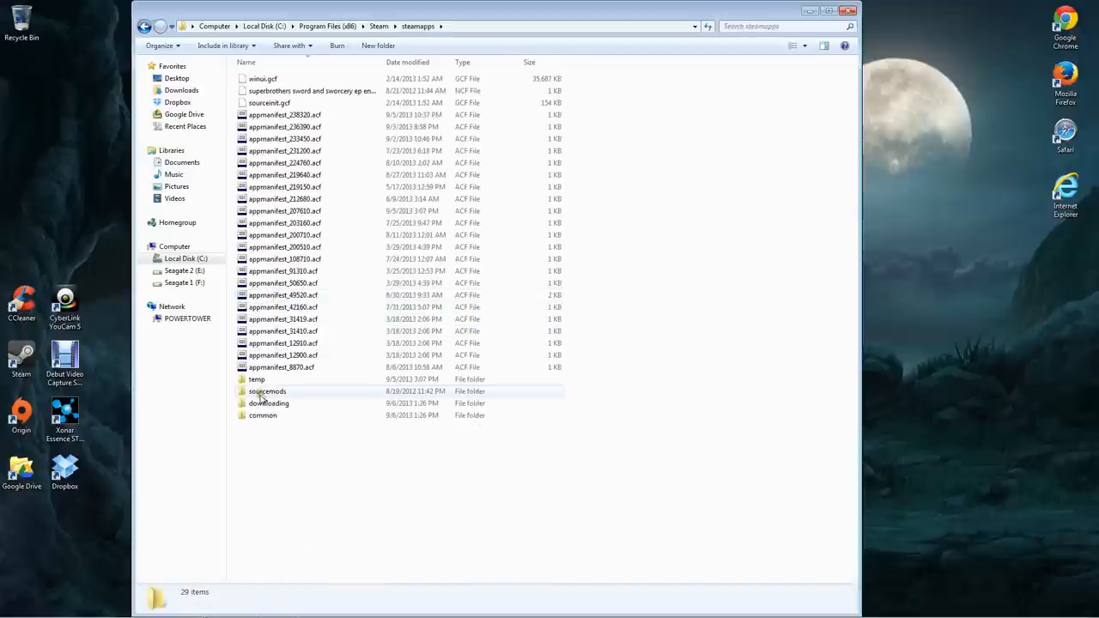
{"action": "double_click", "coordinate": [262, 414]}
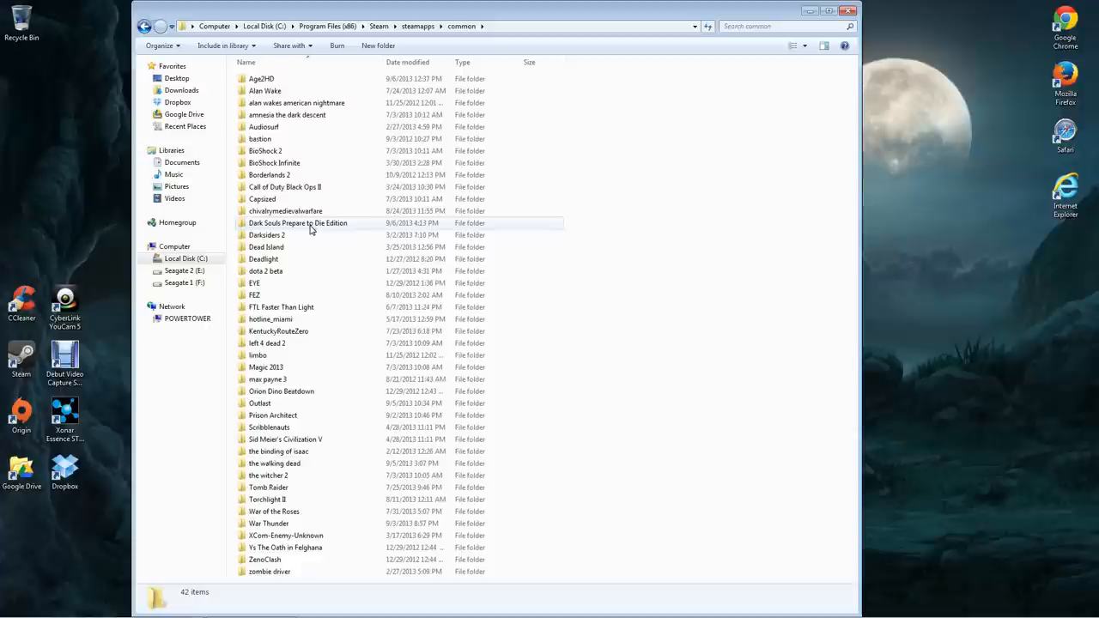
{"action": "double_click", "coordinate": [297, 223]}
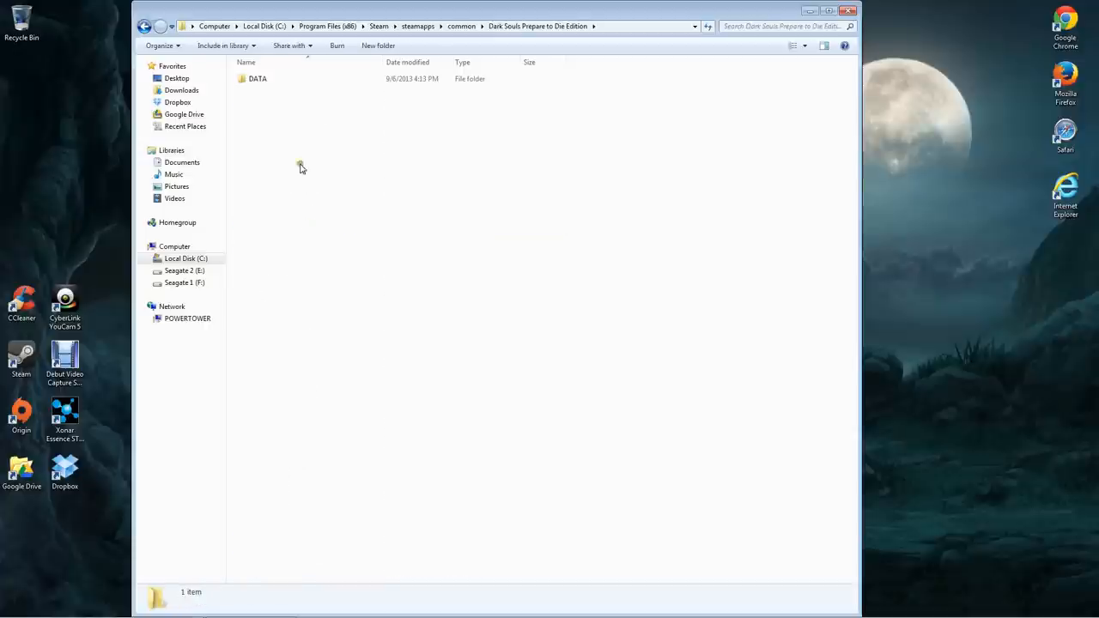
Check the DATA folder, then delete the Dark Souls folder from common to the Recycle Bin
{"action": "double_click", "coordinate": [257, 79]}
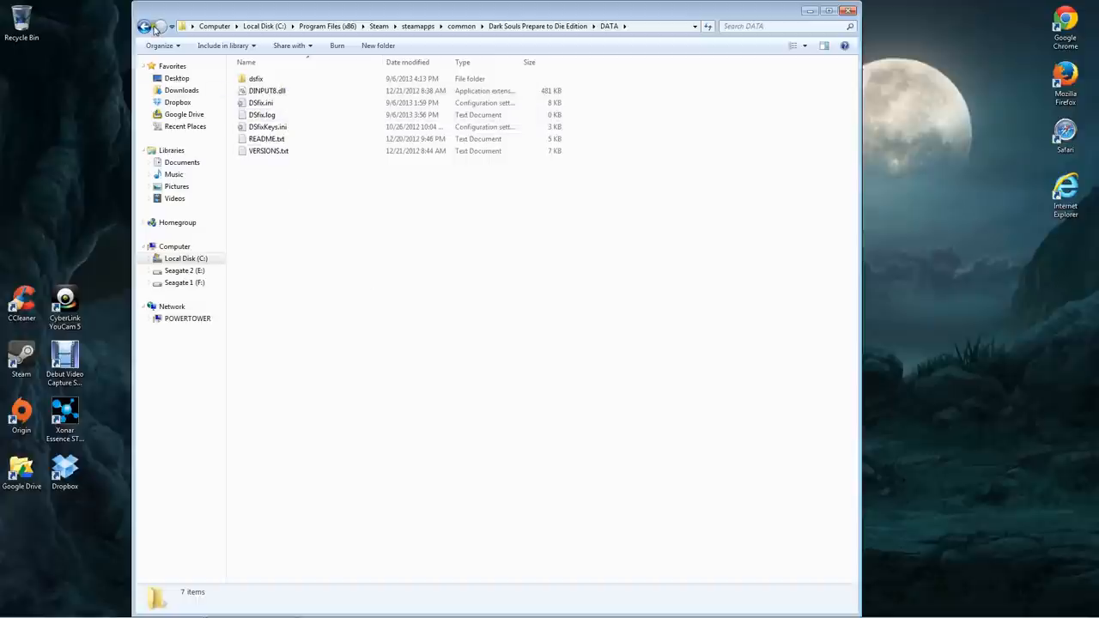
{"action": "left_click", "coordinate": [144, 26]}
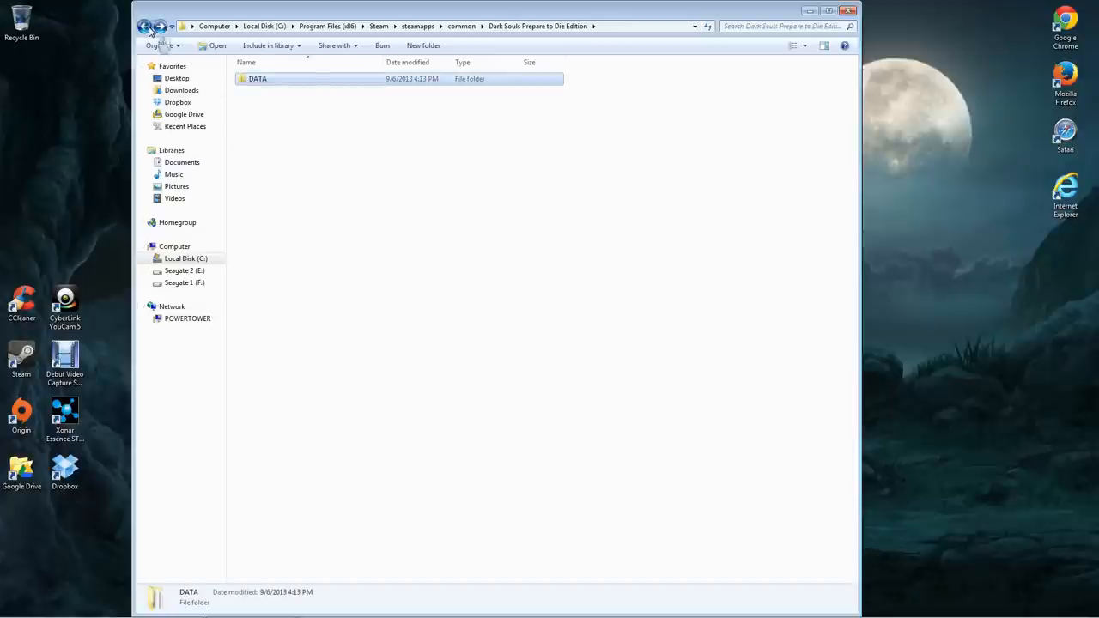
{"action": "right_click", "coordinate": [266, 223]}
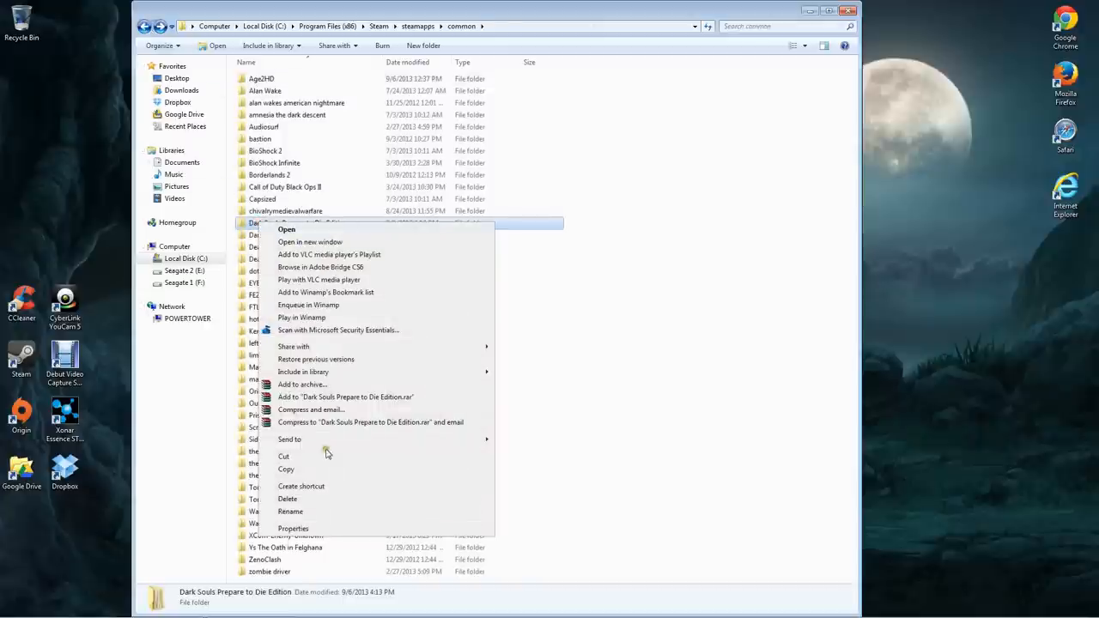
{"action": "left_click", "coordinate": [287, 498]}
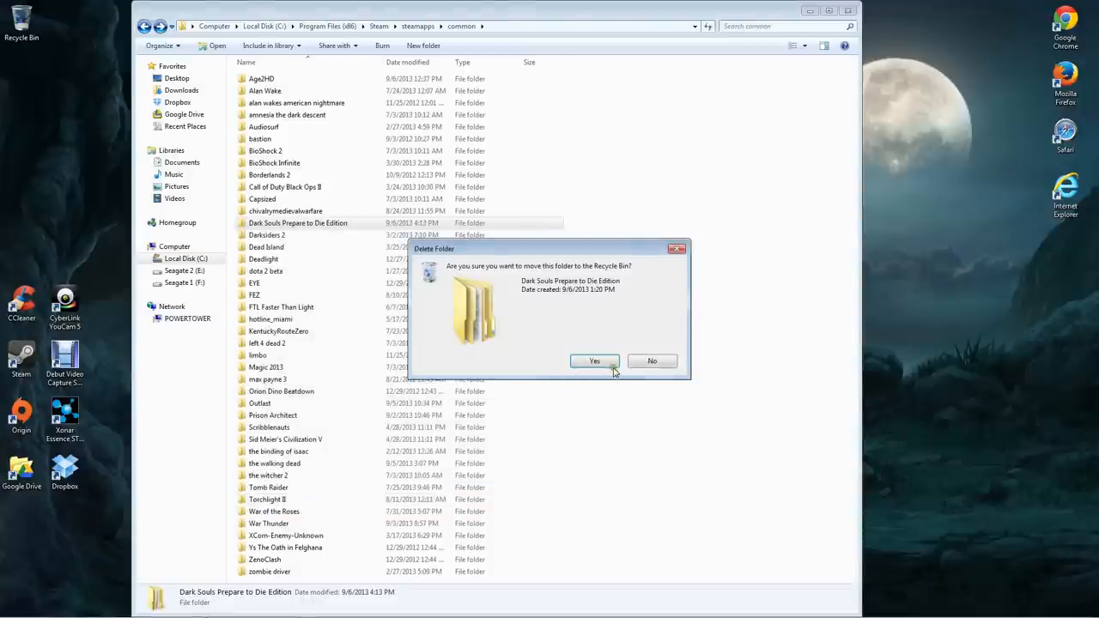
{"action": "left_click", "coordinate": [594, 360]}
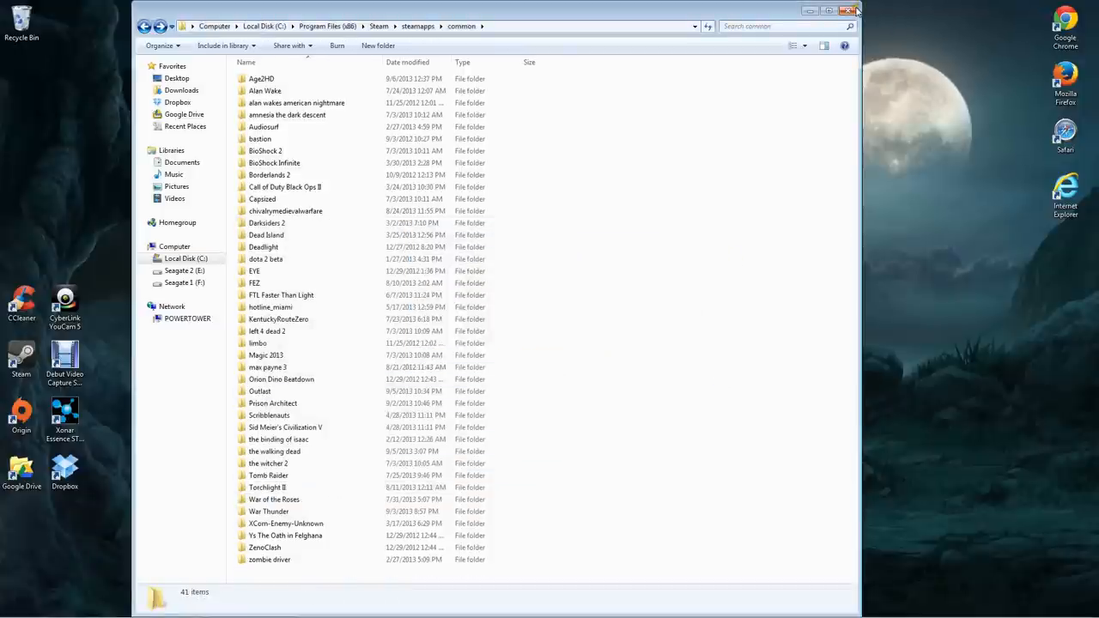
Close Explorer and empty the Recycle Bin to permanently remove the Dark Souls folder
{"action": "left_click", "coordinate": [855, 11]}
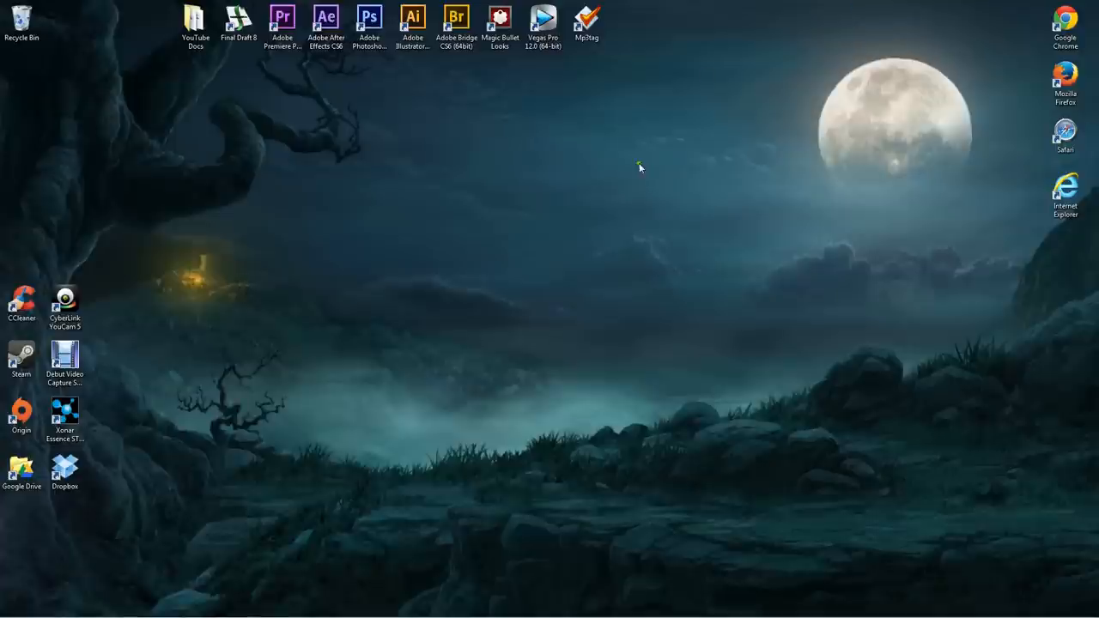
{"action": "right_click", "coordinate": [21, 21]}
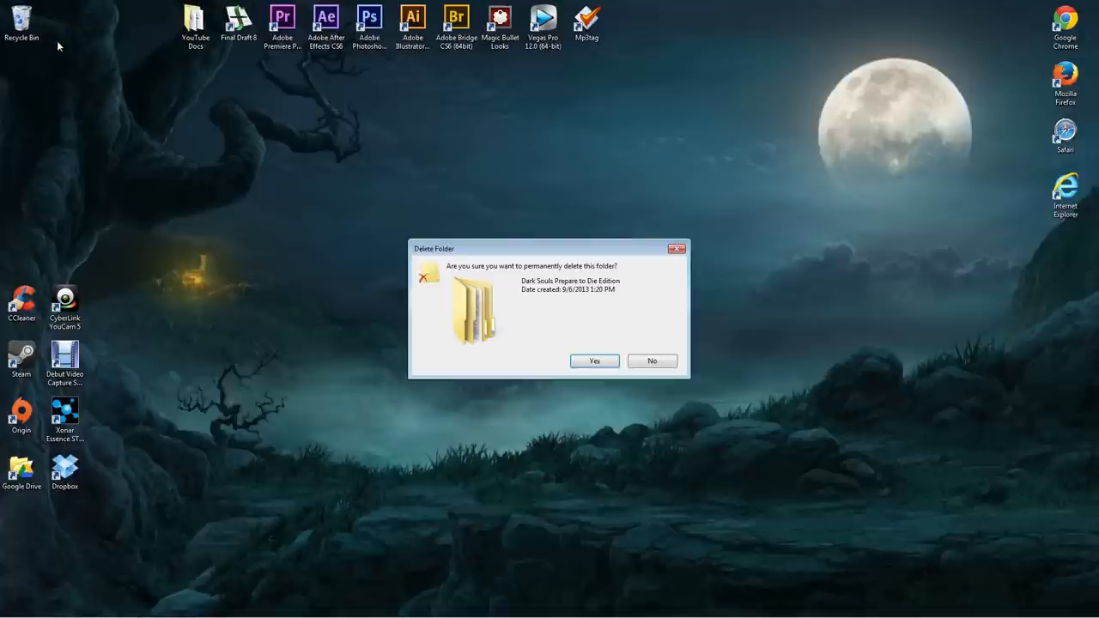
{"action": "left_click", "coordinate": [594, 360]}
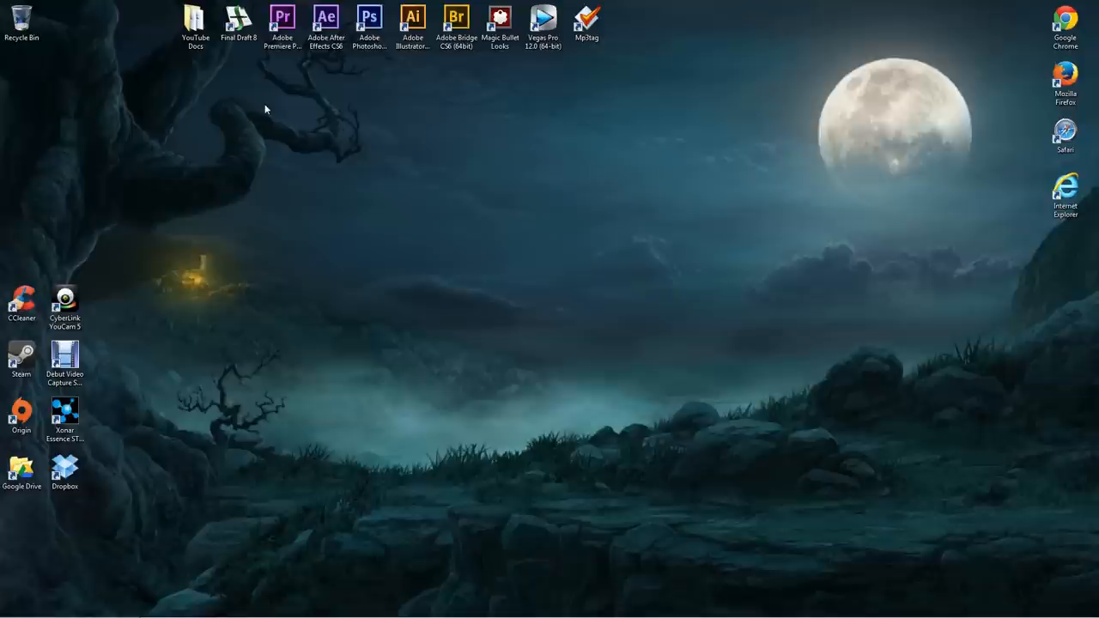
{"action": "left_click", "coordinate": [65, 359]}
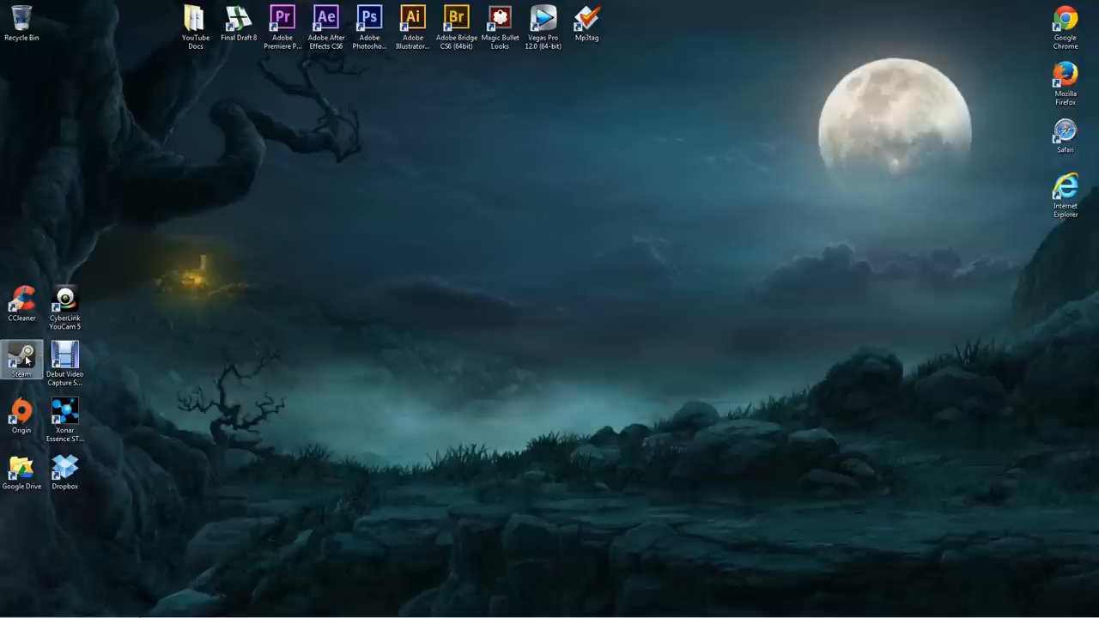
Launch Steam and install Dark Souls at the default location, letting the download begin
{"action": "double_click", "coordinate": [21, 359]}
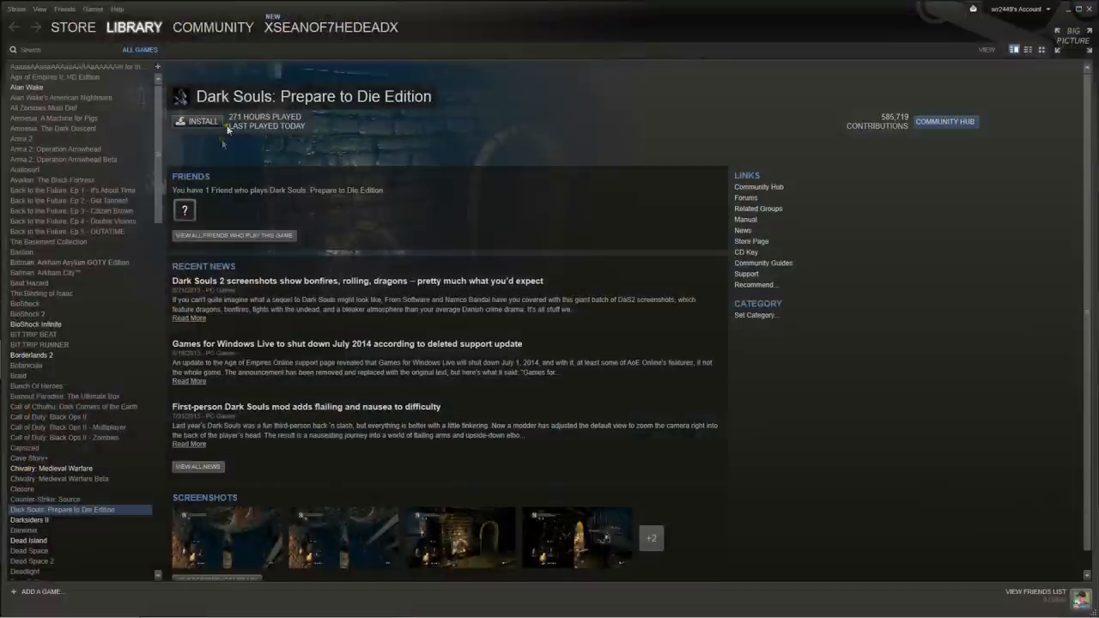
{"action": "left_click", "coordinate": [197, 121]}
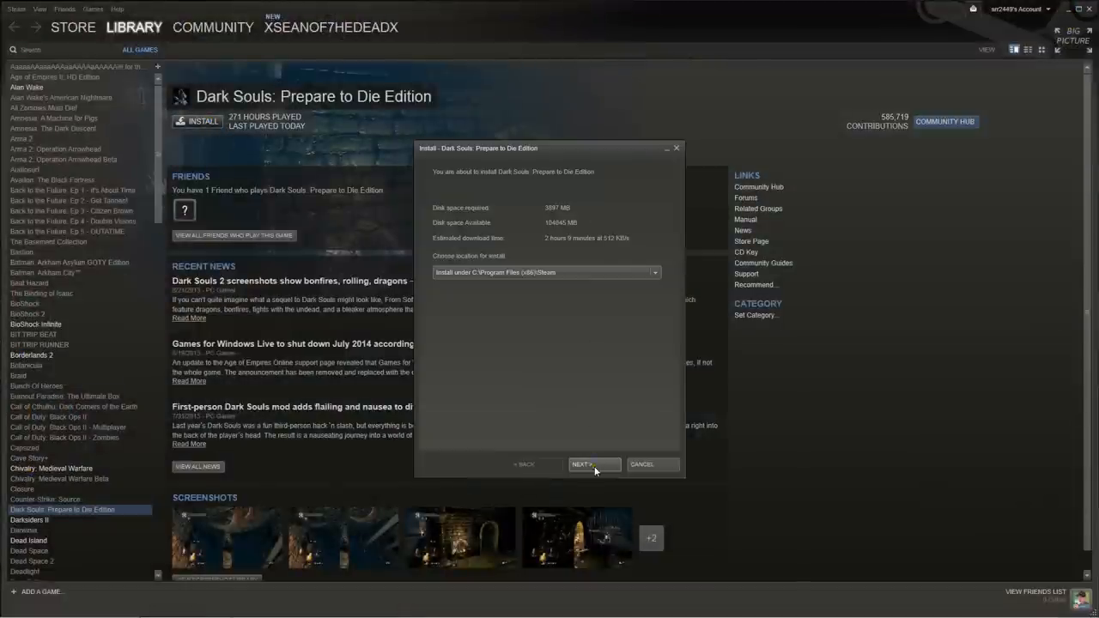
{"action": "left_click", "coordinate": [594, 464]}
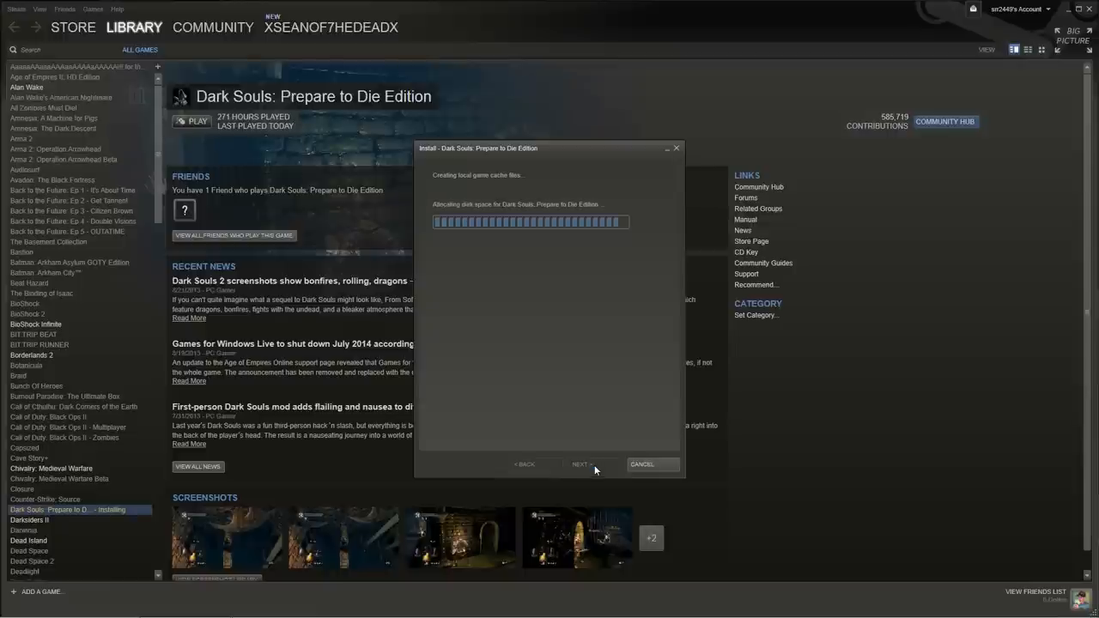
{"action": "left_click", "coordinate": [582, 464]}
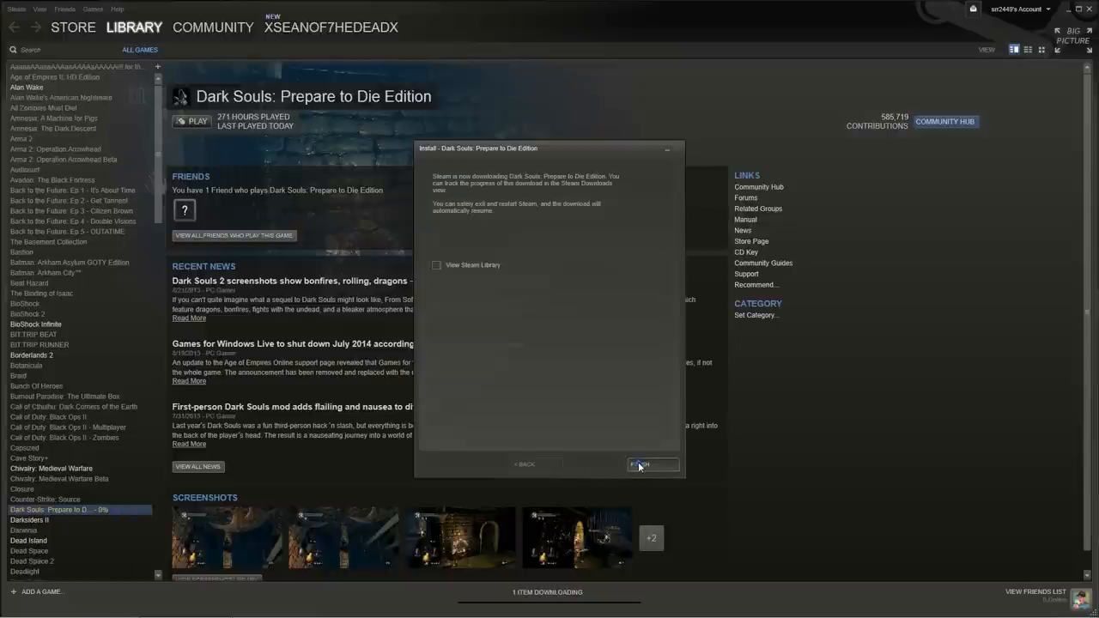
{"action": "left_click", "coordinate": [653, 464]}
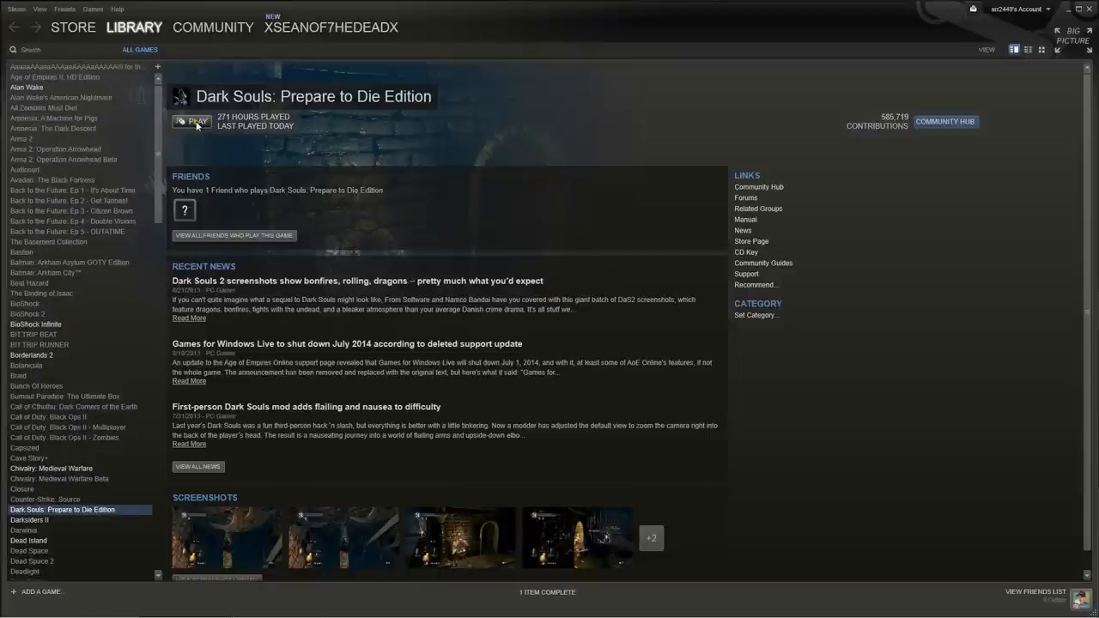
Play Dark Souls: Prepare to Die Edition from the Steam library, allowing first-time setup
{"action": "left_click", "coordinate": [193, 120]}
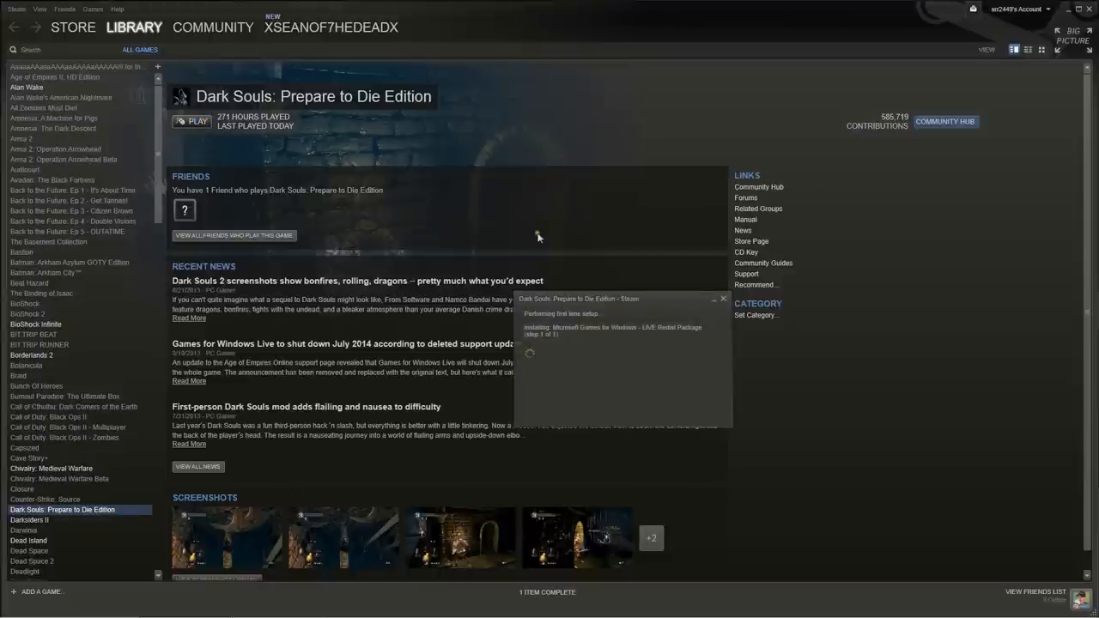
{"action": "mouse_move", "coordinate": [575, 330]}
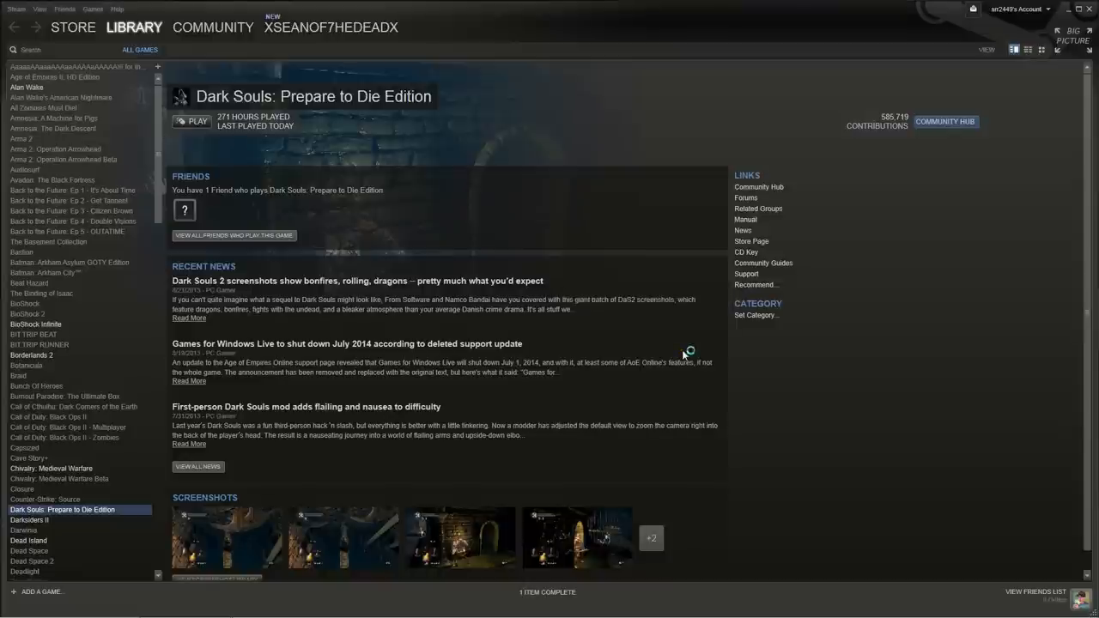
{"action": "left_click", "coordinate": [193, 121]}
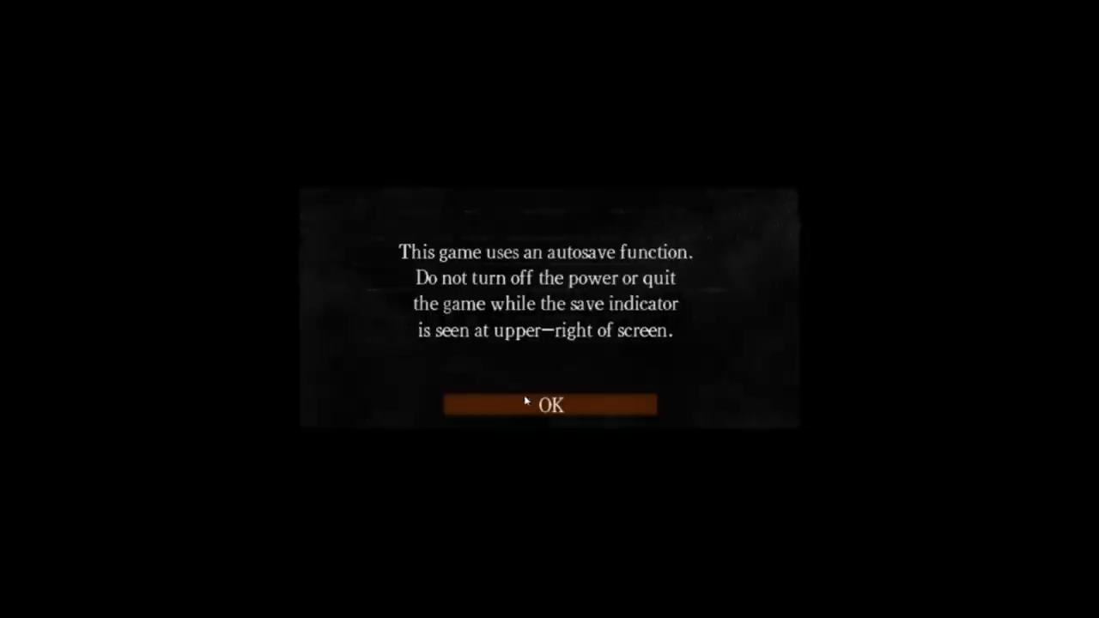
Dismiss the autosave warning to reach the Dark Souls title screen
{"action": "left_click", "coordinate": [550, 405]}
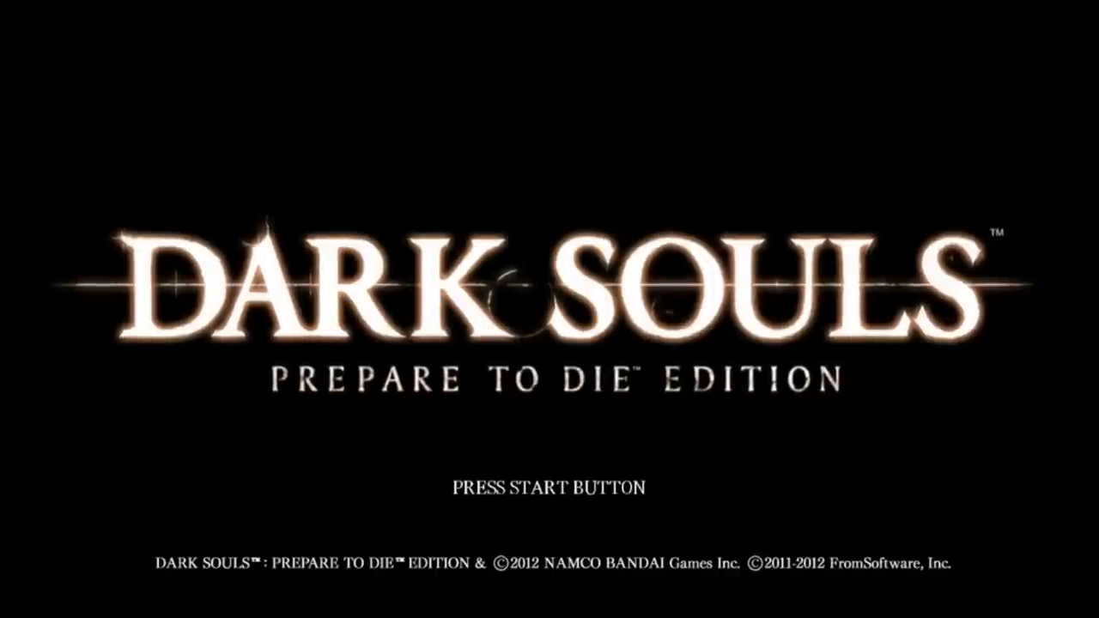
Get past the title screen and enter the PC settings menu
{"action": "key", "text": "enter"}
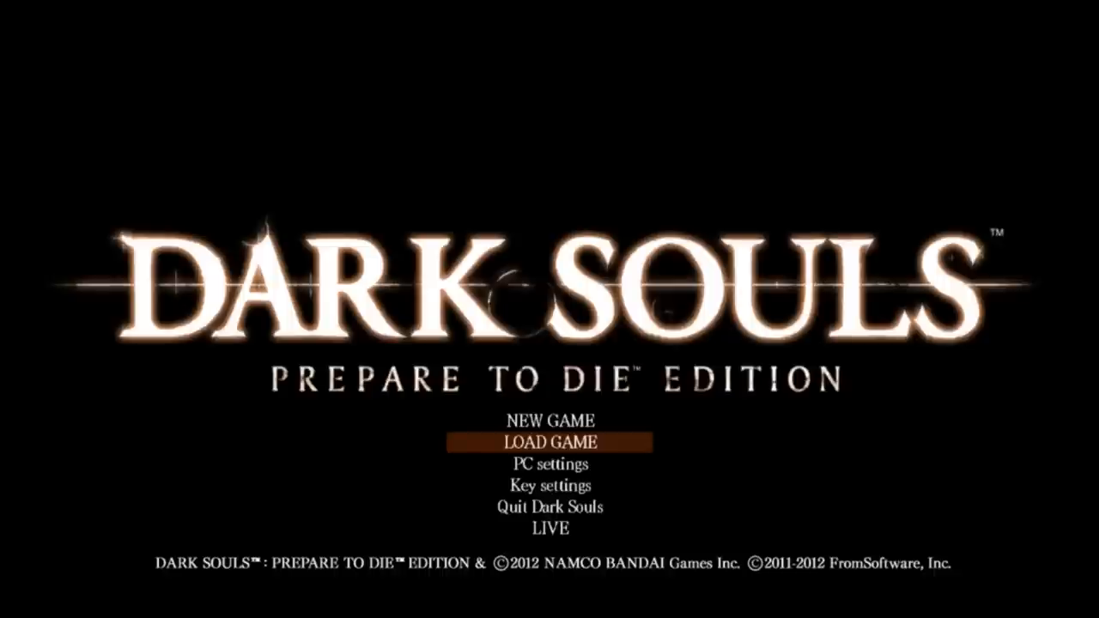
{"action": "key", "text": "Down"}
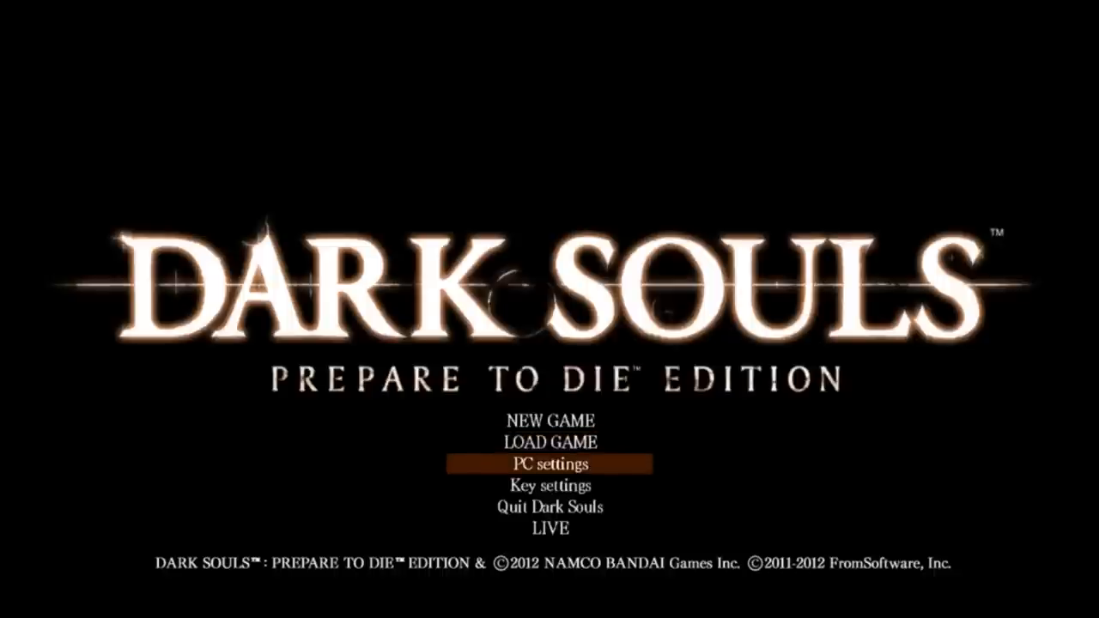
{"action": "left_click", "coordinate": [547, 464]}
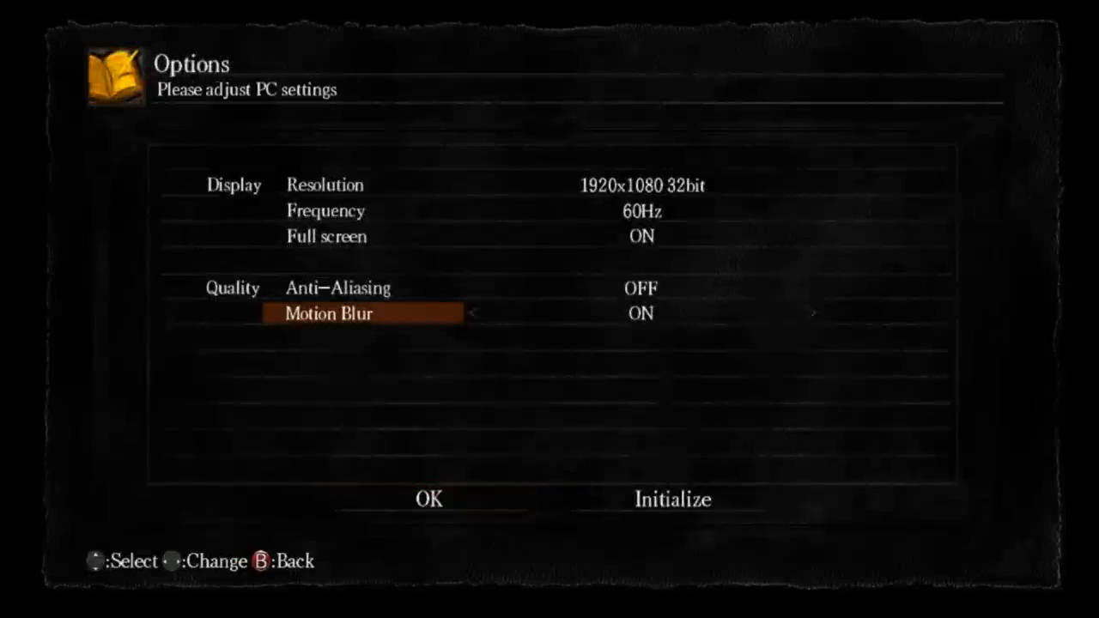
Review resolution 1920x1080, anti-aliasing off, motion blur on, then confirm and return to the main menu
{"action": "key", "text": "Up"}
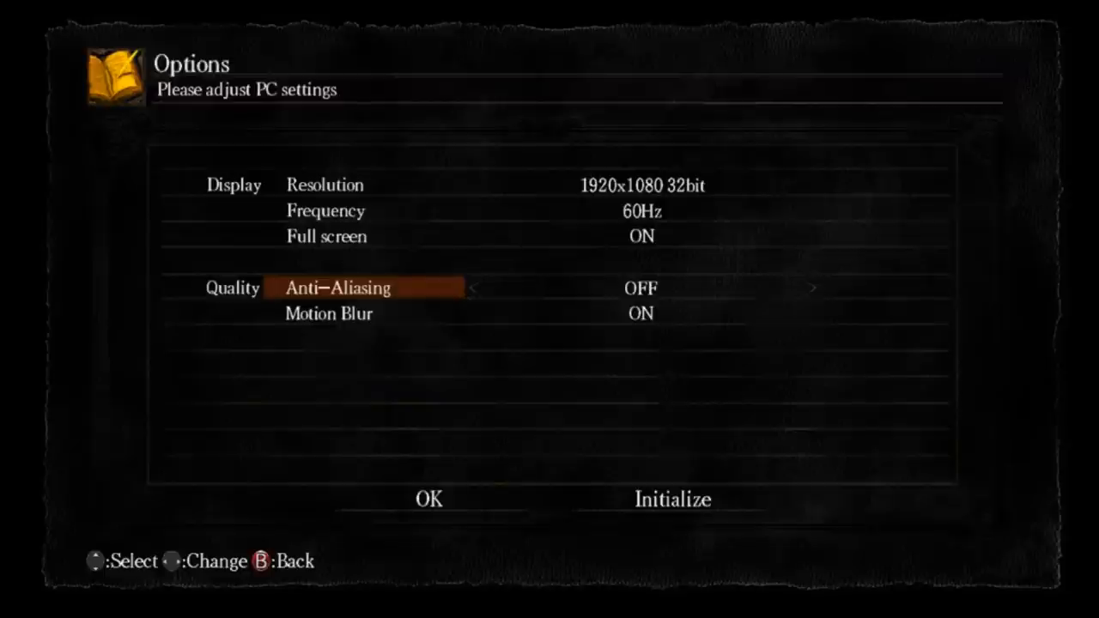
{"action": "key", "text": "up"}
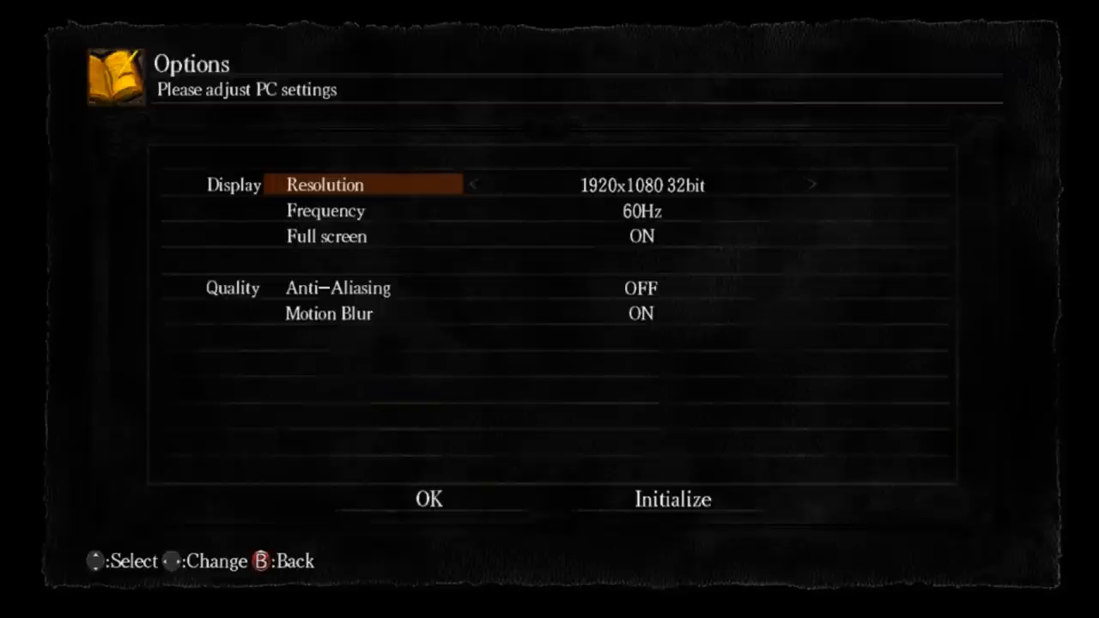
{"action": "key", "text": "down"}
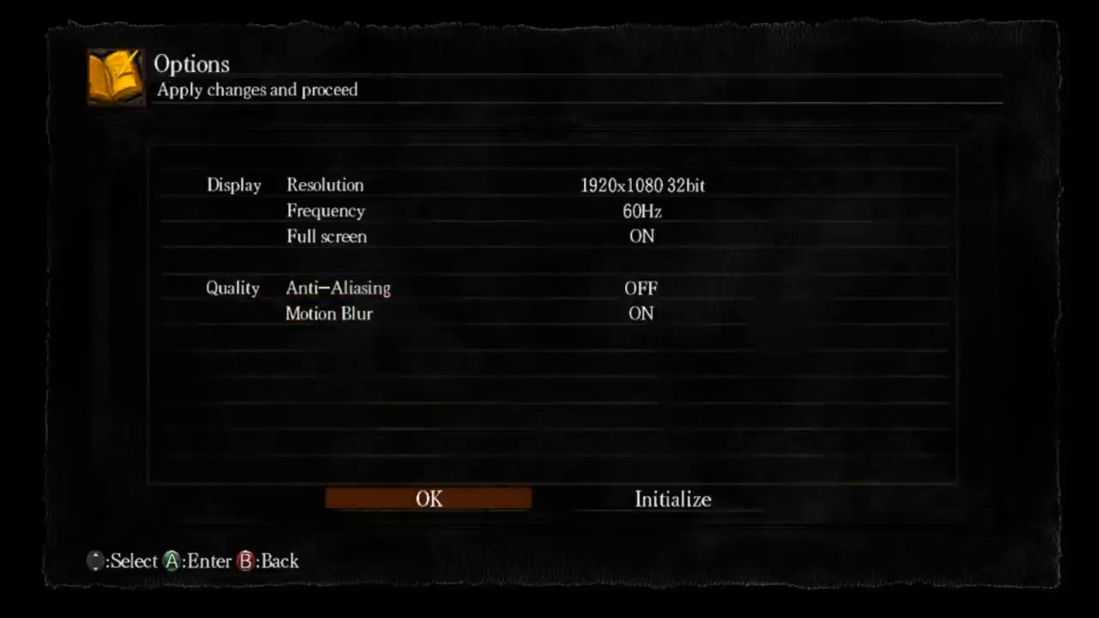
{"action": "left_click", "coordinate": [429, 498]}
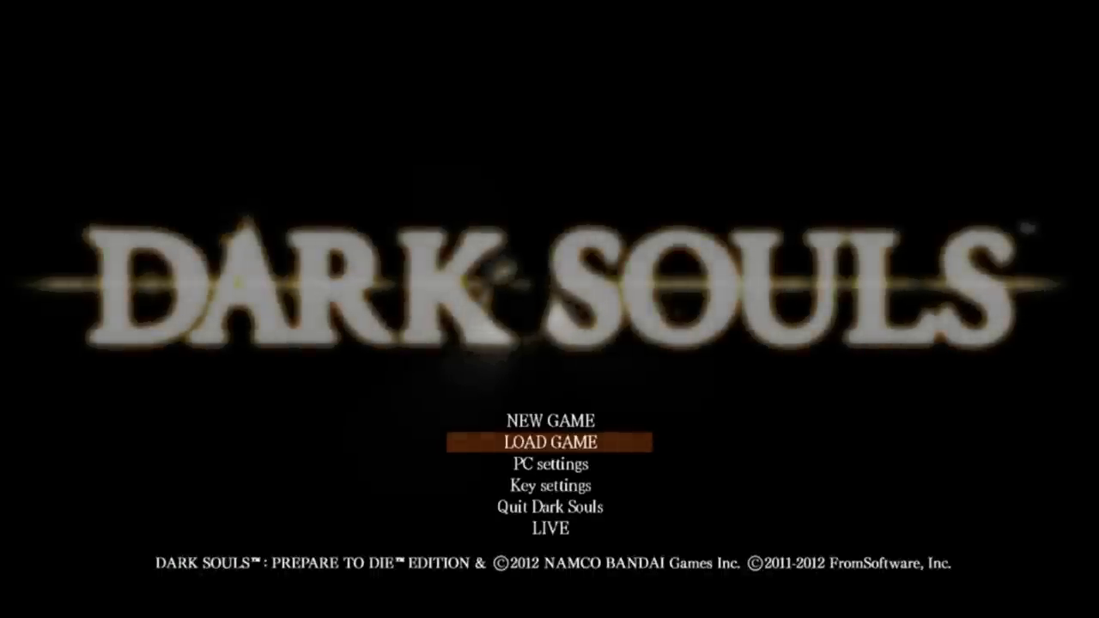
{"action": "left_click", "coordinate": [551, 442]}
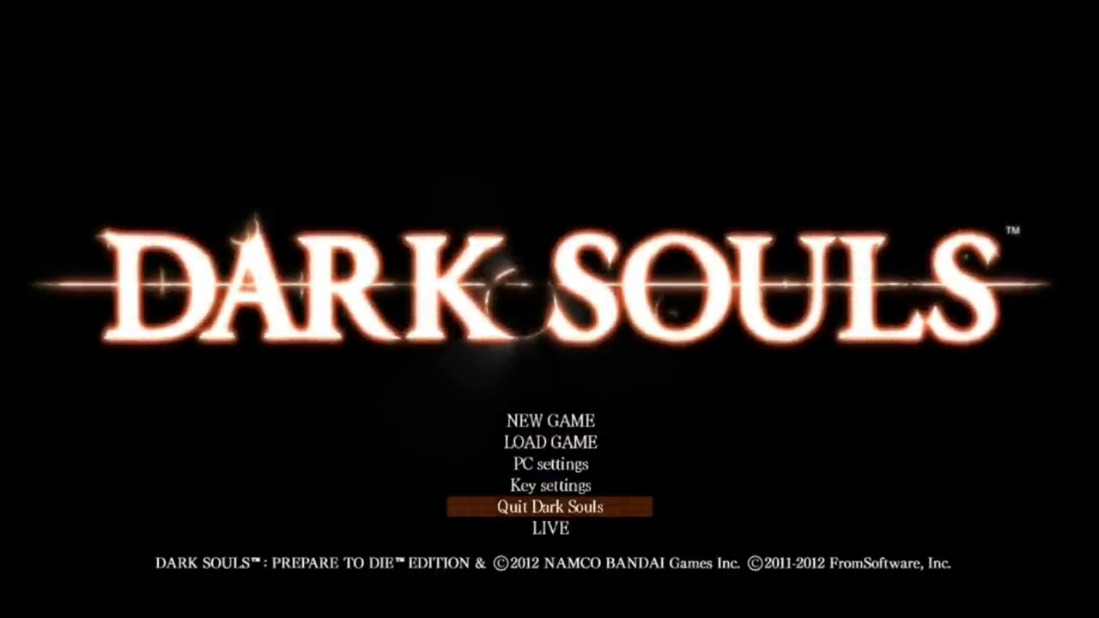
Quit Dark Souls to the desktop and start entering darksouls.nexusmods.com in Chrome
{"action": "left_click", "coordinate": [551, 505]}
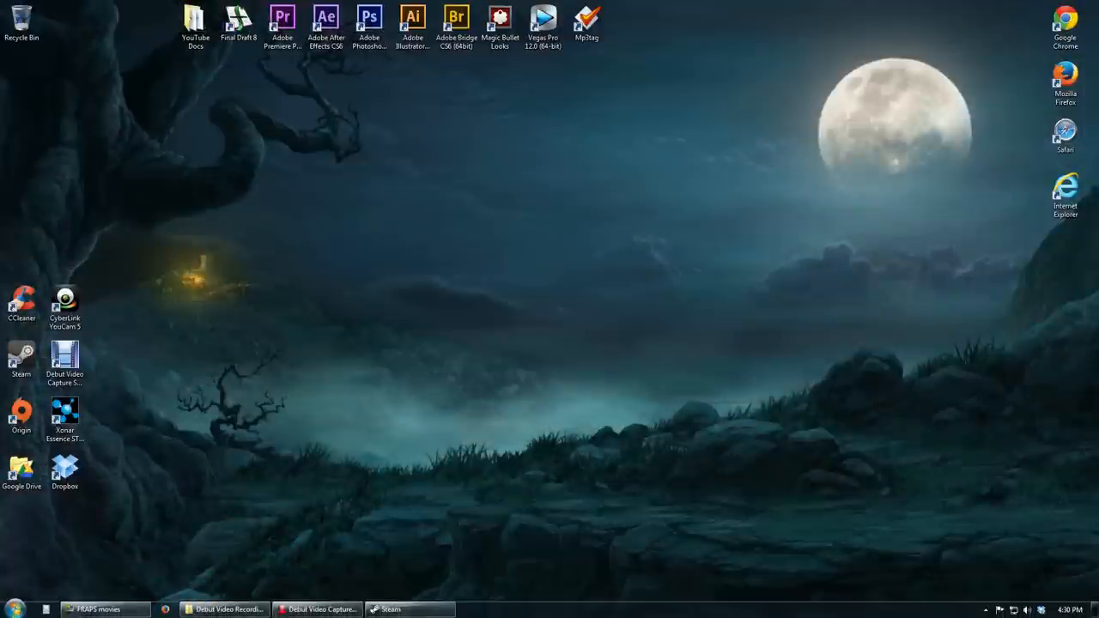
{"action": "left_click", "coordinate": [65, 417]}
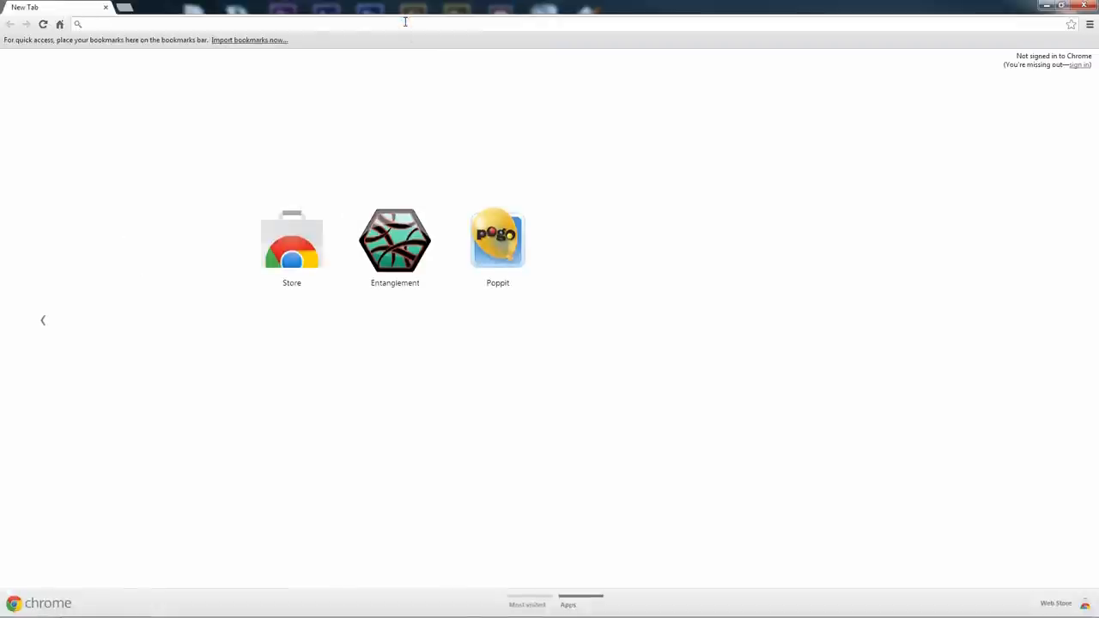
{"action": "type", "text": "darksouls.nexusmods.com/?"}
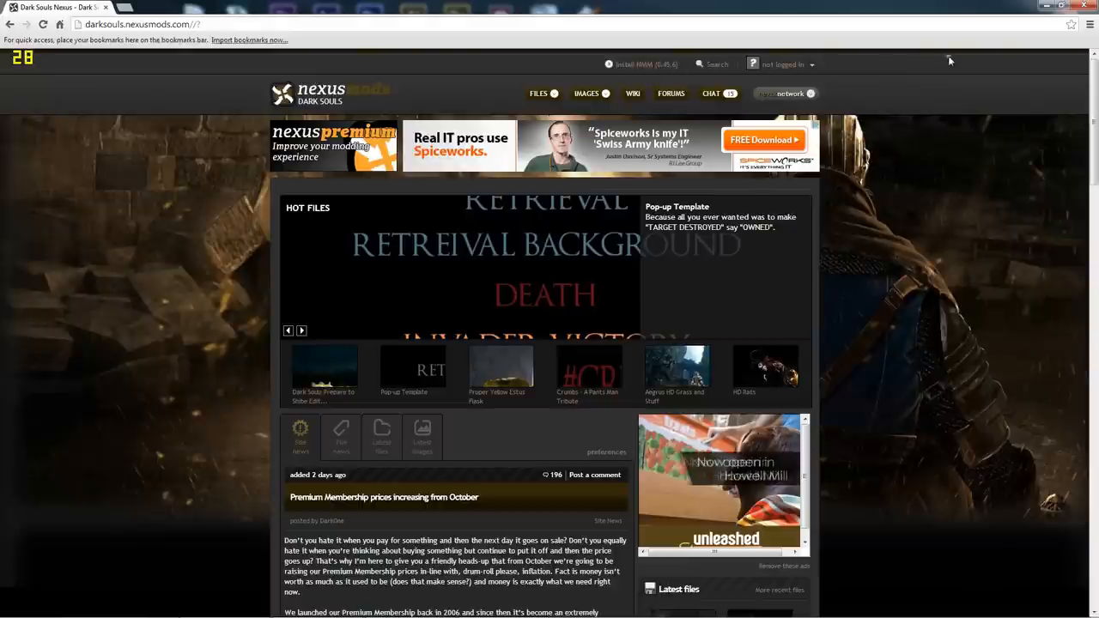
{"action": "mouse_move", "coordinate": [244, 391]}
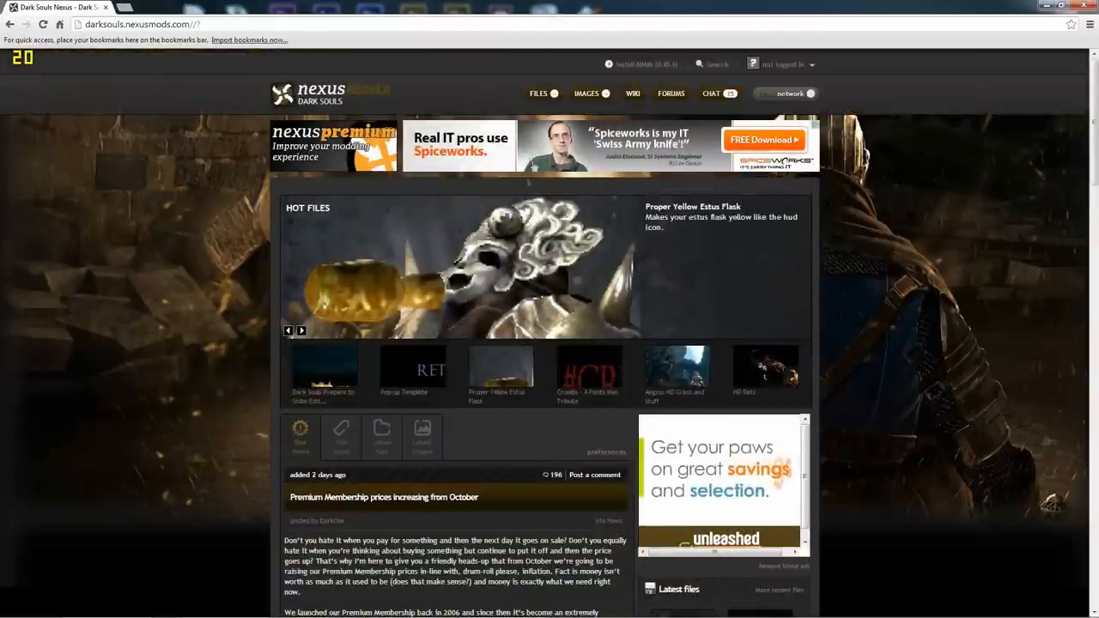
Reach the DSfix mod's Files list via Nexus Mods' top files
{"action": "left_click", "coordinate": [539, 93]}
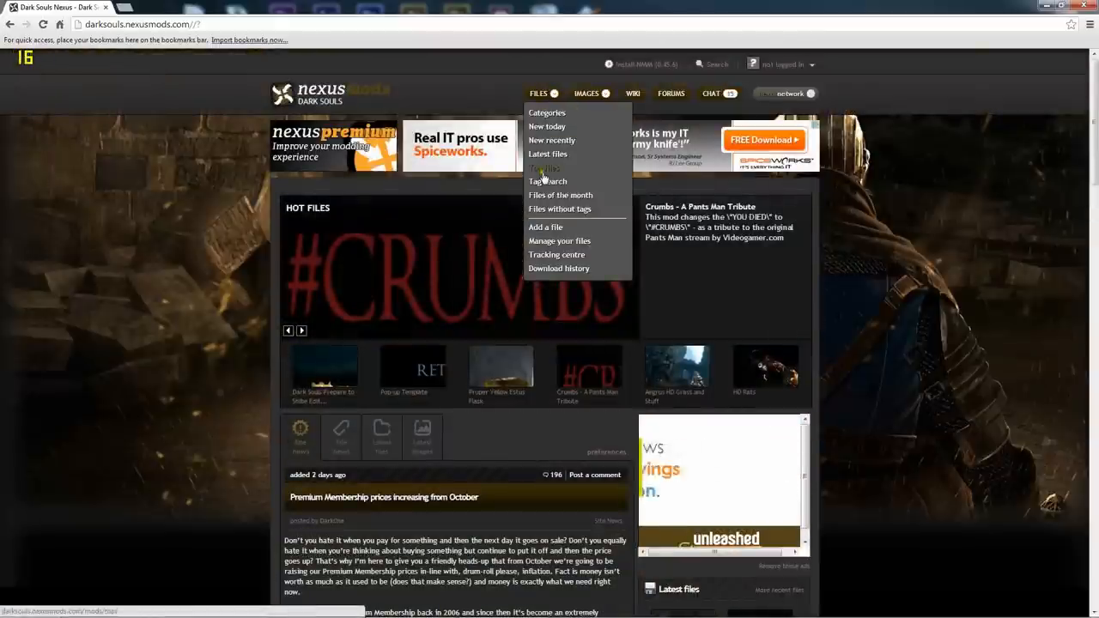
{"action": "left_click", "coordinate": [542, 169]}
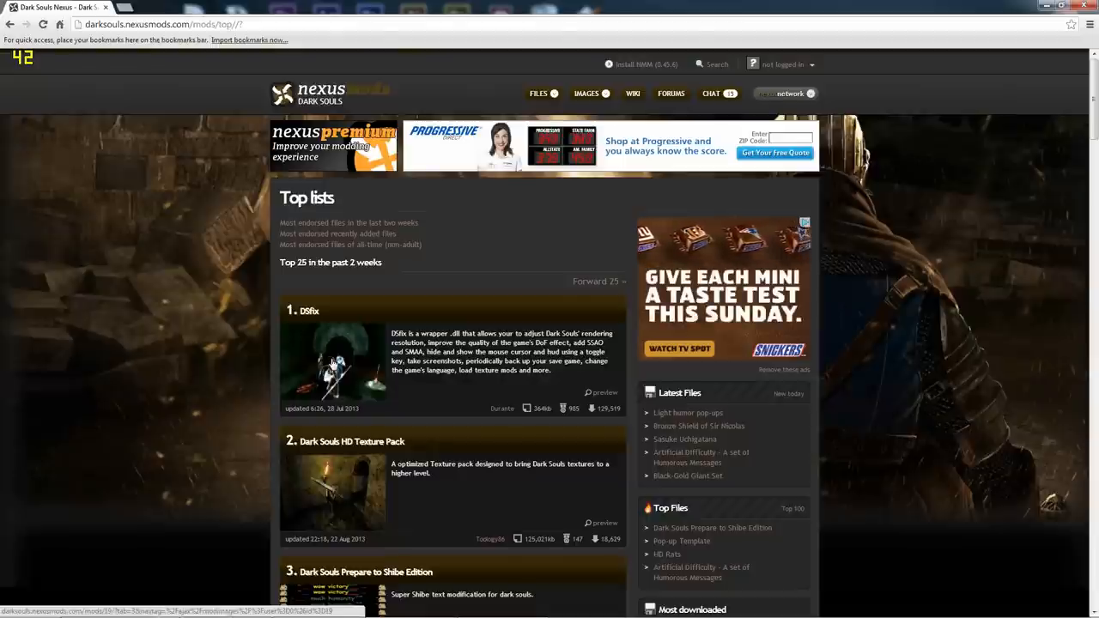
{"action": "left_click", "coordinate": [333, 361]}
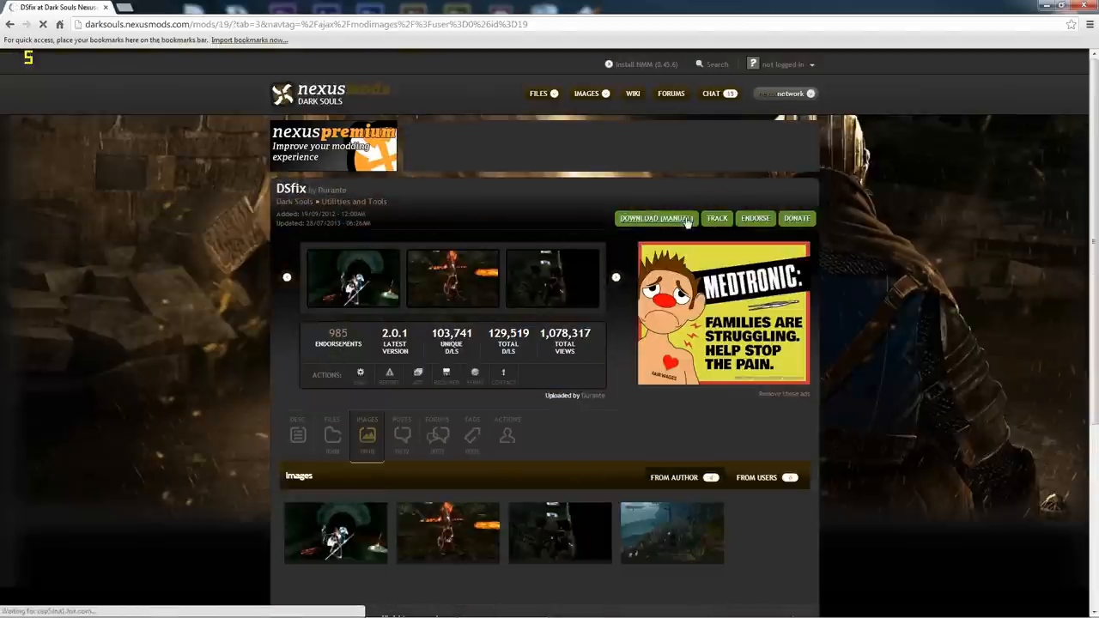
{"action": "left_click", "coordinate": [332, 251]}
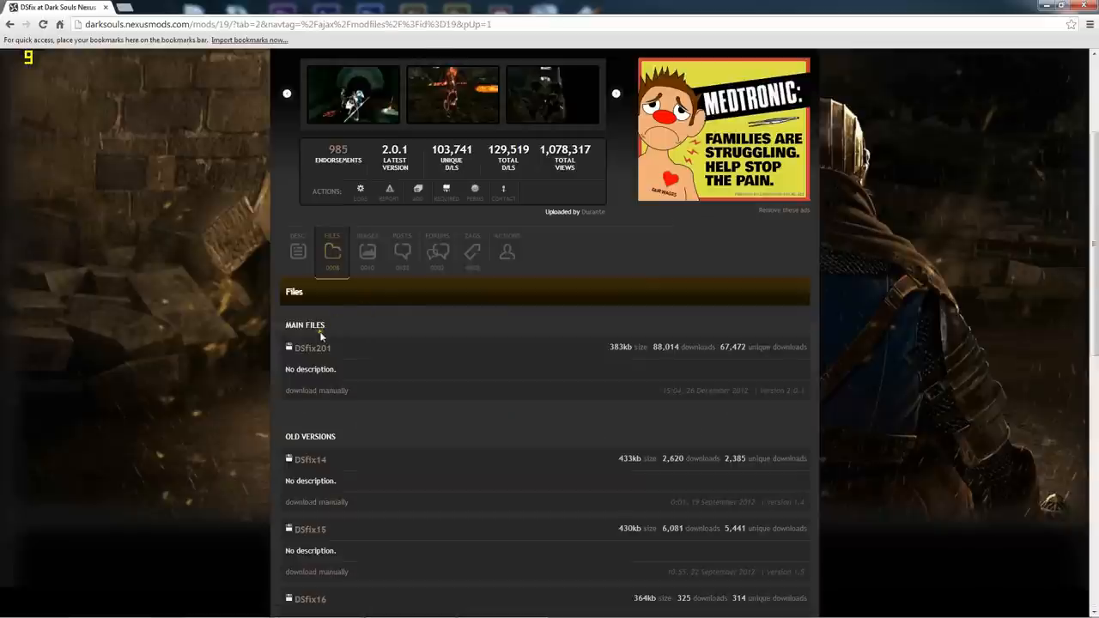
{"action": "mouse_move", "coordinate": [301, 396]}
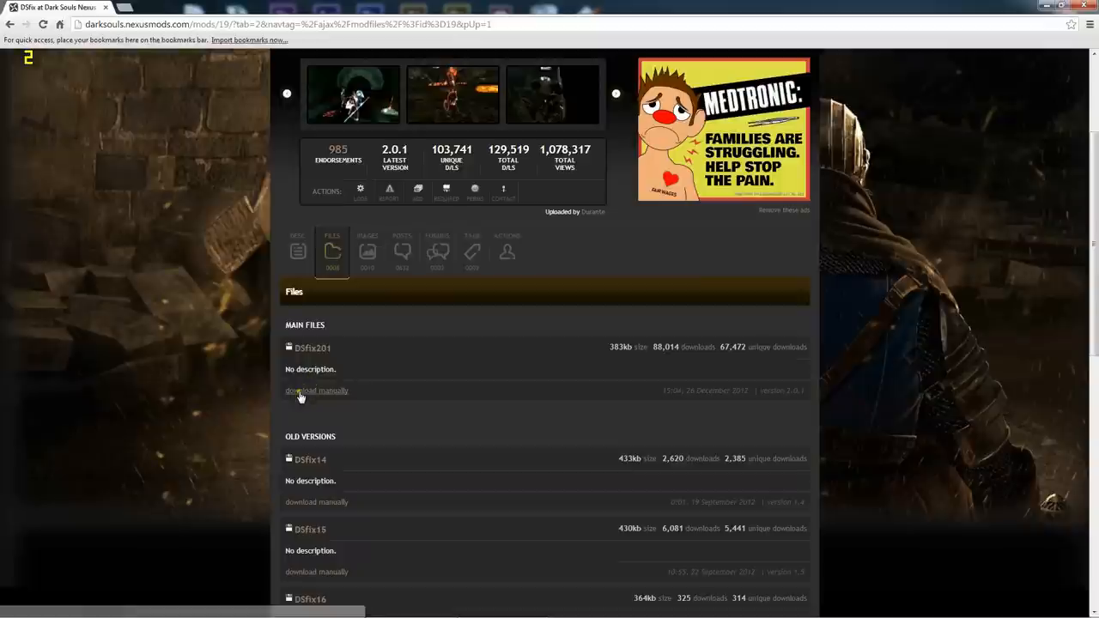
Attempt the manual download of the DSfix main file, landing on the login page
{"action": "left_click", "coordinate": [299, 392]}
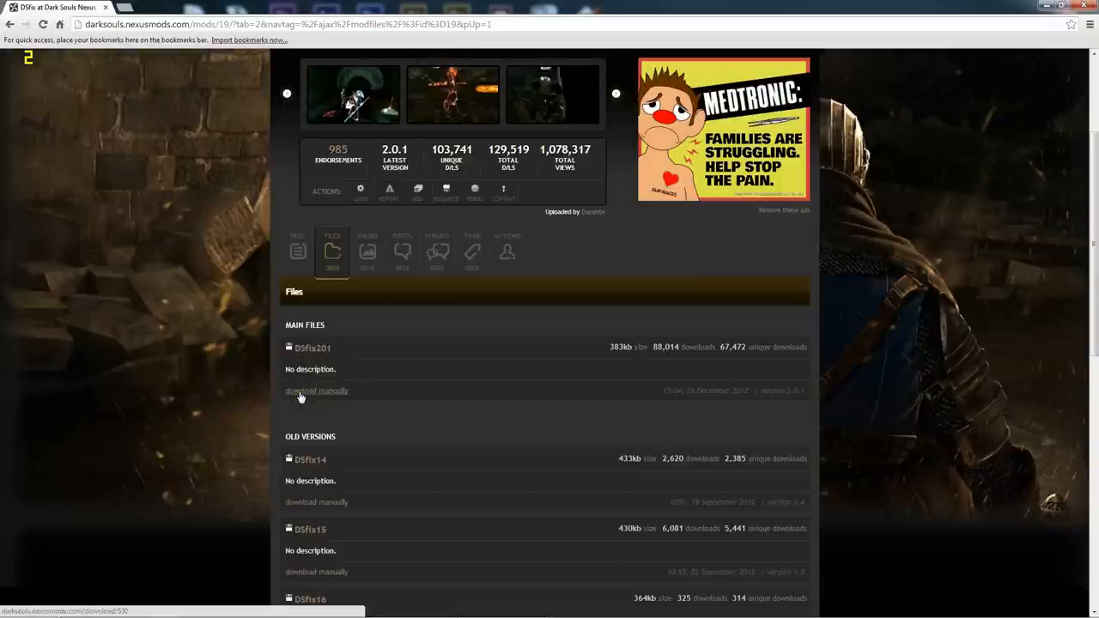
{"action": "left_click", "coordinate": [316, 391]}
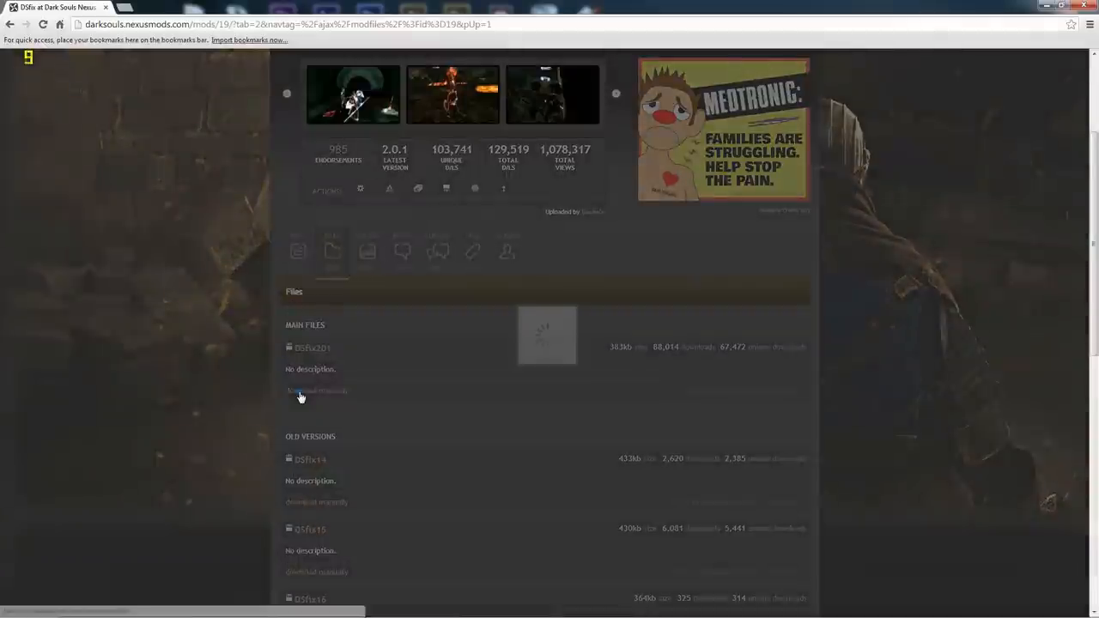
{"action": "left_click", "coordinate": [301, 392]}
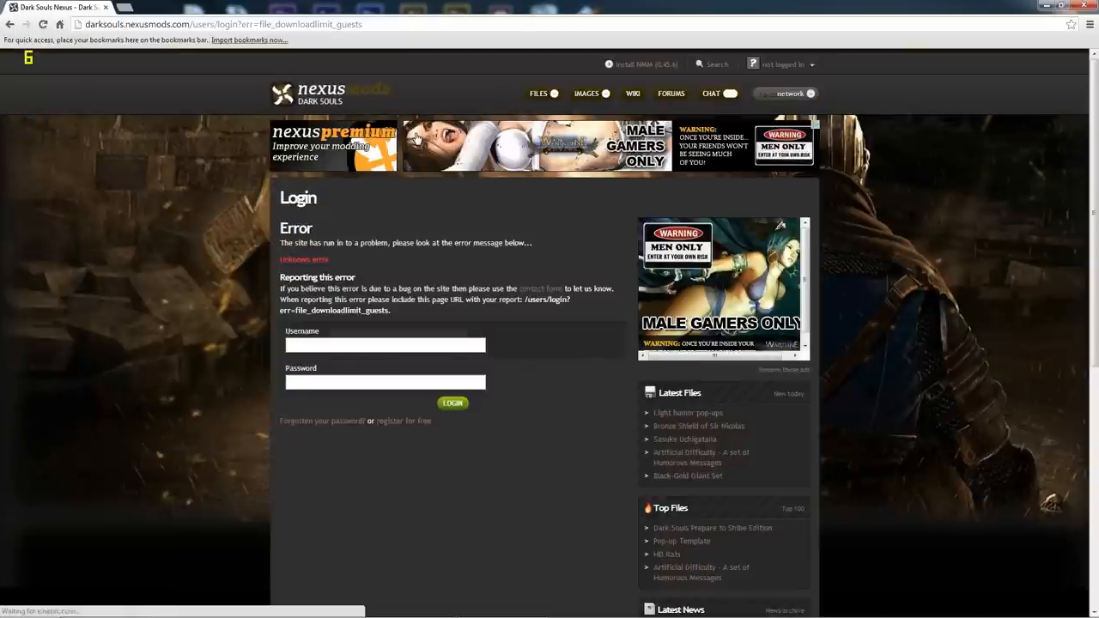
{"action": "mouse_move", "coordinate": [276, 192]}
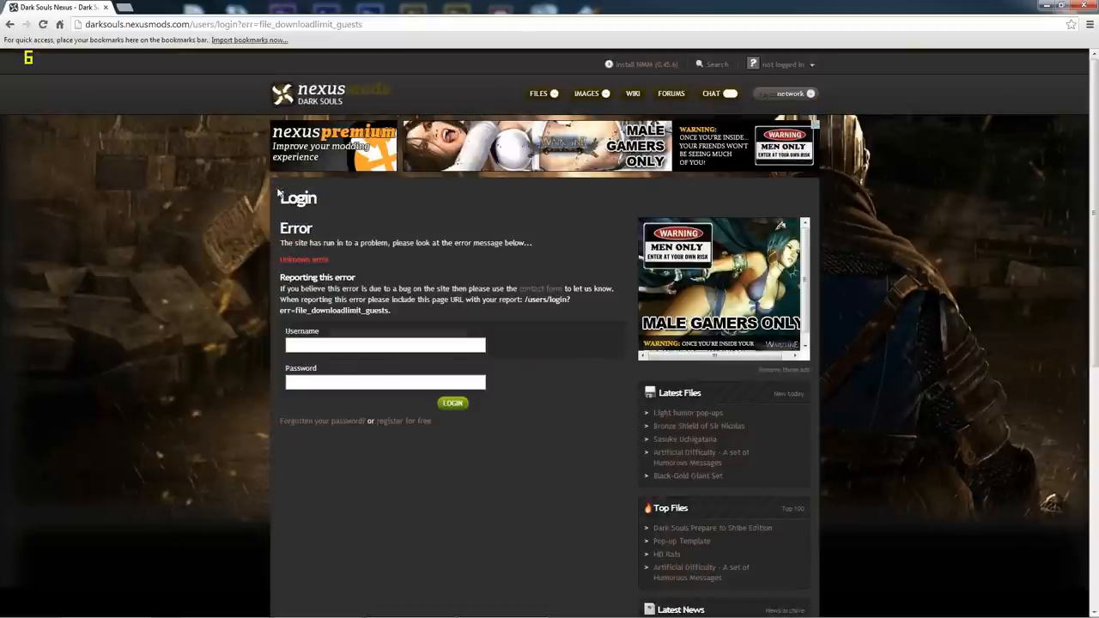
{"action": "mouse_move", "coordinate": [268, 217]}
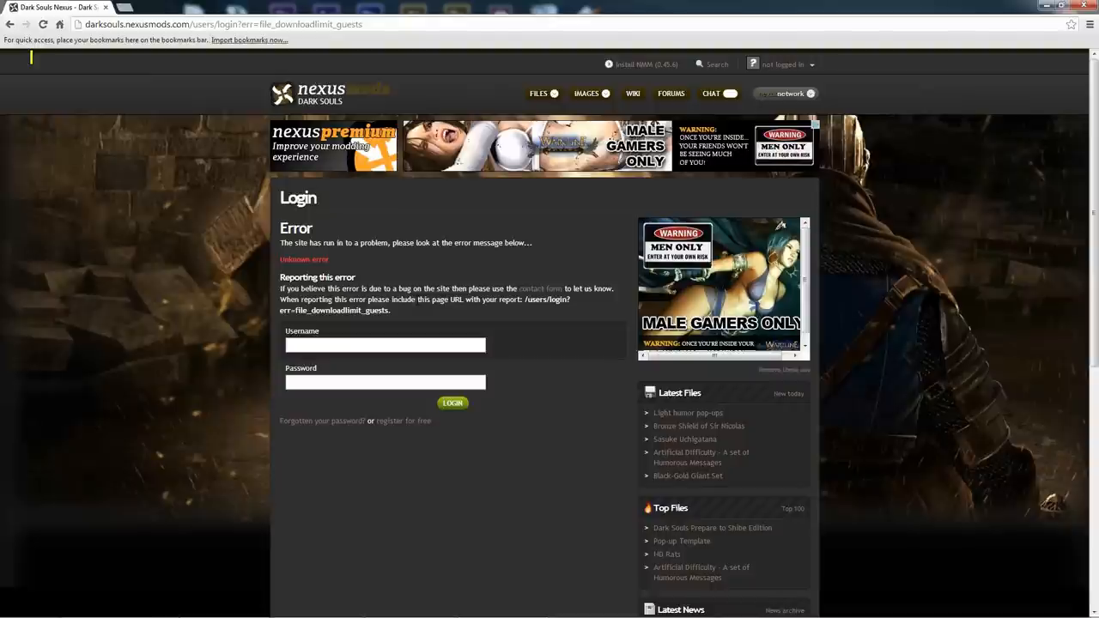
{"action": "mouse_move", "coordinate": [587, 240]}
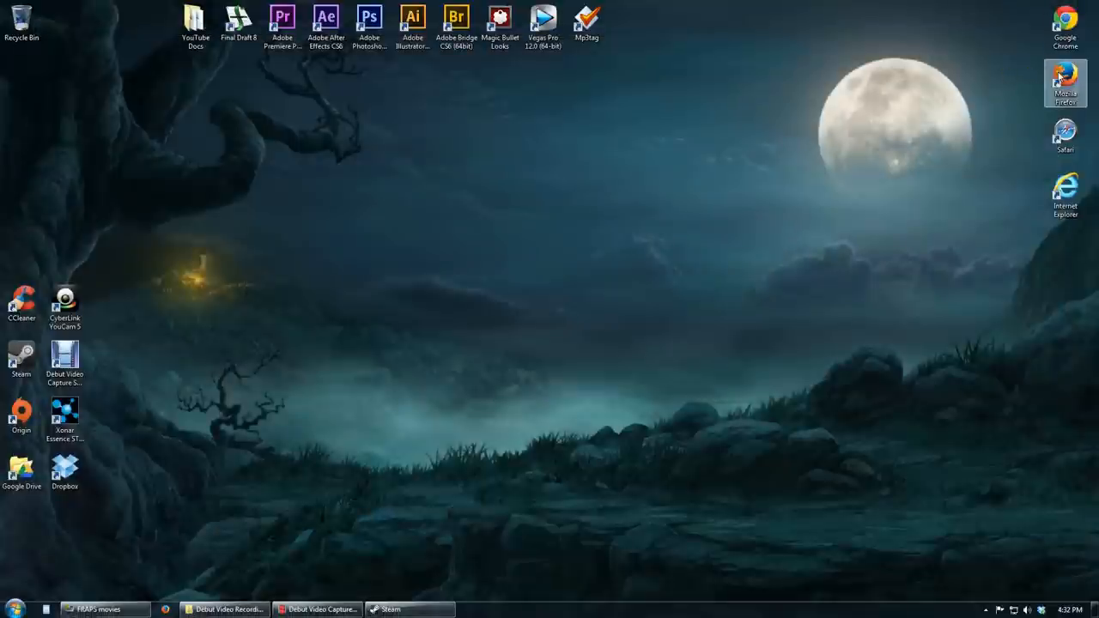
In Firefox, go to darksouls.nexusmods.com and reach the DSfix page via Top lists
{"action": "double_click", "coordinate": [1065, 77]}
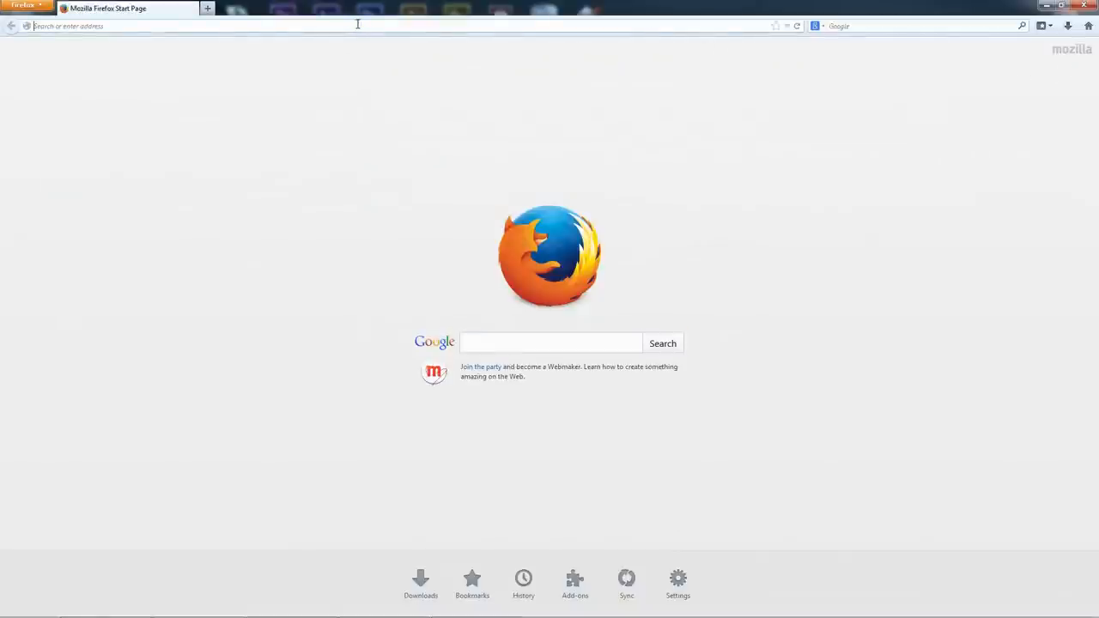
{"action": "type", "text": "darksouls.nexusmods.com/?"}
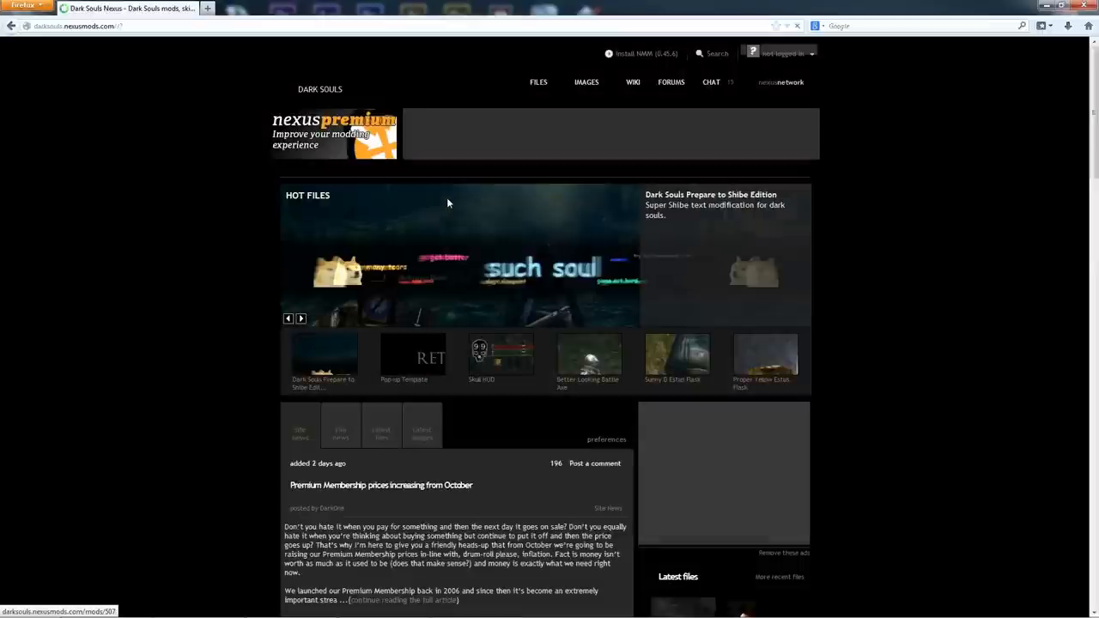
{"action": "left_click", "coordinate": [539, 82]}
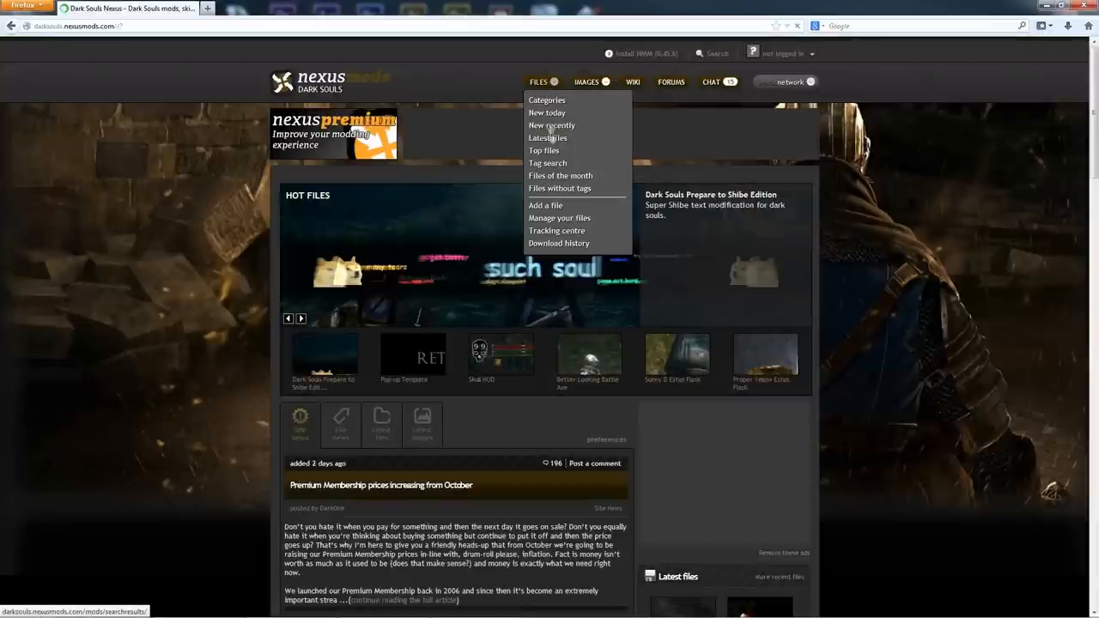
{"action": "left_click", "coordinate": [542, 151]}
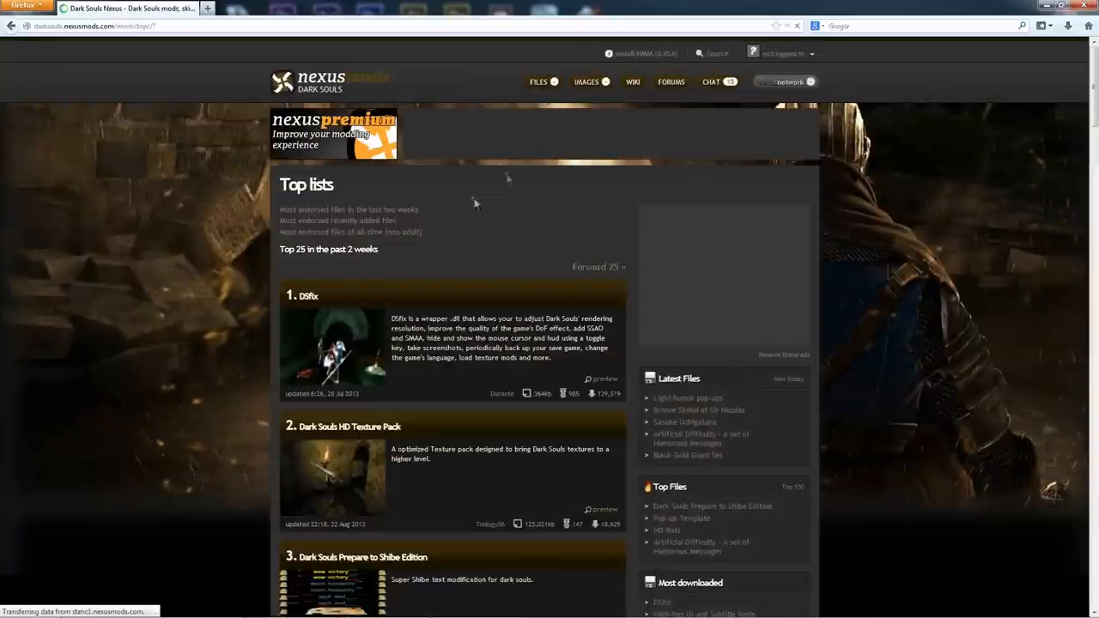
{"action": "left_click", "coordinate": [306, 295]}
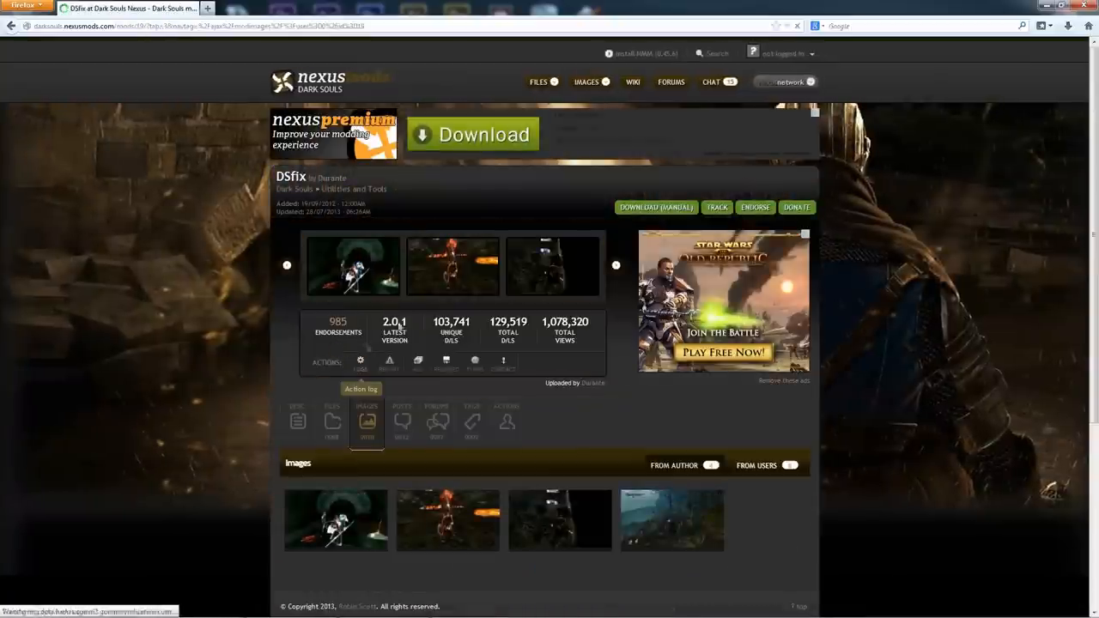
Try the manual DSfix download from the Files tab and submit the Nexus Mods login
{"action": "left_click", "coordinate": [332, 421]}
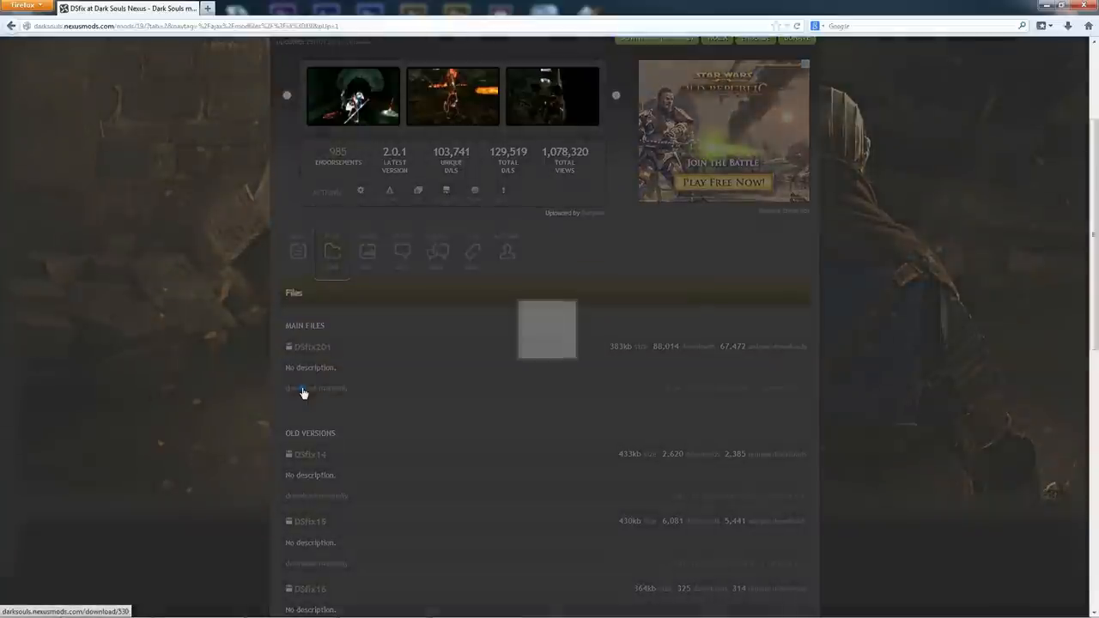
{"action": "left_click", "coordinate": [303, 388]}
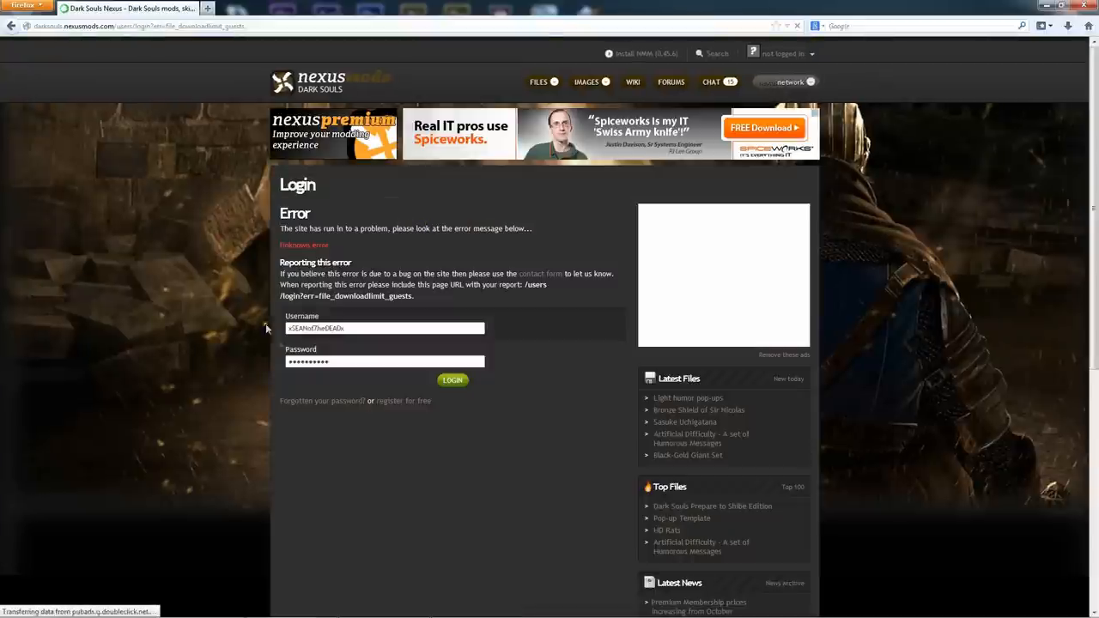
{"action": "left_click", "coordinate": [453, 381]}
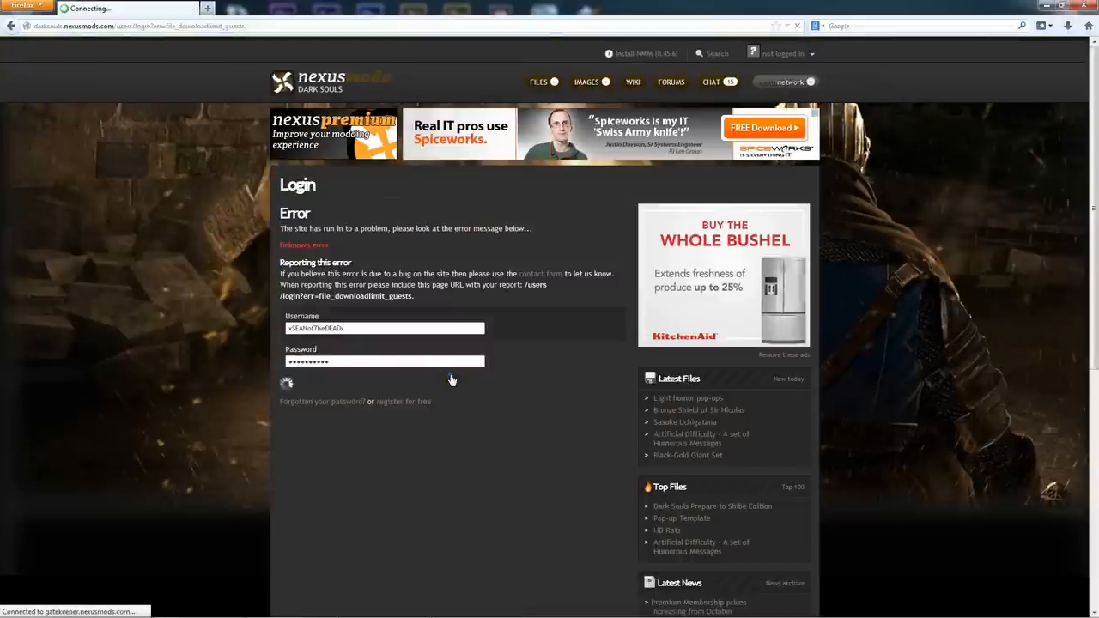
Sign in to Nexus Mods and return to the DSfix mod page via Top lists
{"action": "left_click", "coordinate": [285, 383]}
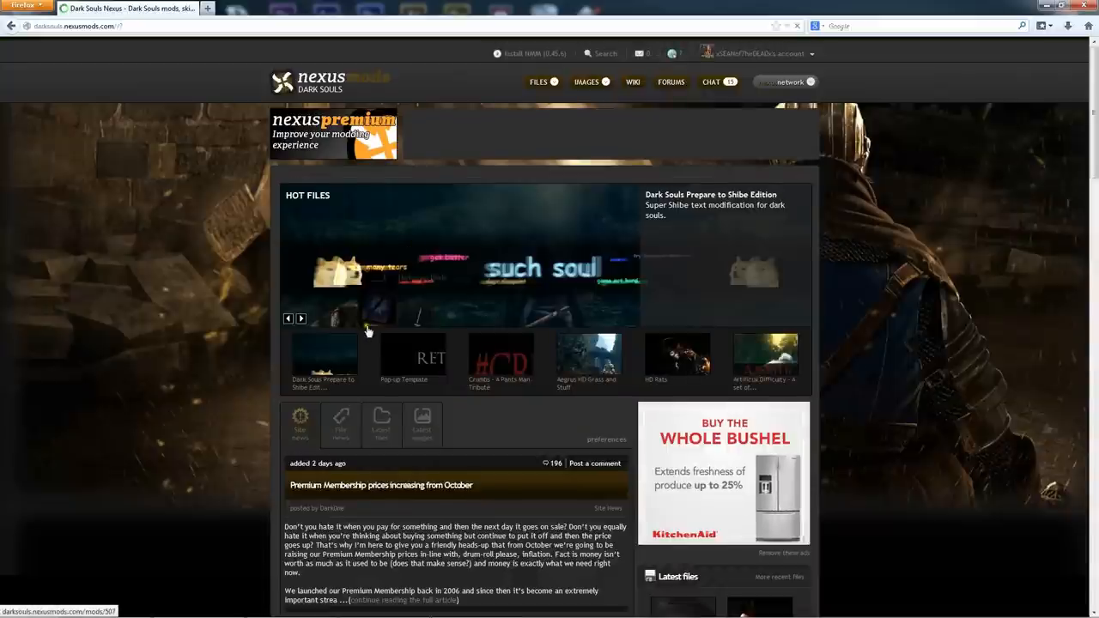
{"action": "scroll", "scroll_direction": "down", "scroll_amount": 3}
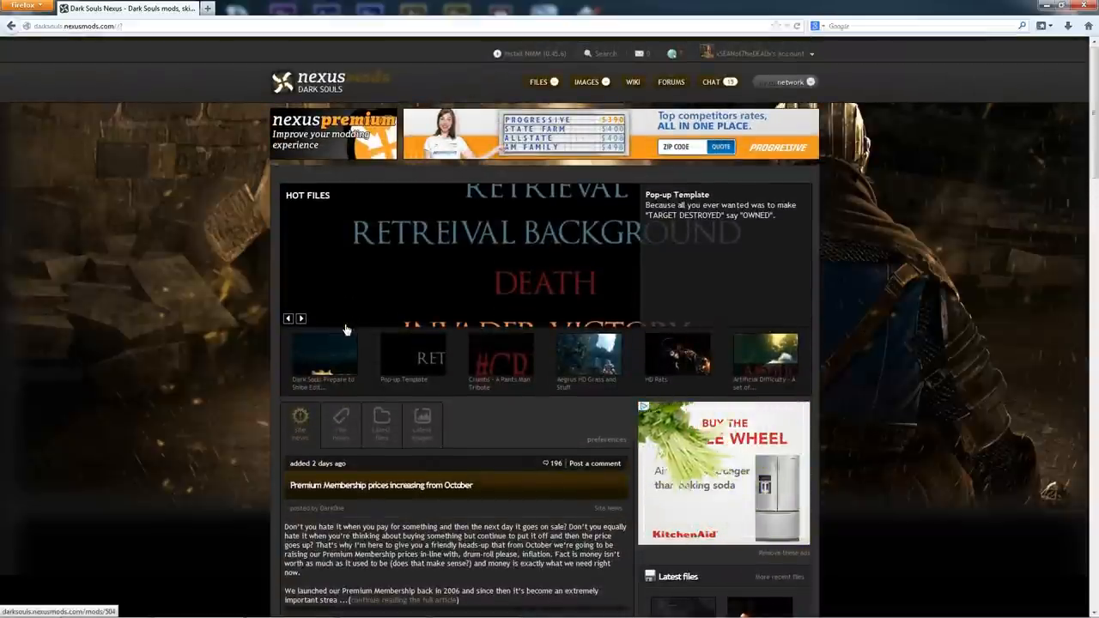
{"action": "scroll", "scroll_direction": "down", "scroll_amount": 3}
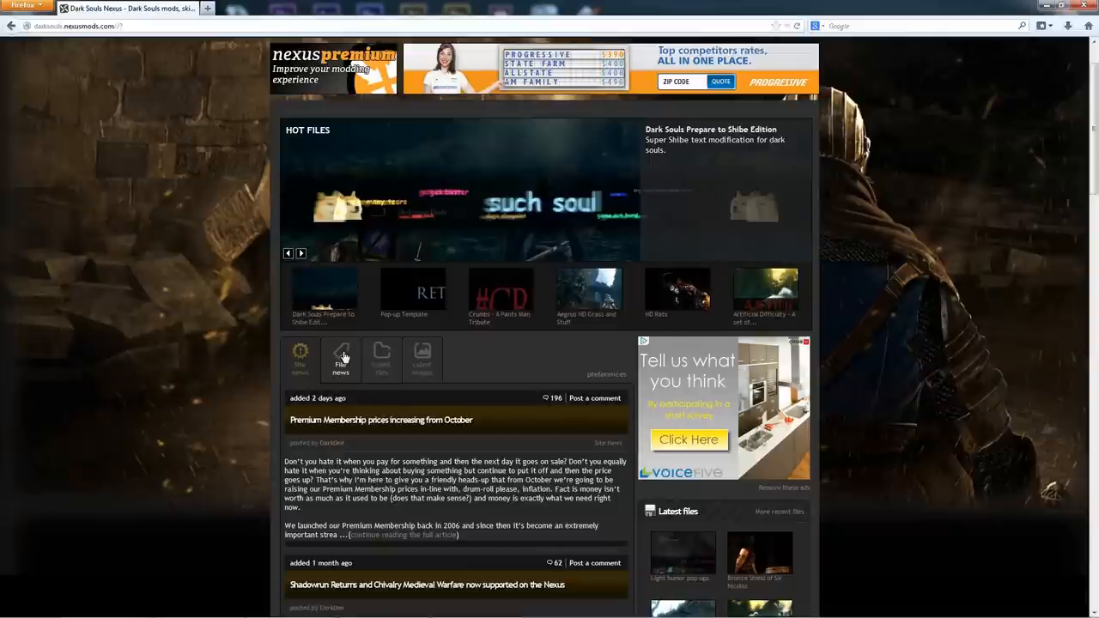
{"action": "scroll", "scroll_direction": "down", "scroll_amount": 3}
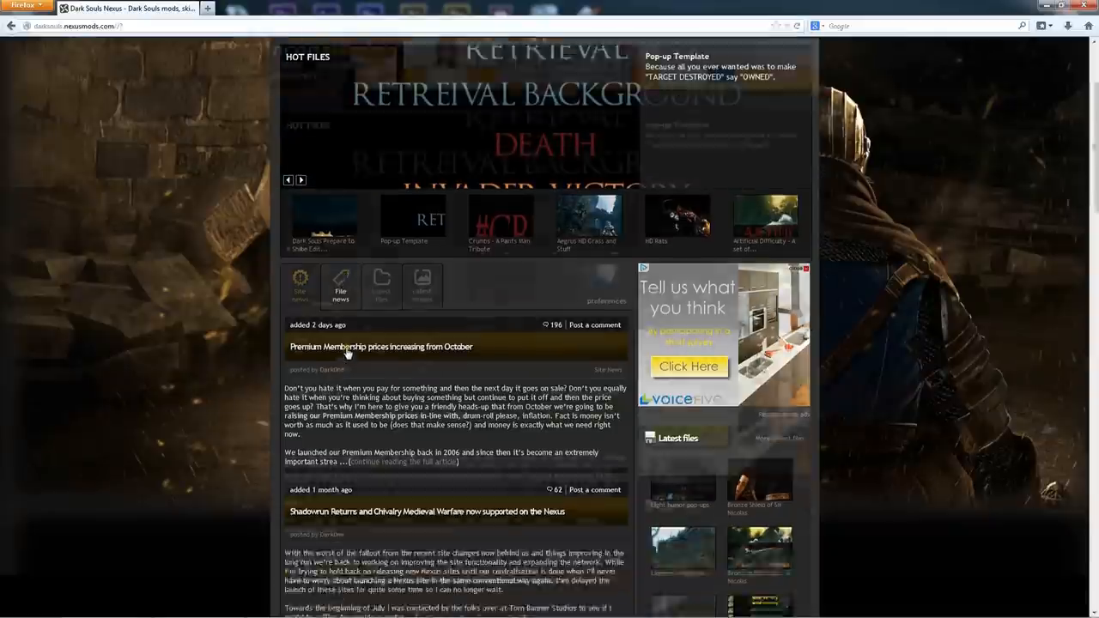
{"action": "scroll", "scroll_direction": "up", "scroll_amount": 3}
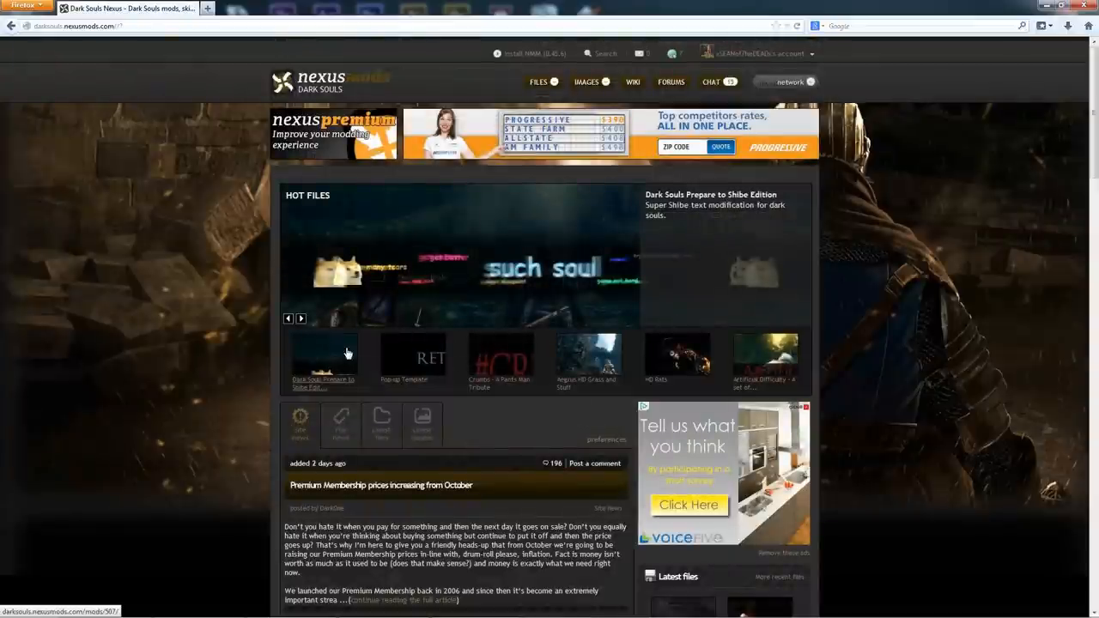
{"action": "left_click", "coordinate": [539, 83]}
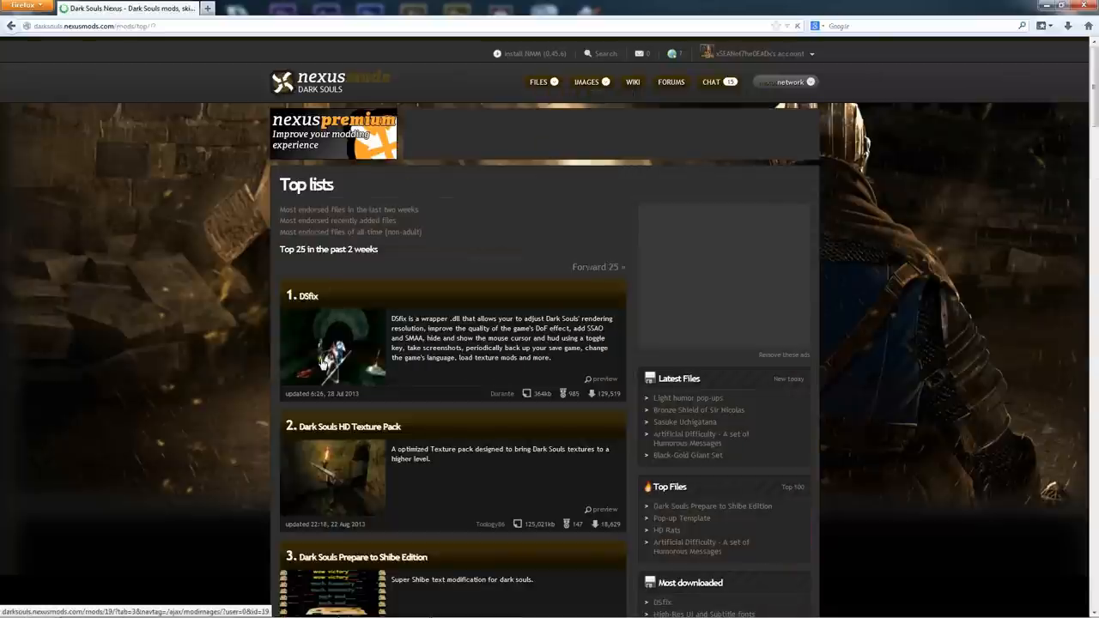
{"action": "left_click", "coordinate": [306, 296]}
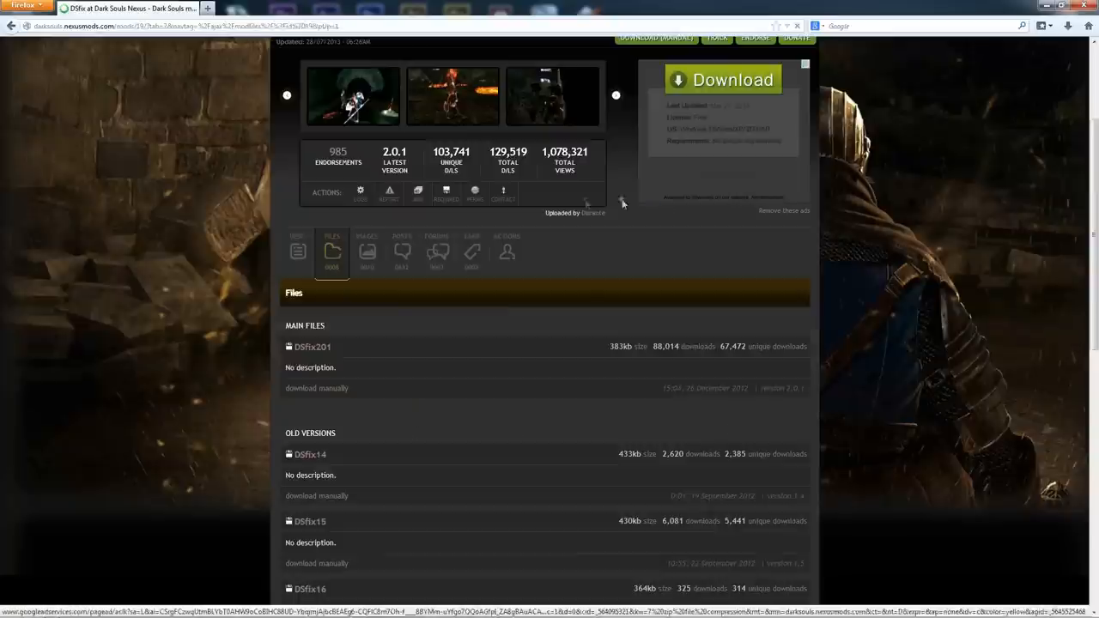
Download DSfix 2.0.1 manually from a normal server and save the zip file
{"action": "scroll", "scroll_direction": "down", "scroll_amount": 3}
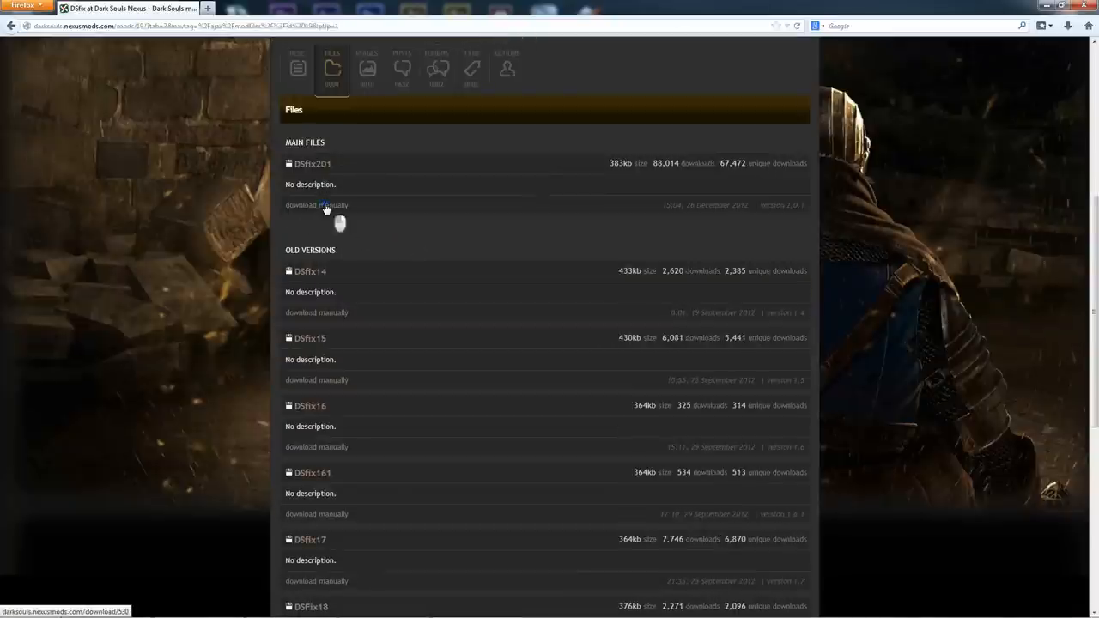
{"action": "left_click", "coordinate": [315, 205]}
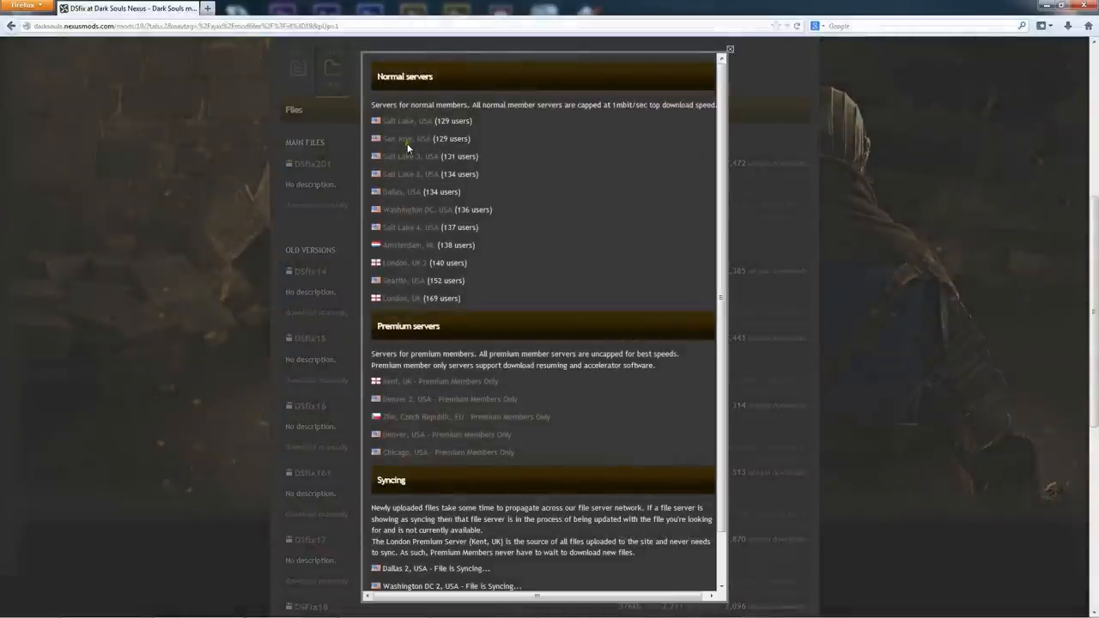
{"action": "left_click", "coordinate": [405, 138]}
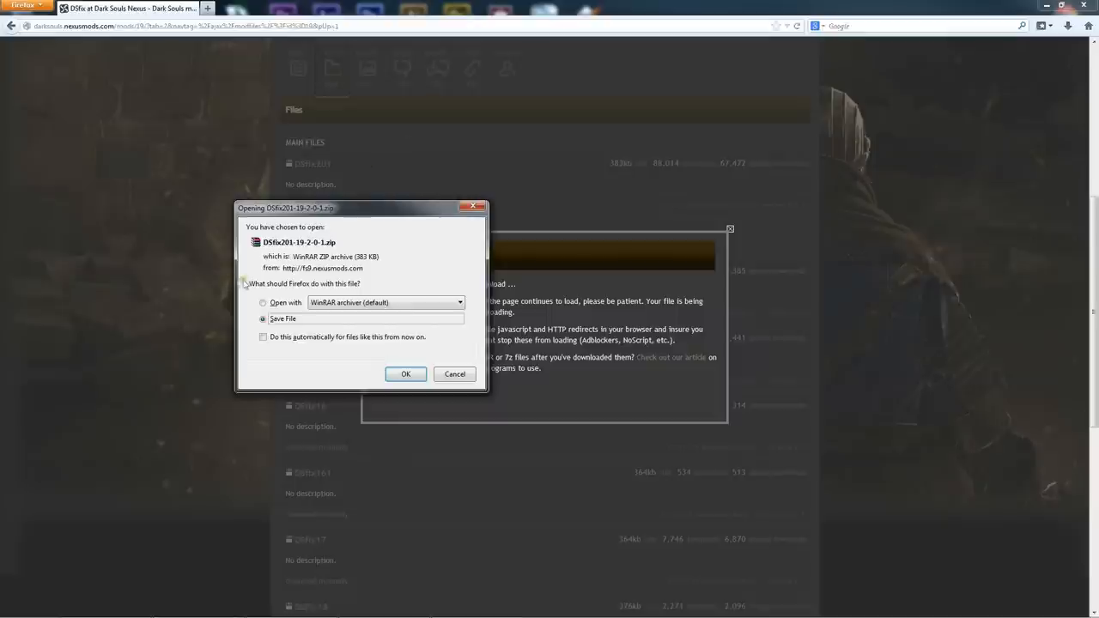
{"action": "left_click", "coordinate": [406, 374]}
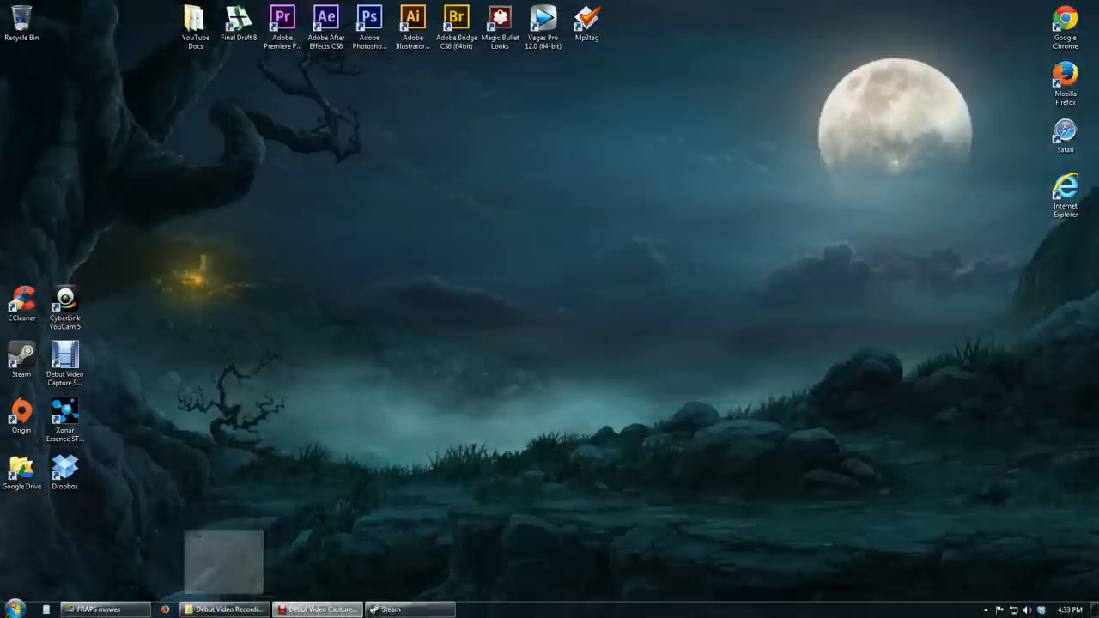
Browse Computer > Seagate 1 (F:) > Chrome Downloads and open the DSfix201 zip in WinRAR
{"action": "left_click", "coordinate": [13, 608]}
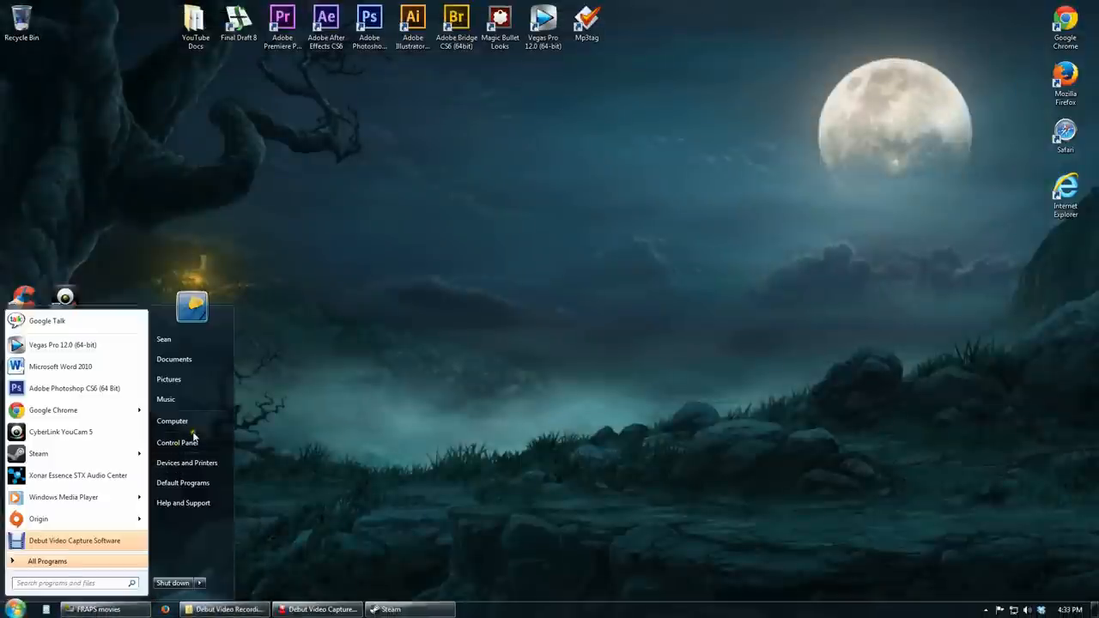
{"action": "left_click", "coordinate": [171, 421]}
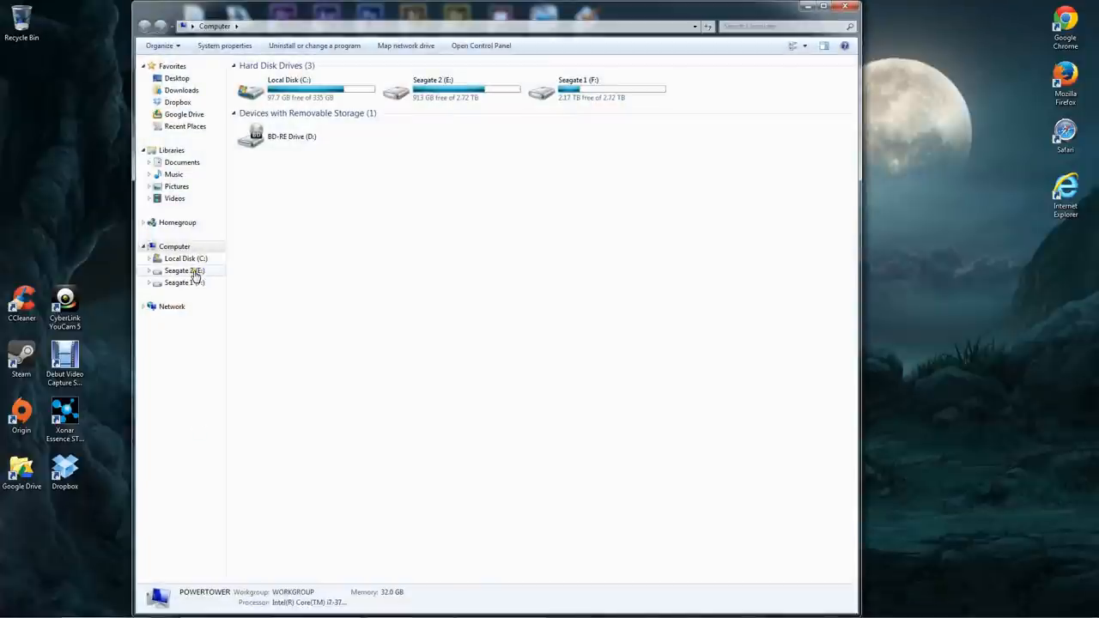
{"action": "double_click", "coordinate": [184, 281]}
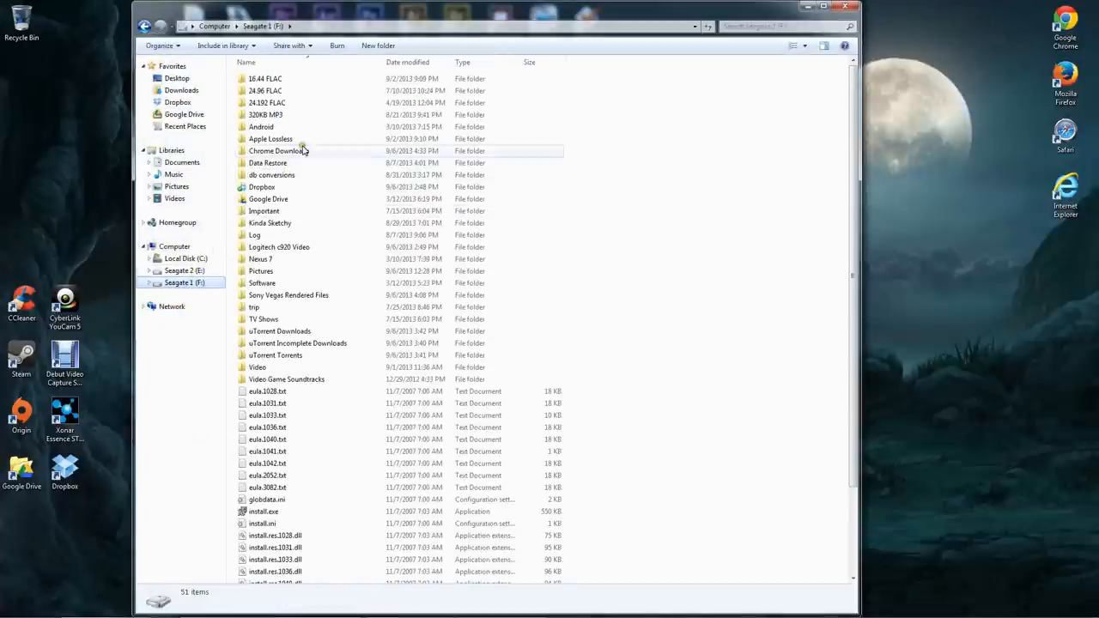
{"action": "double_click", "coordinate": [275, 152]}
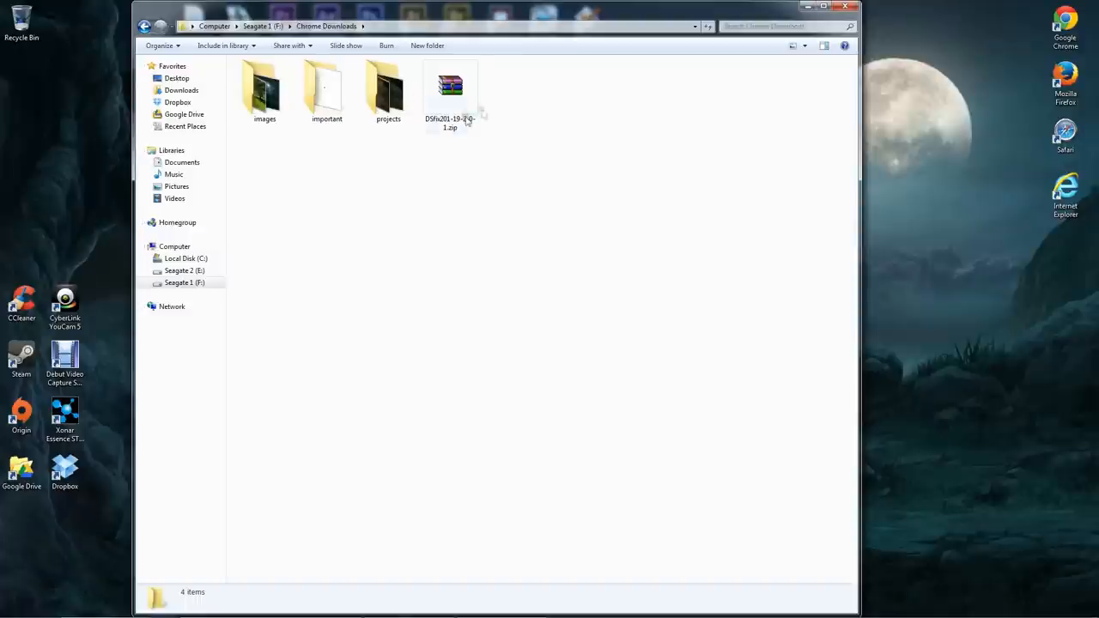
{"action": "left_click", "coordinate": [450, 89]}
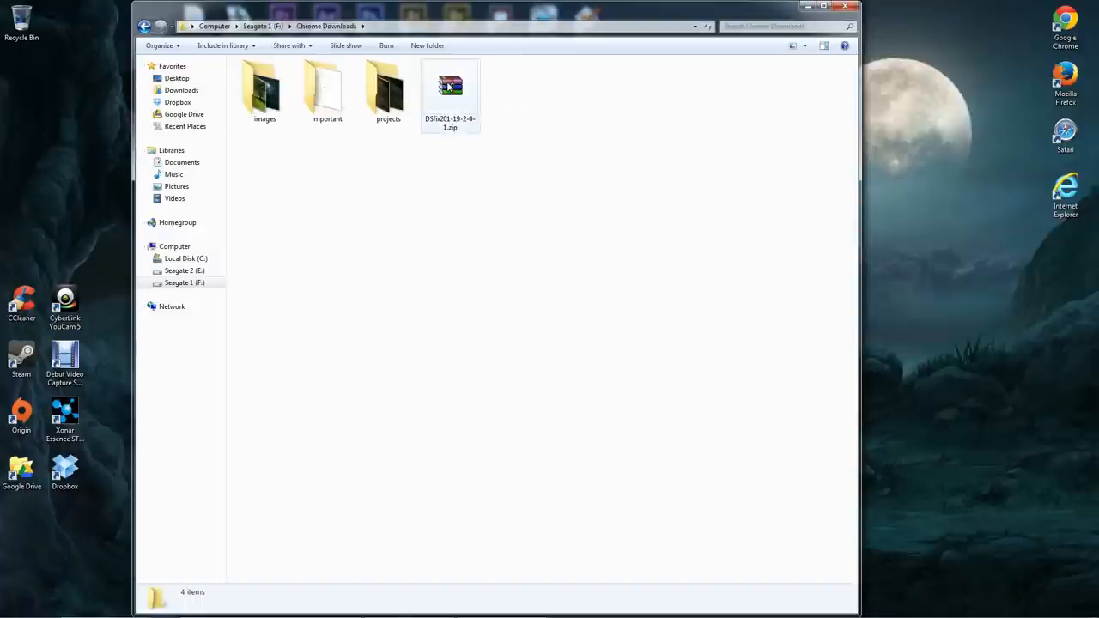
{"action": "double_click", "coordinate": [450, 90]}
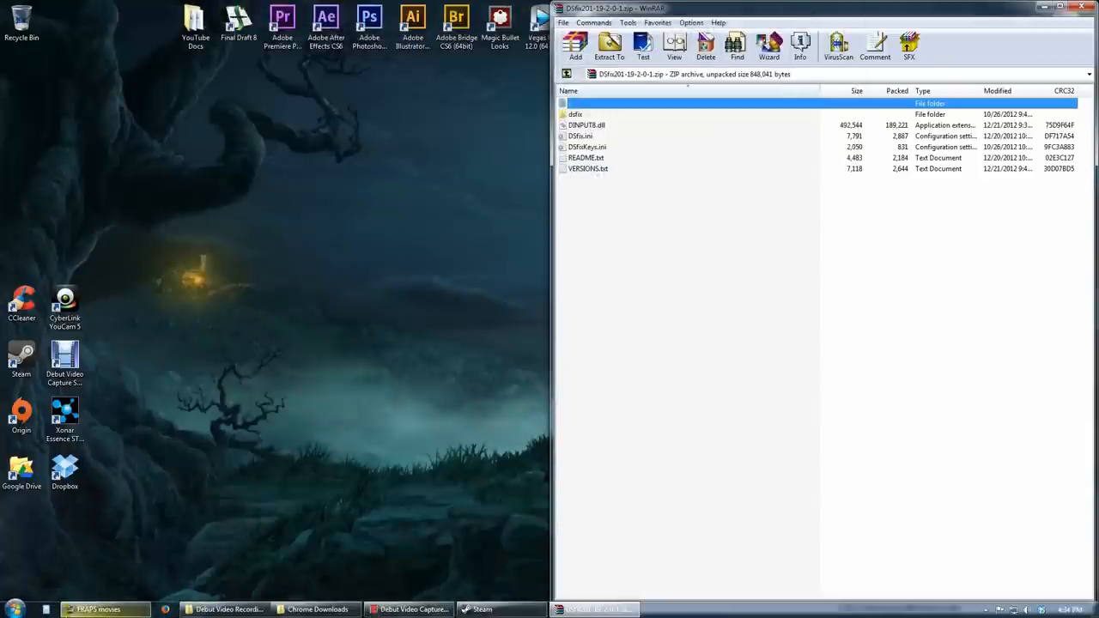
Browse from Computer into Program Files (x86)\Steam
{"action": "left_click", "coordinate": [14, 610]}
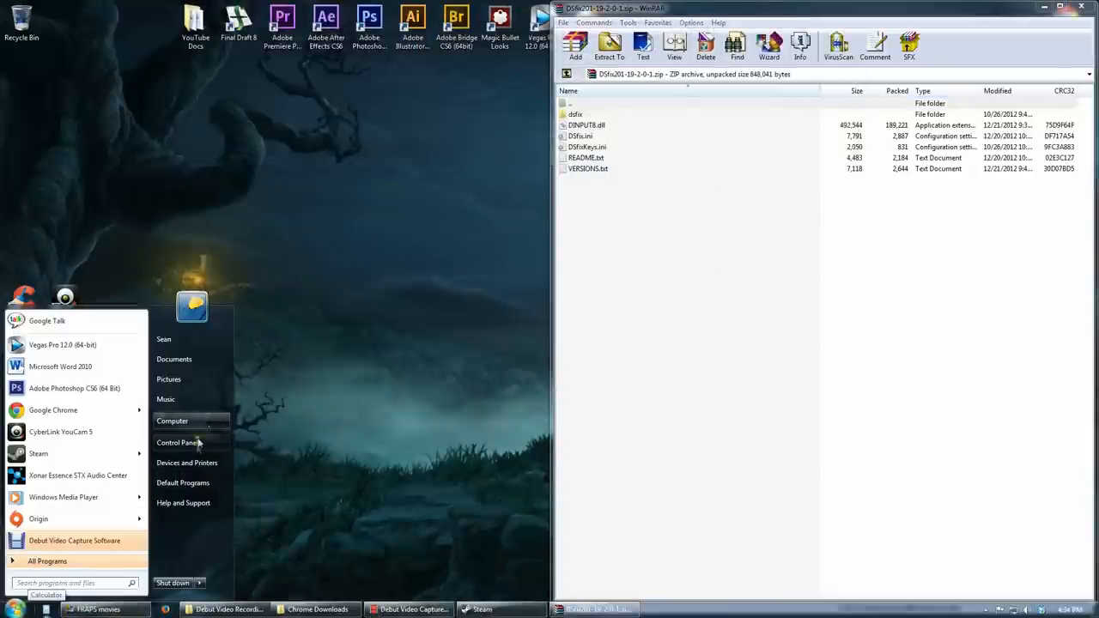
{"action": "left_click", "coordinate": [171, 421]}
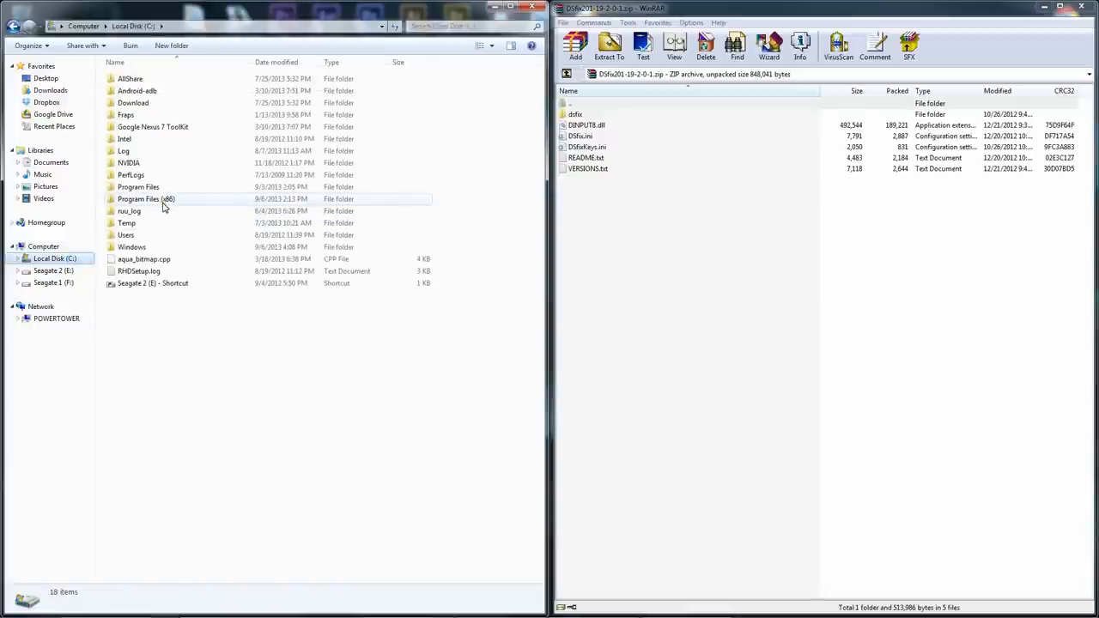
{"action": "double_click", "coordinate": [146, 199]}
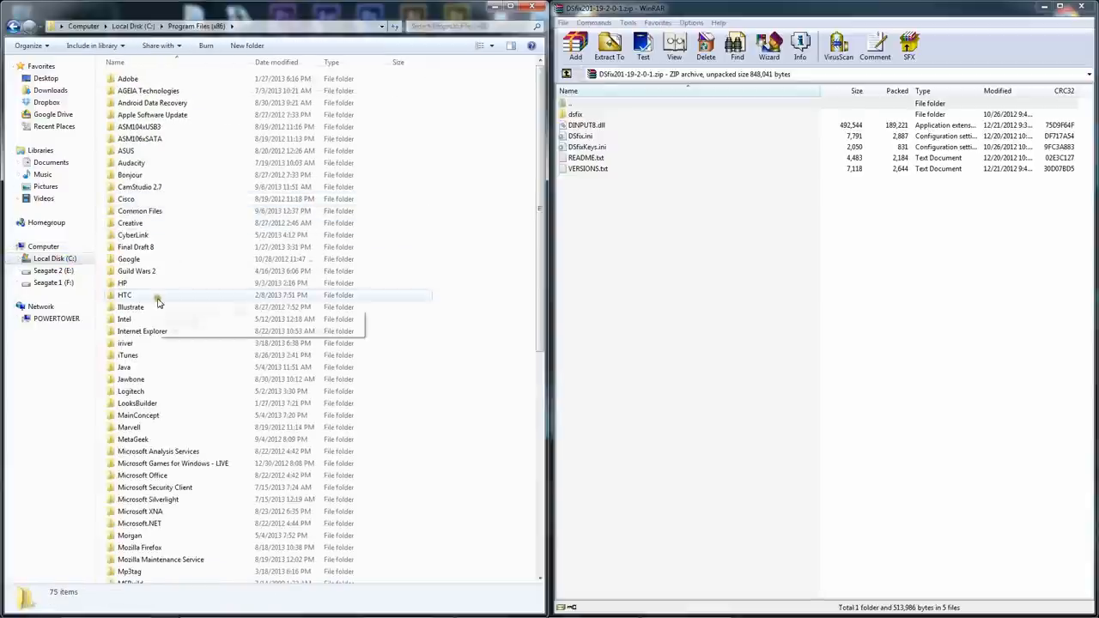
{"action": "scroll", "scroll_direction": "down", "scroll_amount": 3}
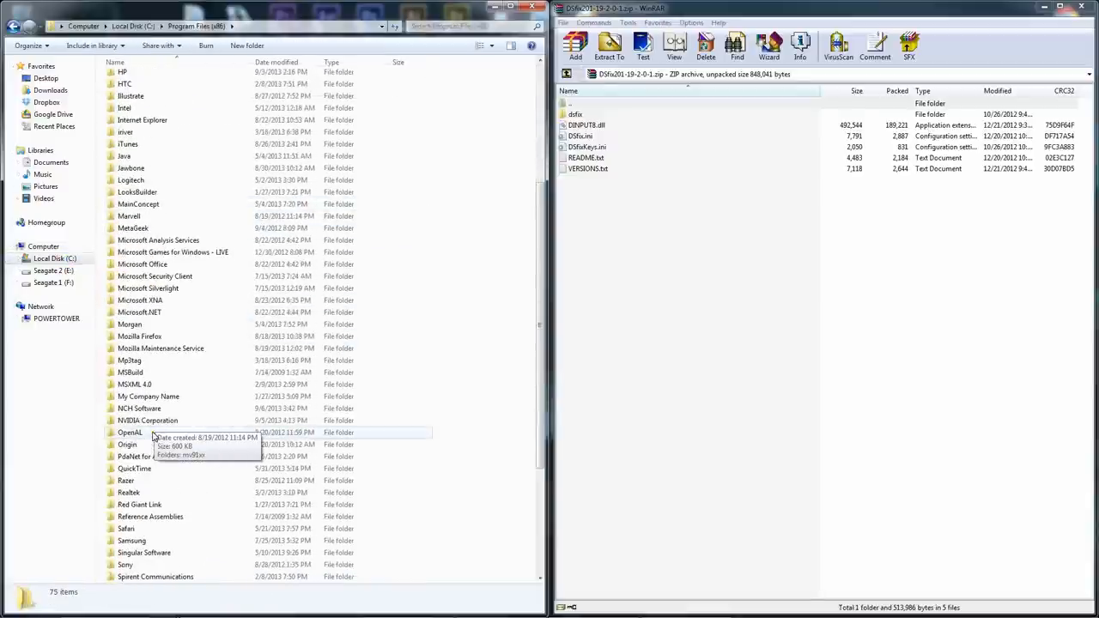
{"action": "scroll", "scroll_direction": "down", "scroll_amount": 3}
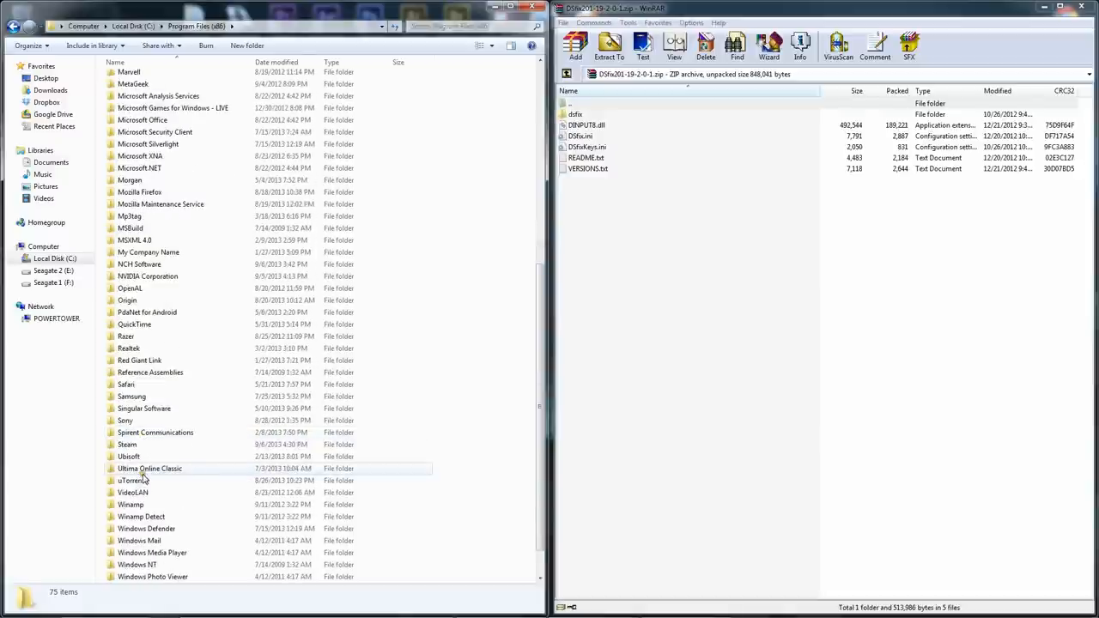
{"action": "left_click", "coordinate": [127, 443]}
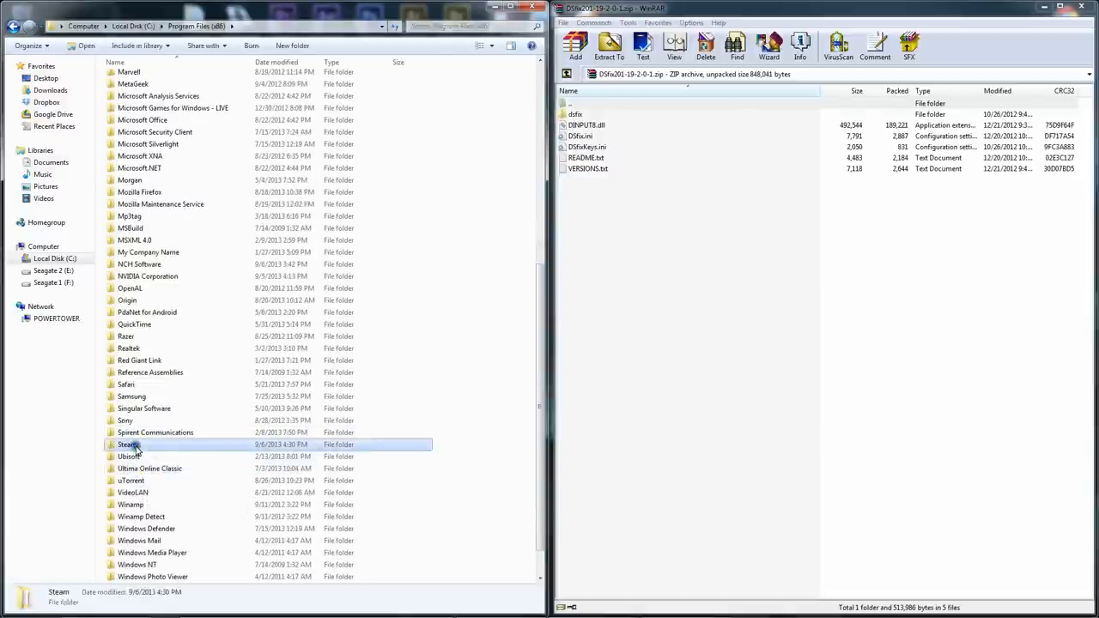
{"action": "double_click", "coordinate": [127, 443]}
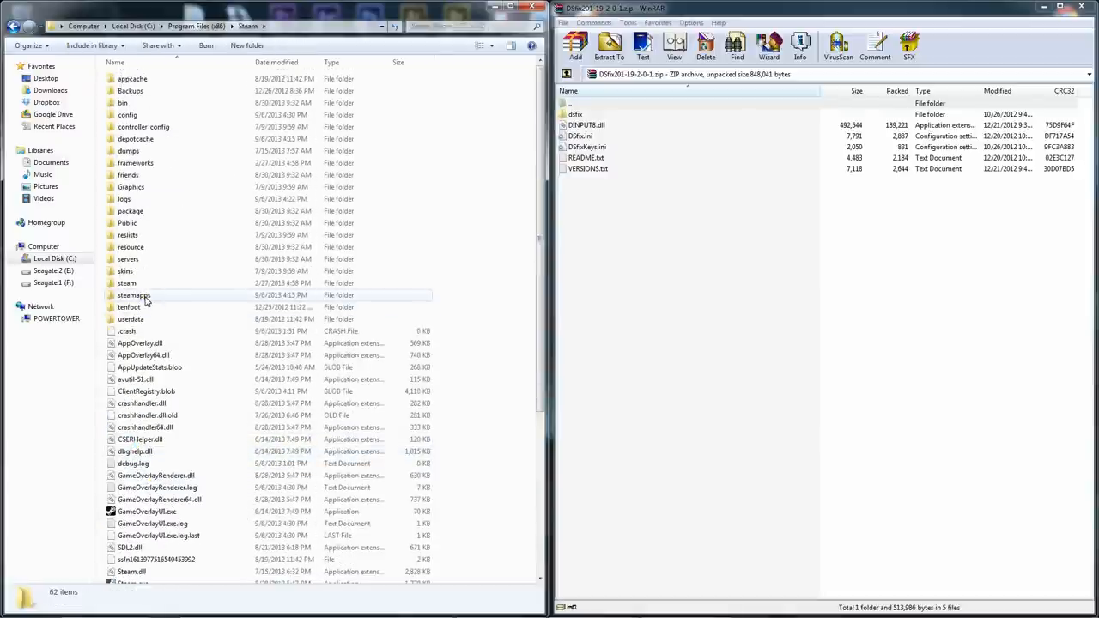
Continue into steamapps\common\Dark Souls Prepare to Die Edition
{"action": "double_click", "coordinate": [134, 295]}
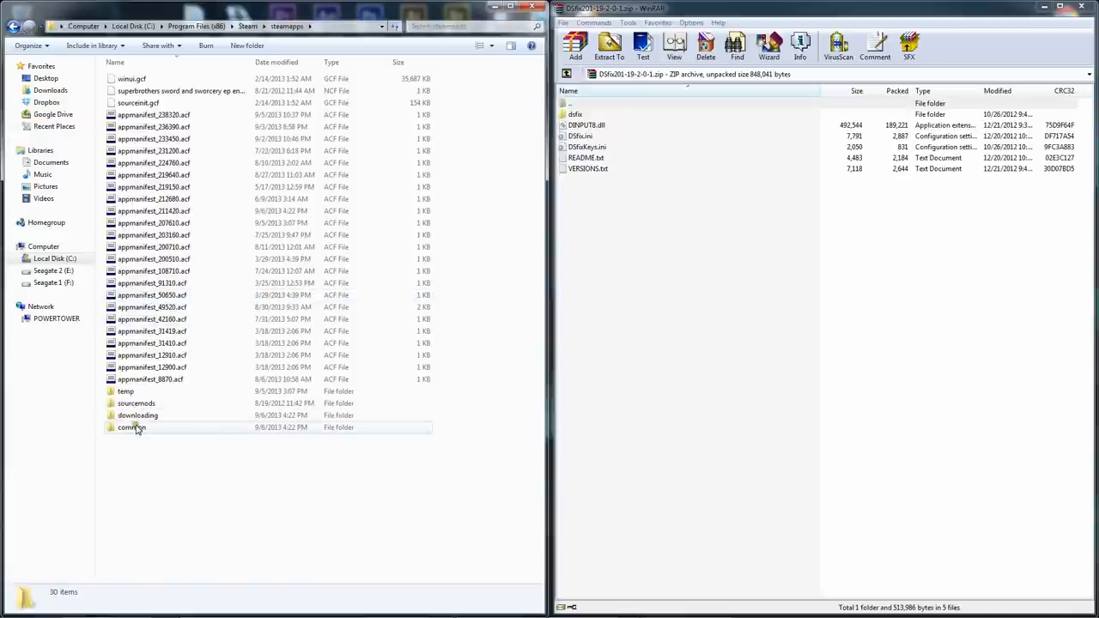
{"action": "double_click", "coordinate": [130, 425]}
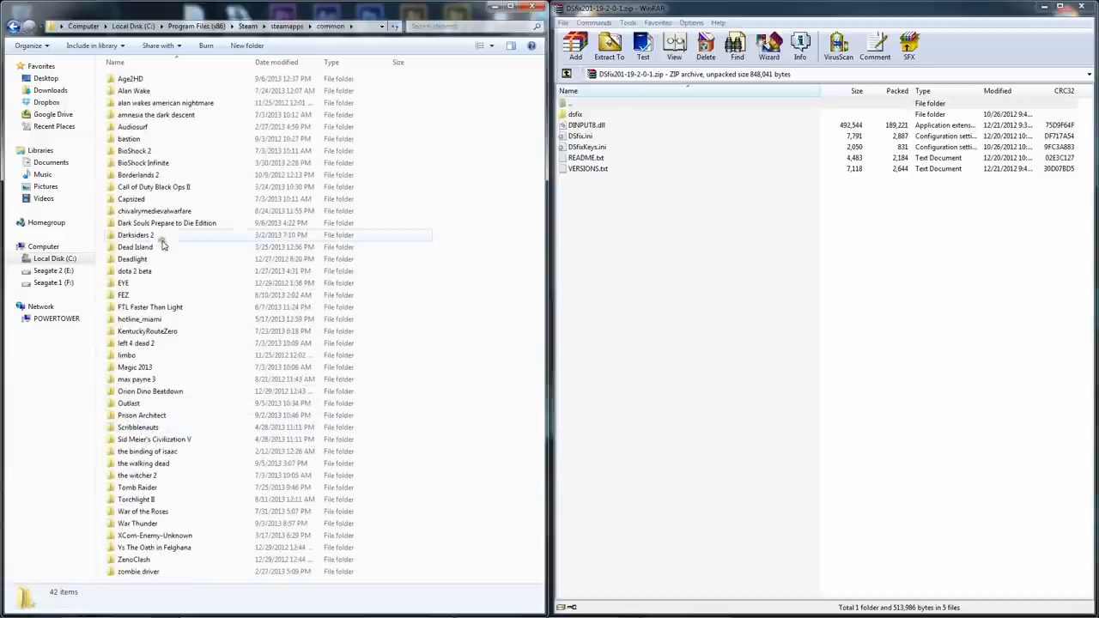
{"action": "double_click", "coordinate": [168, 223]}
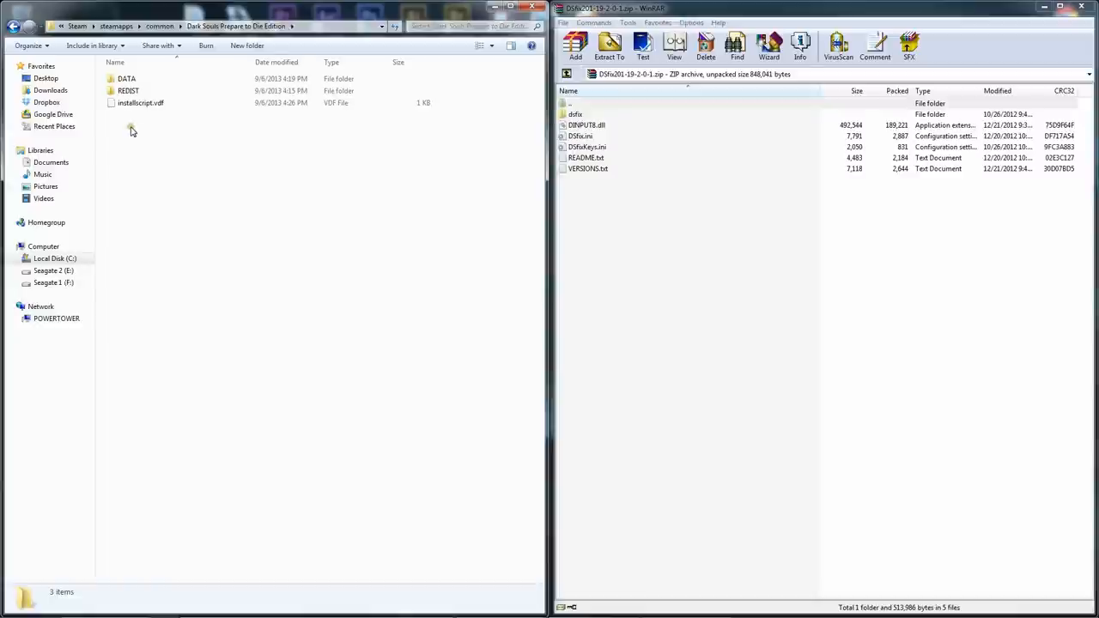
{"action": "mouse_move", "coordinate": [350, 186]}
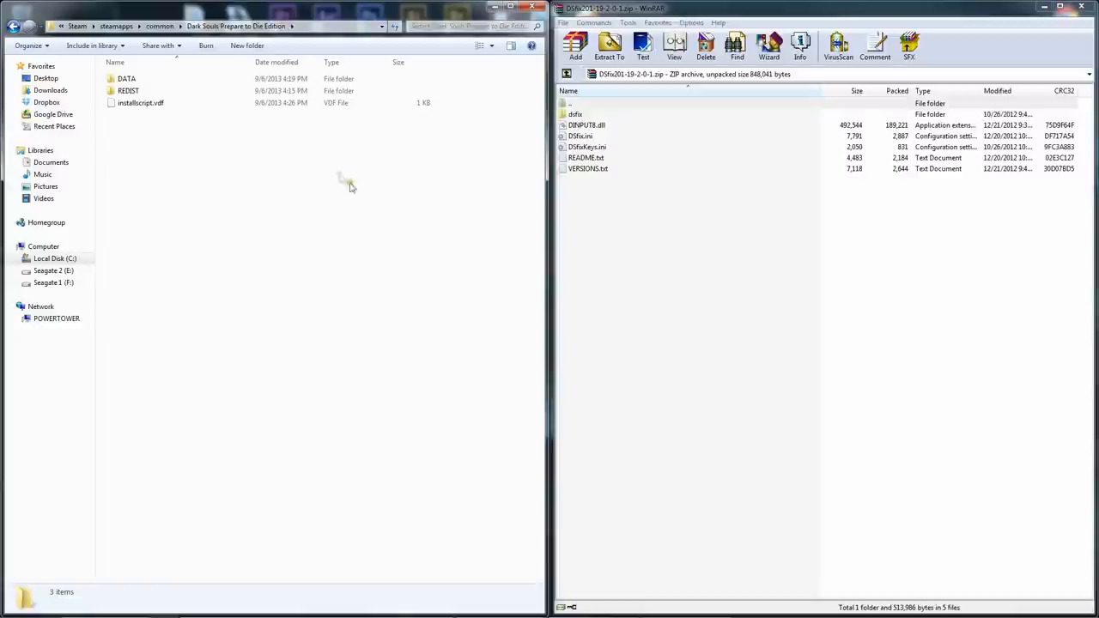
{"action": "mouse_move", "coordinate": [161, 172]}
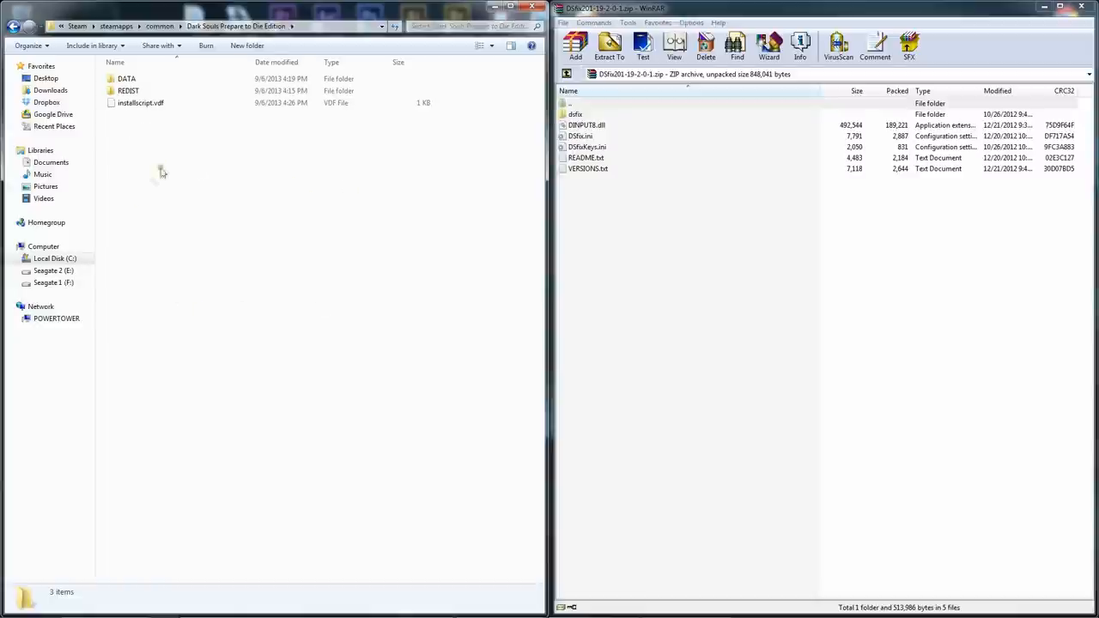
{"action": "mouse_move", "coordinate": [208, 187]}
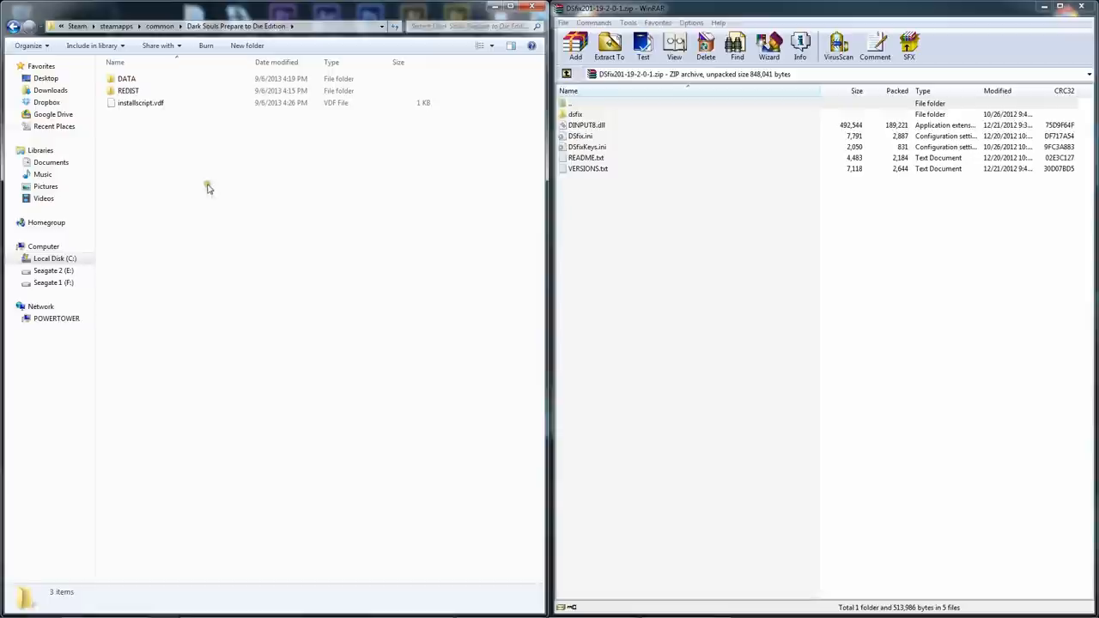
{"action": "mouse_move", "coordinate": [901, 248]}
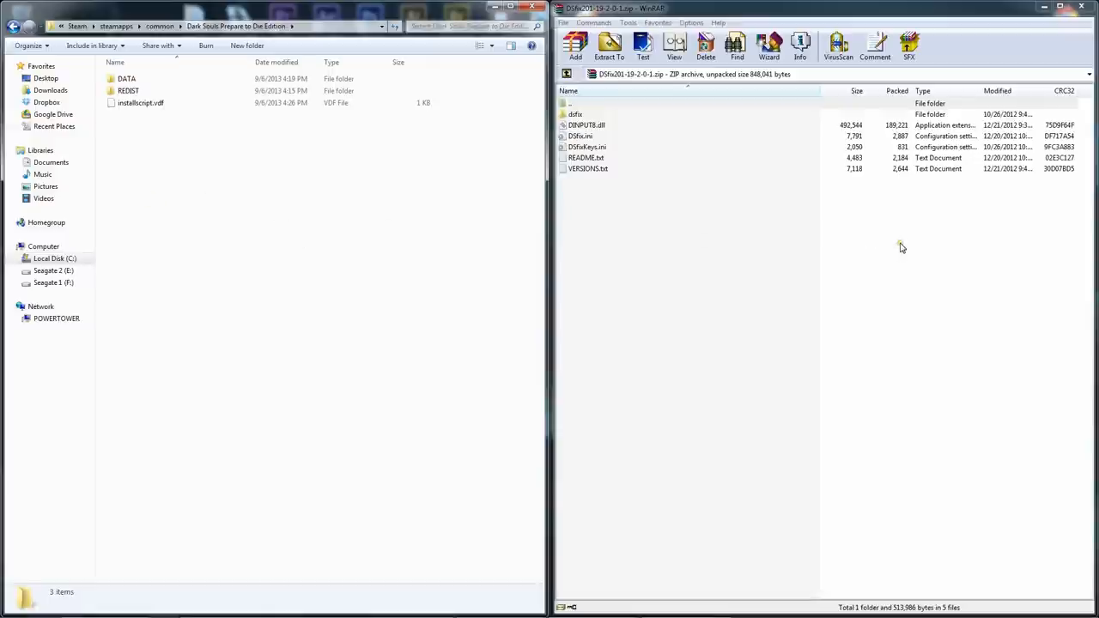
{"action": "mouse_move", "coordinate": [232, 178]}
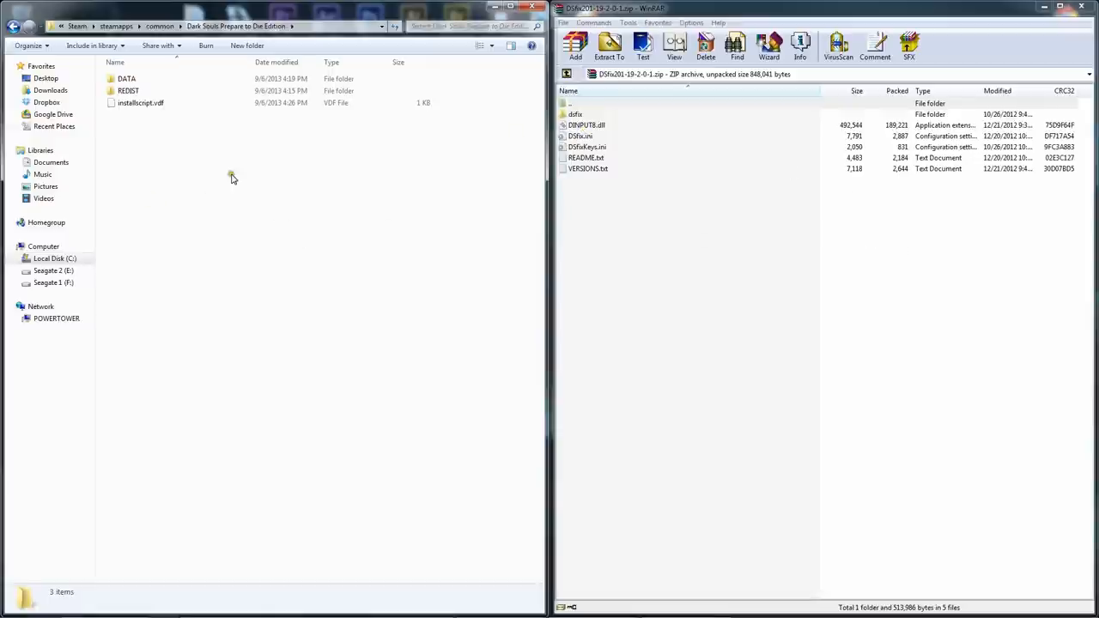
{"action": "mouse_move", "coordinate": [788, 198]}
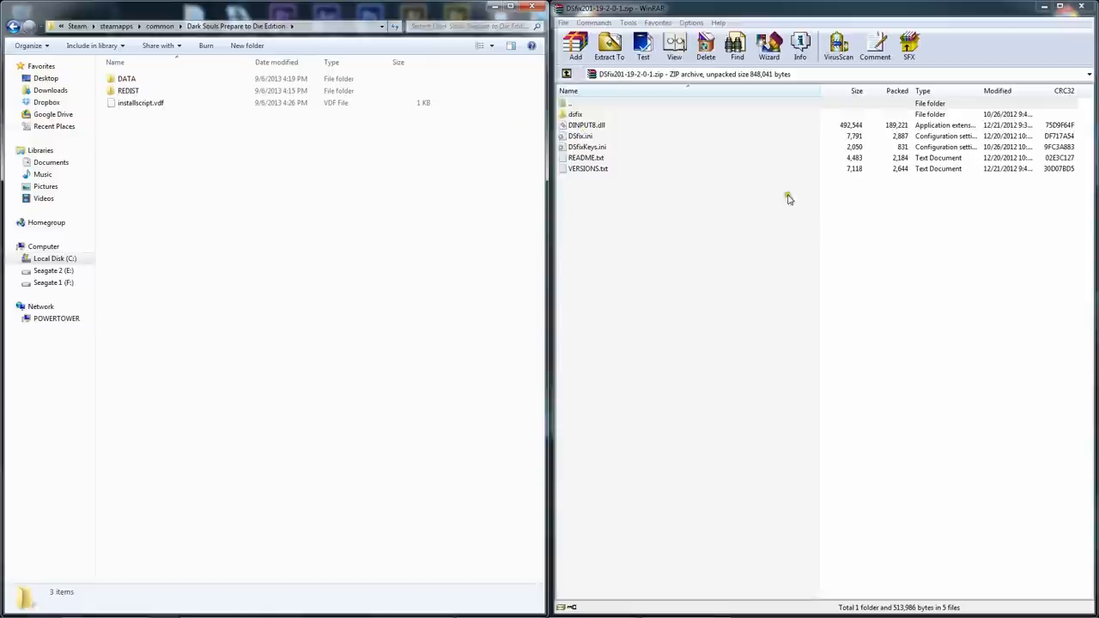
{"action": "mouse_move", "coordinate": [146, 192]}
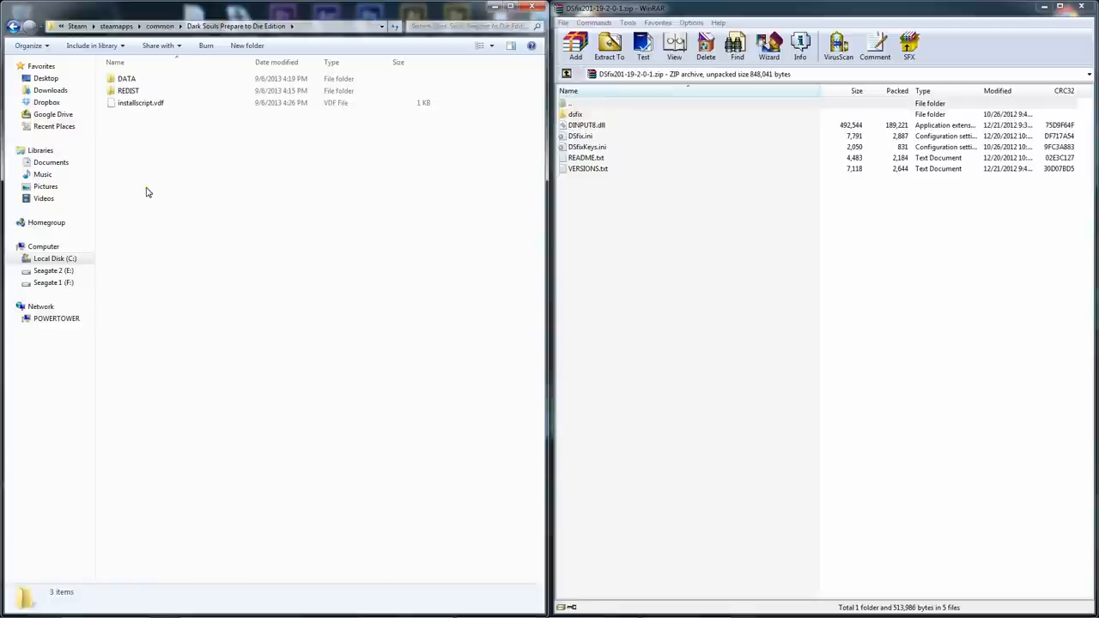
{"action": "mouse_move", "coordinate": [186, 144]}
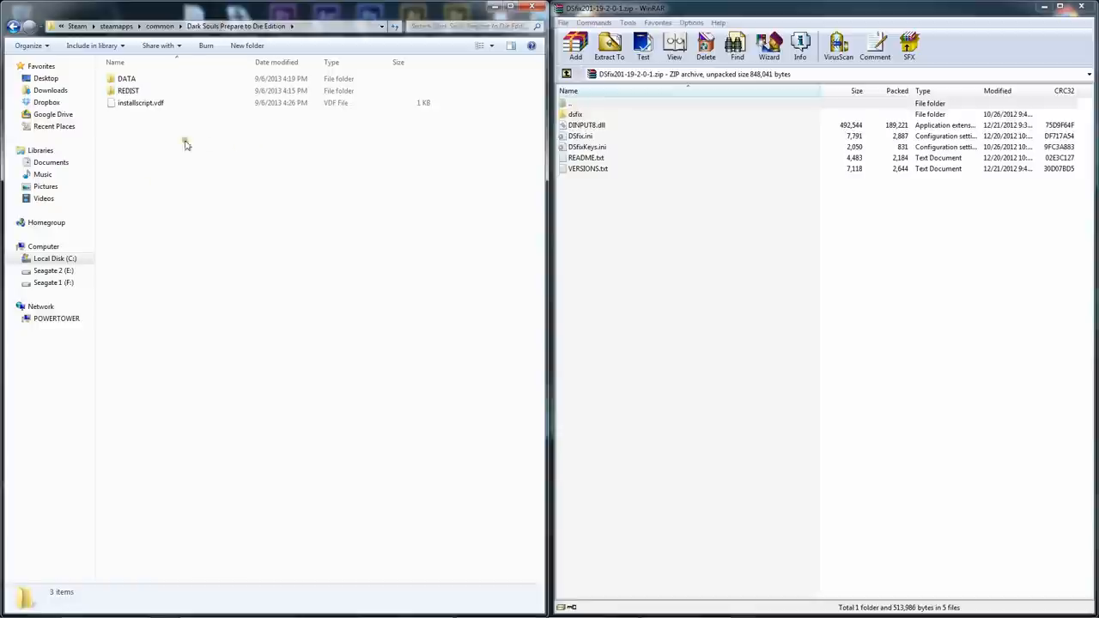
Drop the DSfix archive files into the game's DATA folder and close WinRAR
{"action": "double_click", "coordinate": [127, 78]}
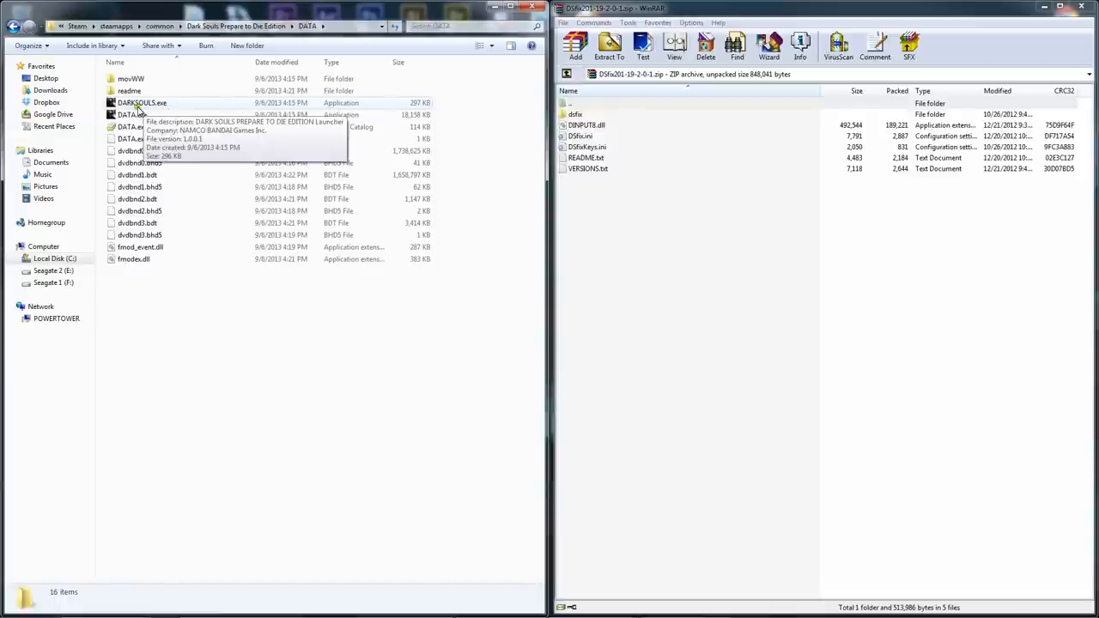
{"action": "mouse_move", "coordinate": [917, 279]}
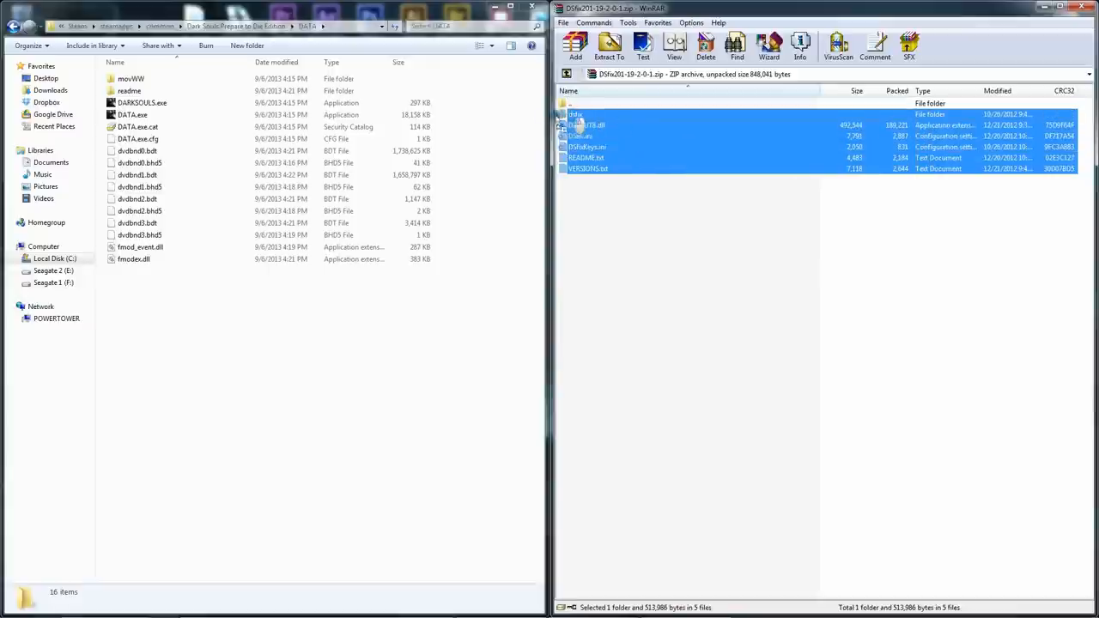
{"action": "left_click", "coordinate": [608, 44]}
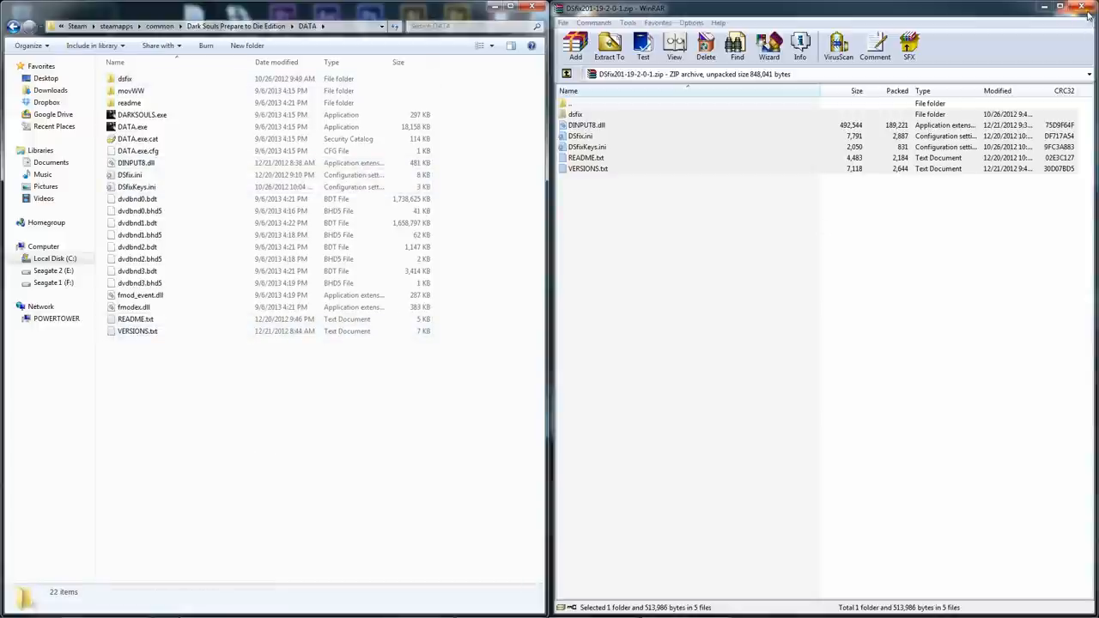
{"action": "left_click", "coordinate": [1089, 7]}
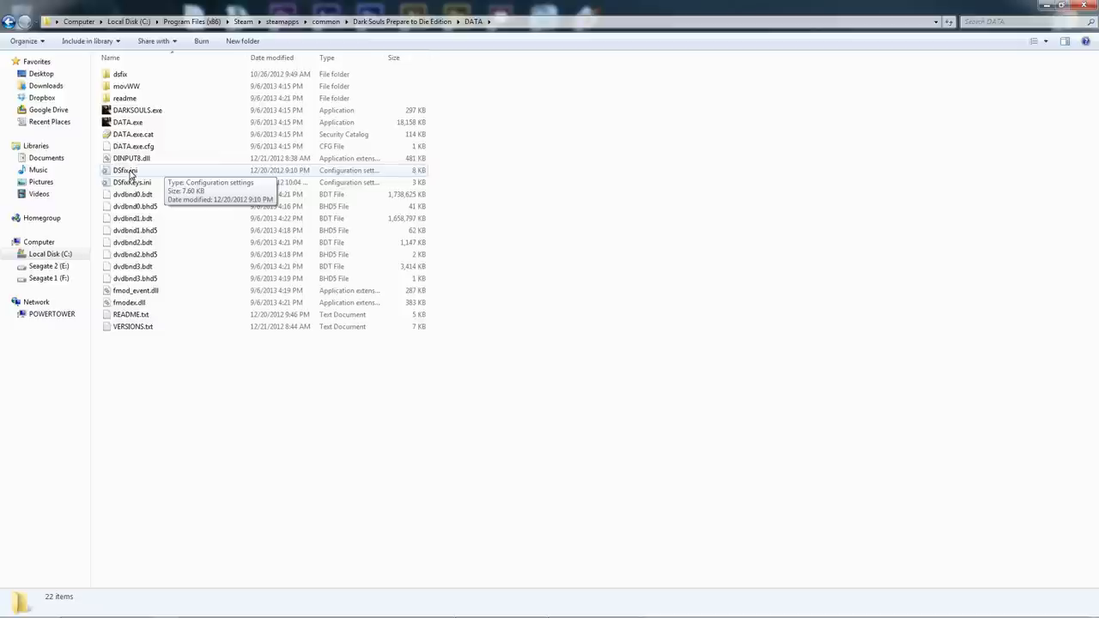
Open DSfix.ini from DATA in Notepad and maximize the window
{"action": "double_click", "coordinate": [124, 170]}
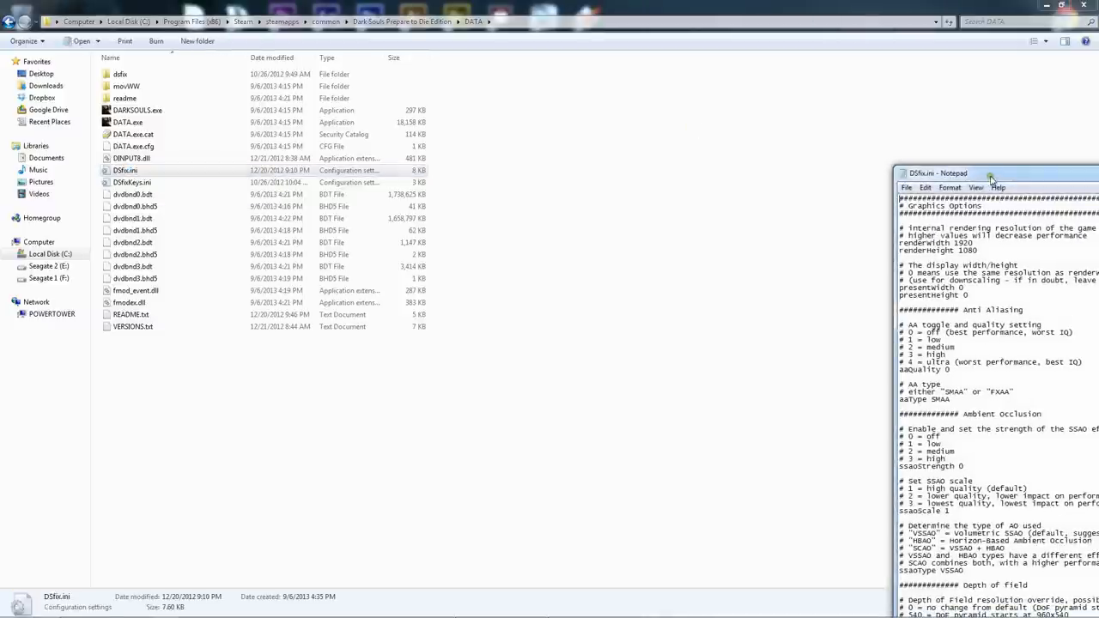
{"action": "left_click", "coordinate": [992, 172]}
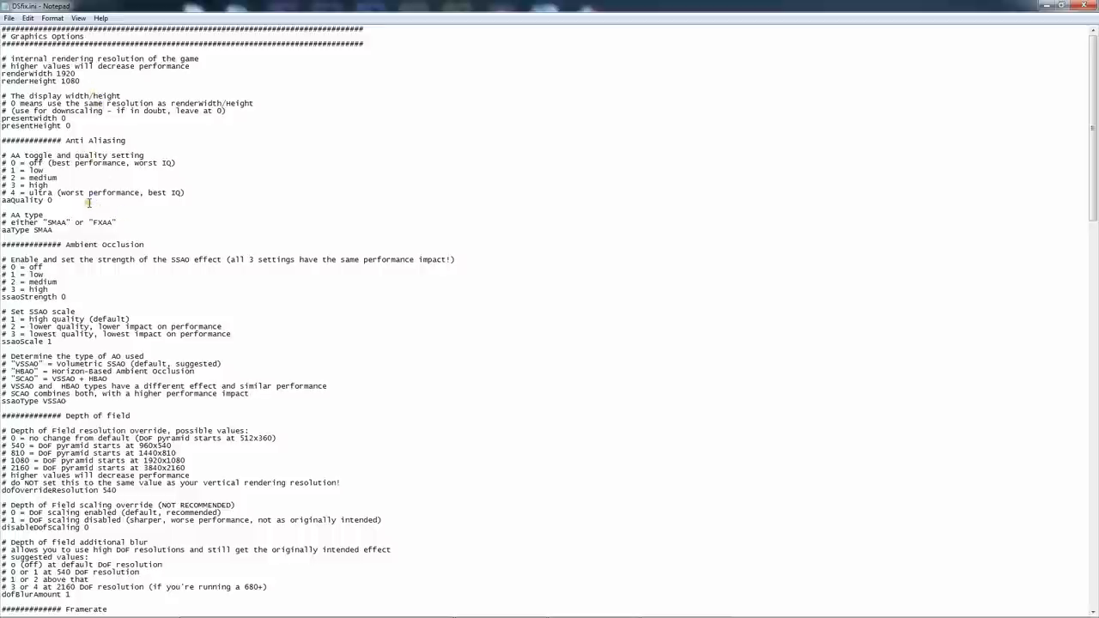
{"action": "mouse_move", "coordinate": [146, 153]}
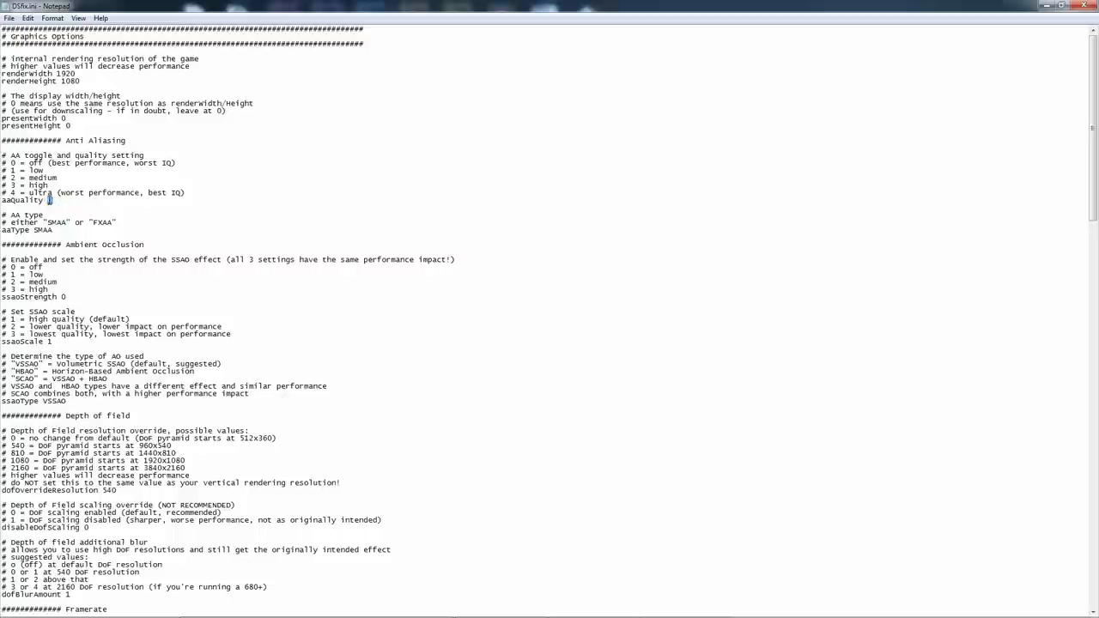
Set aaQuality to 4 and ssaoStrength to 3 in DSfix.ini
{"action": "type", "text": "4"}
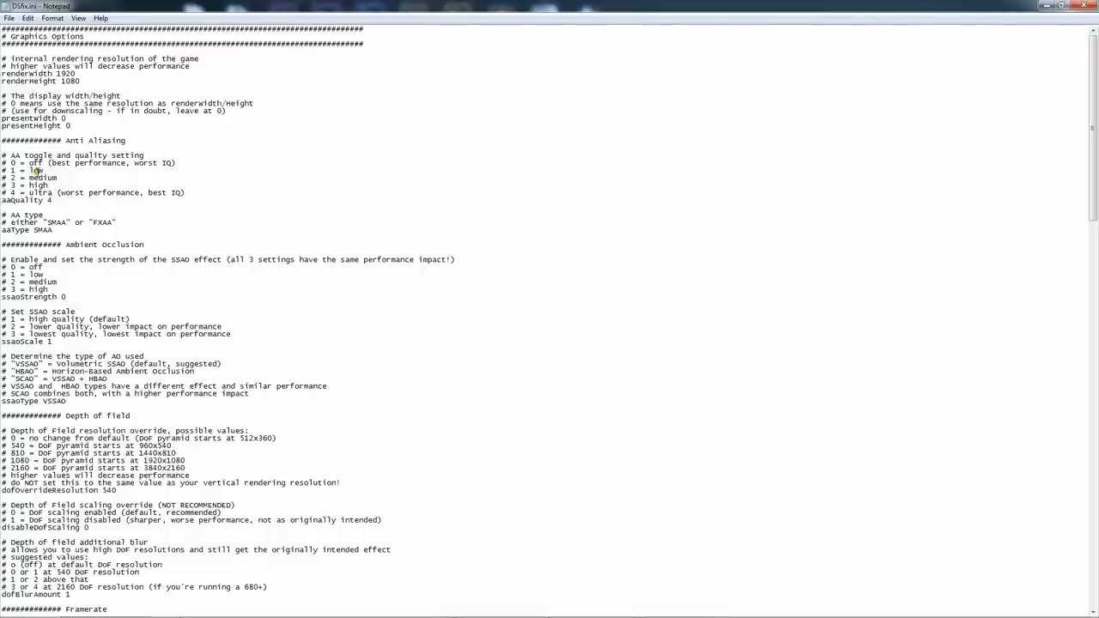
{"action": "scroll", "scroll_direction": "down", "scroll_amount": 3}
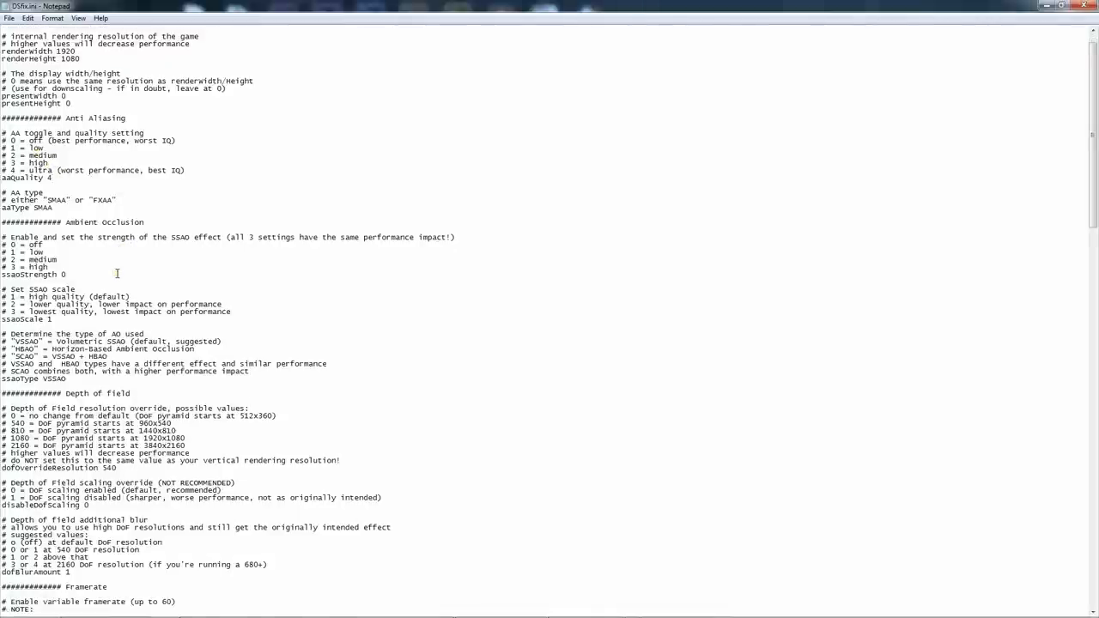
{"action": "scroll", "scroll_direction": "down", "scroll_amount": 3}
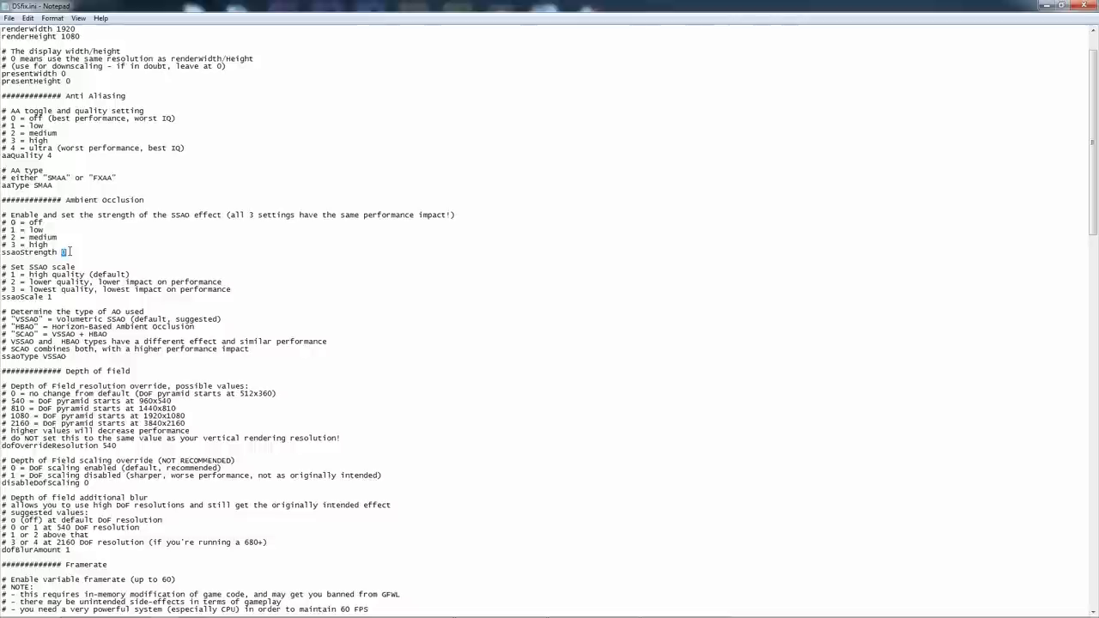
{"action": "type", "text": "3"}
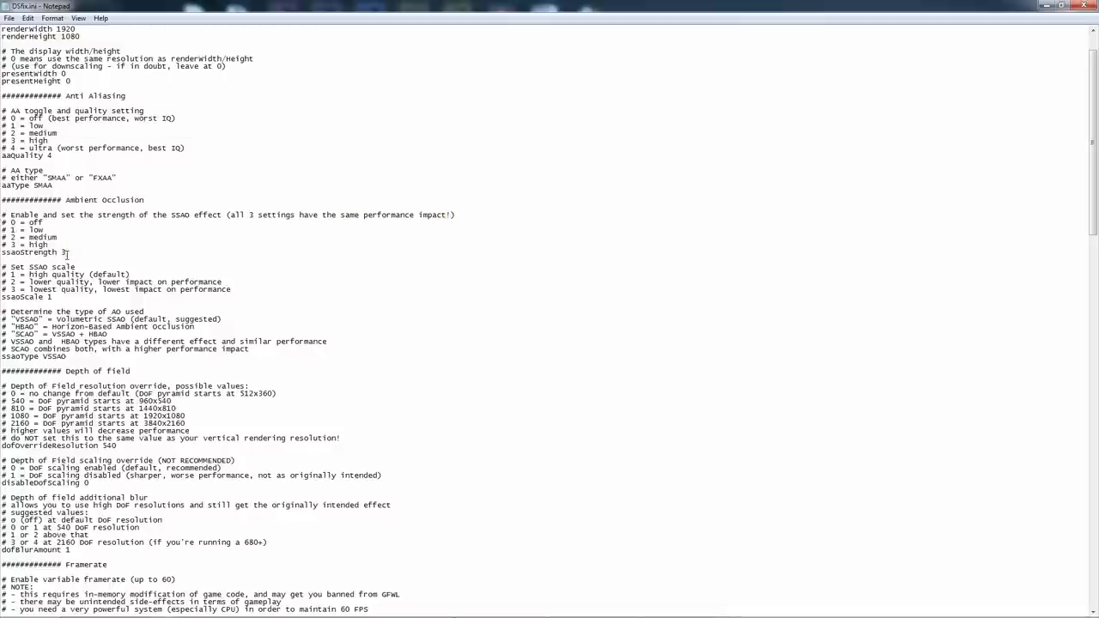
Set dofOverrideResolution to 810 and review the framerate, filtering and HUD options below
{"action": "scroll", "scroll_direction": "down", "scroll_amount": 3}
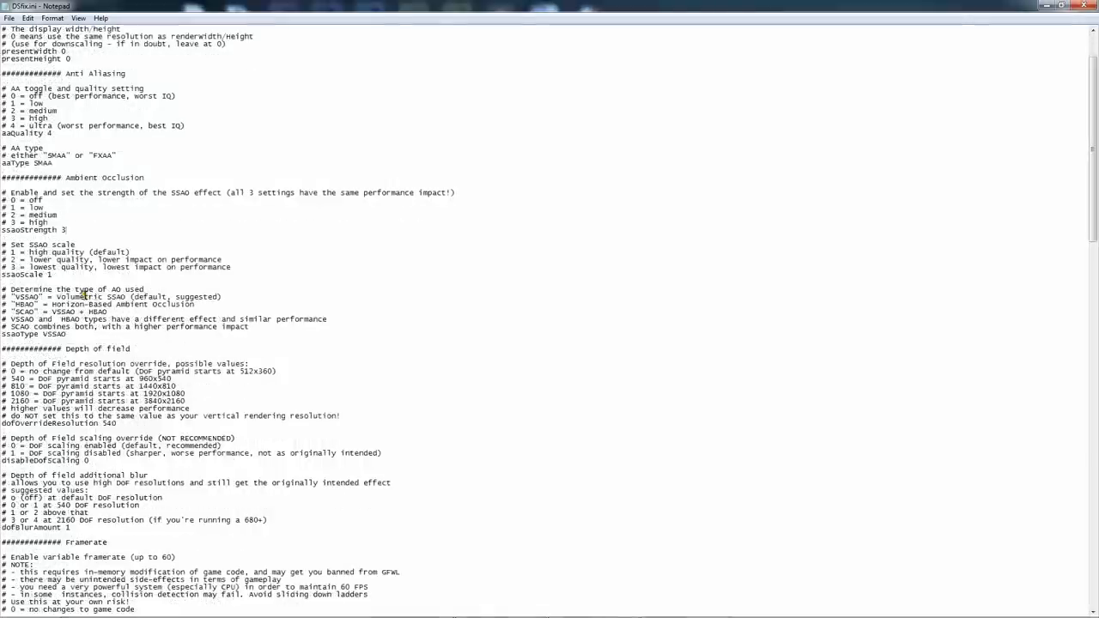
{"action": "scroll", "scroll_direction": "down", "scroll_amount": 3}
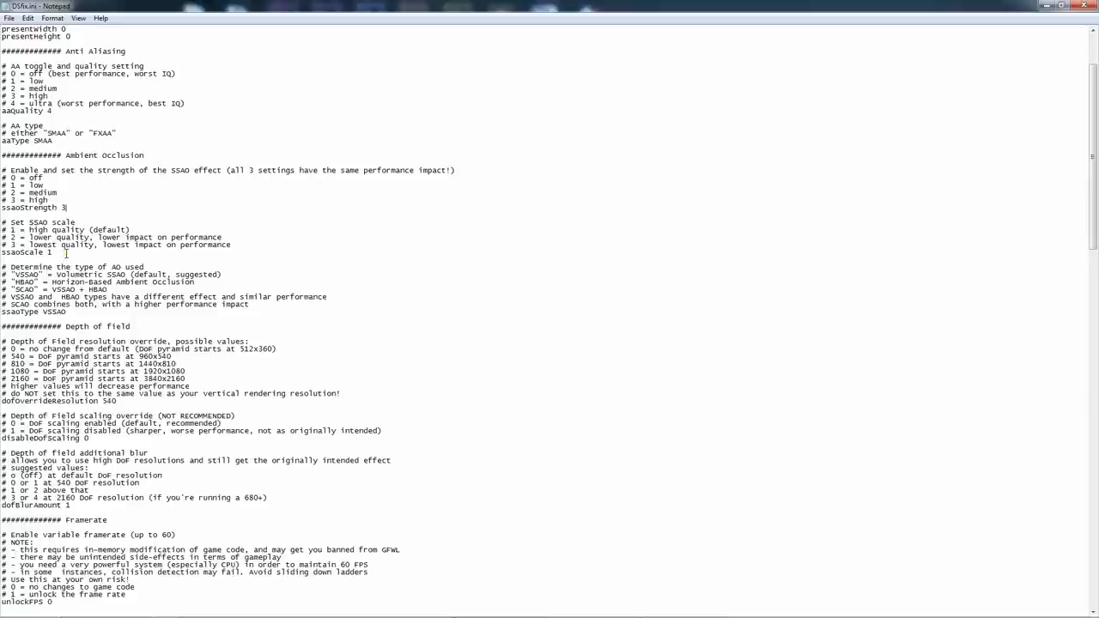
{"action": "scroll", "scroll_direction": "down", "scroll_amount": 3}
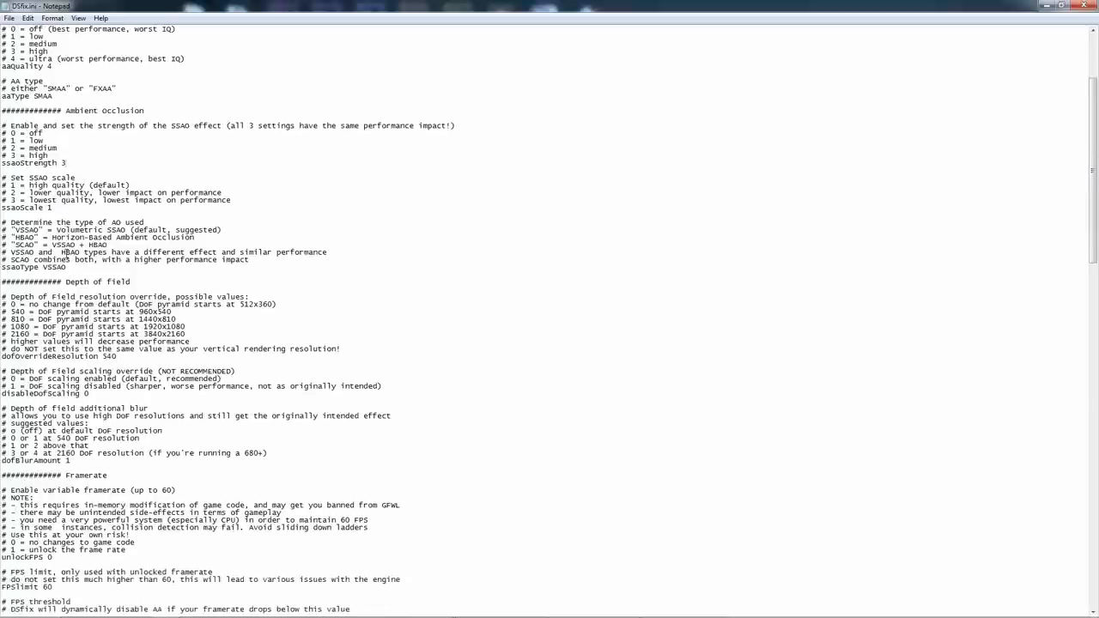
{"action": "scroll", "scroll_direction": "down", "scroll_amount": 3}
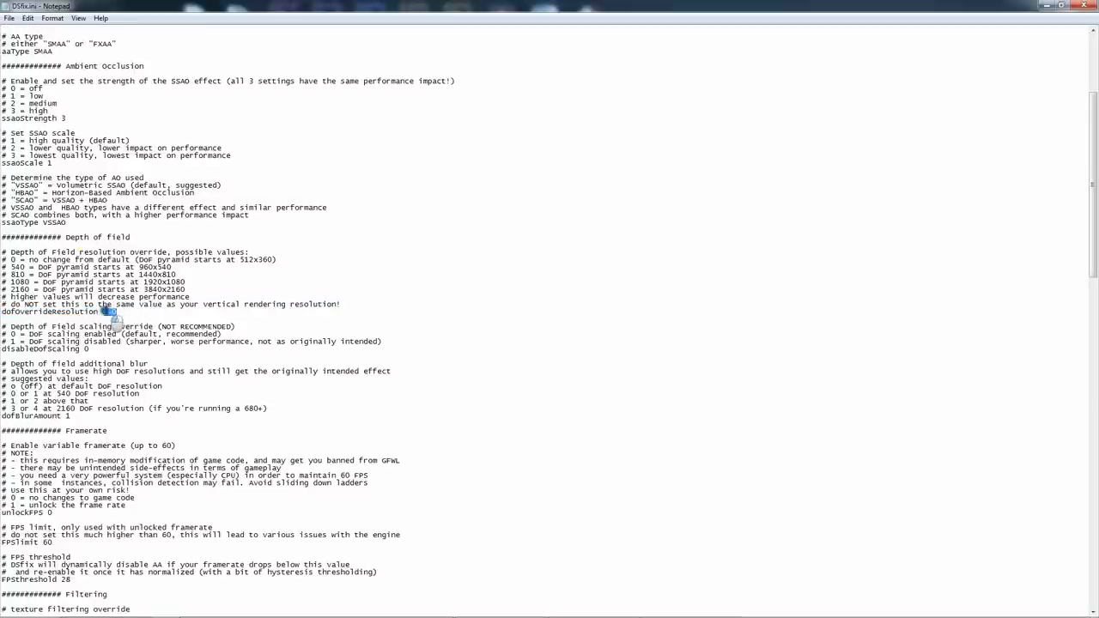
{"action": "type", "text": "81"}
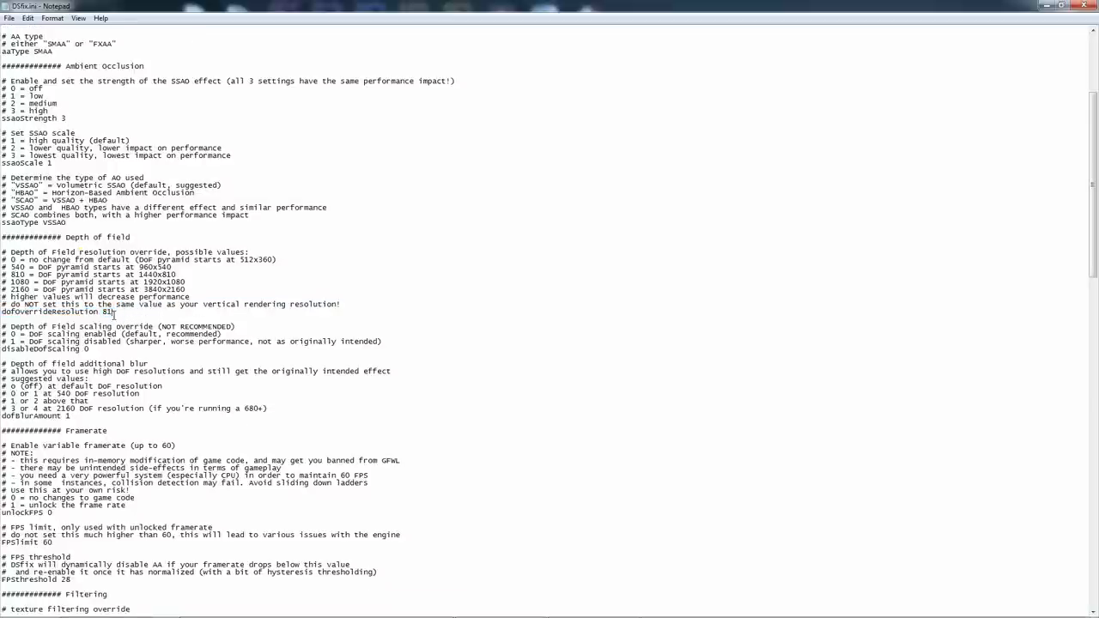
{"action": "type", "text": "0"}
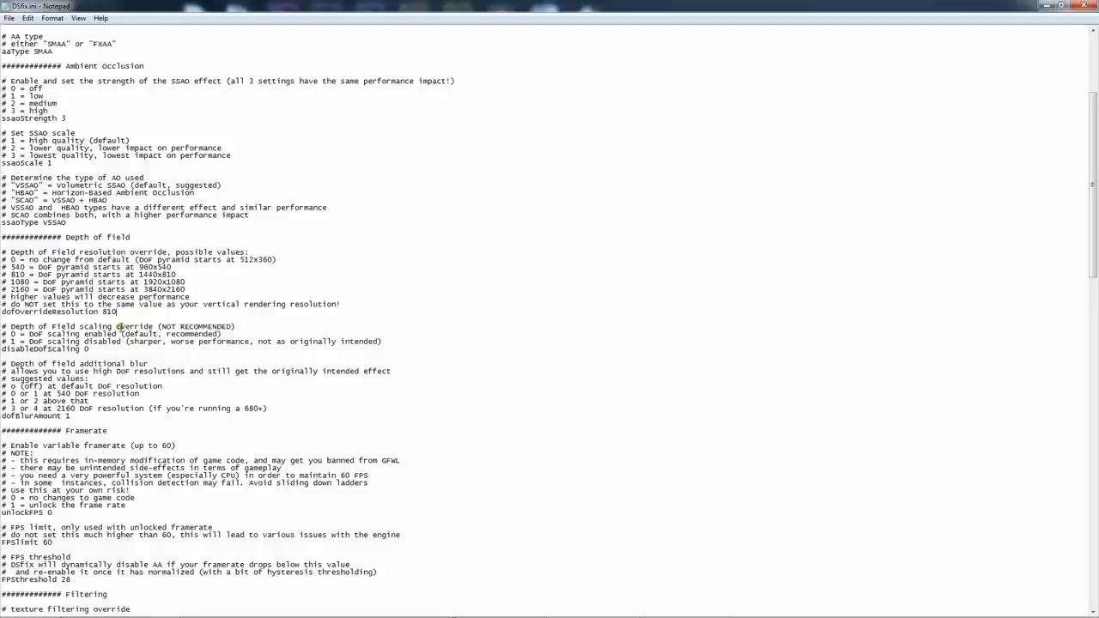
{"action": "scroll", "scroll_direction": "down", "scroll_amount": 3}
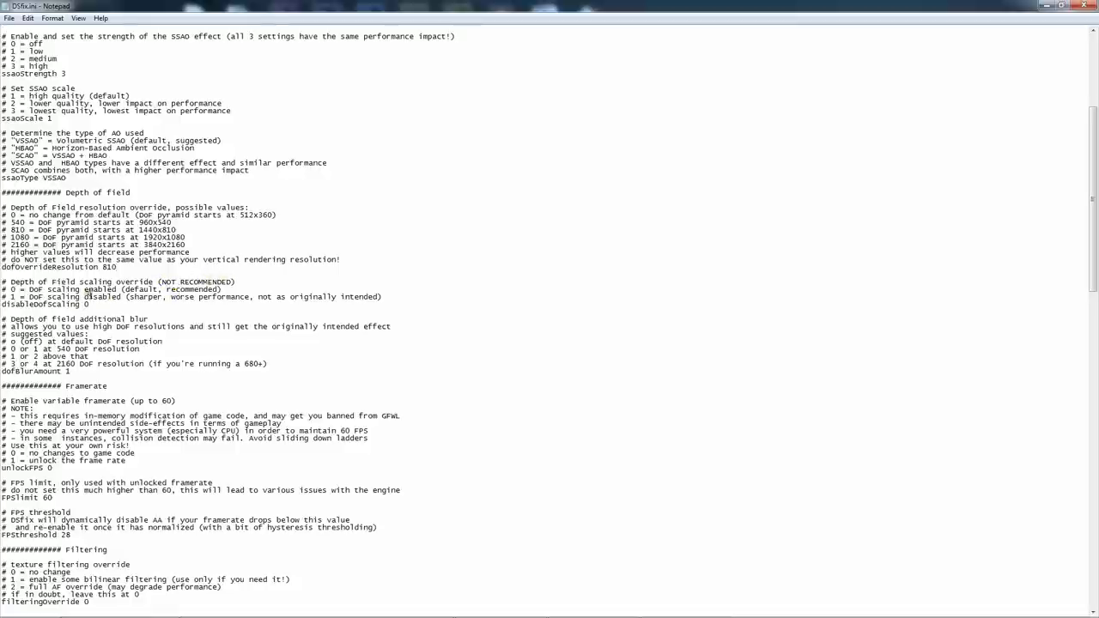
{"action": "scroll", "scroll_direction": "down", "scroll_amount": 3}
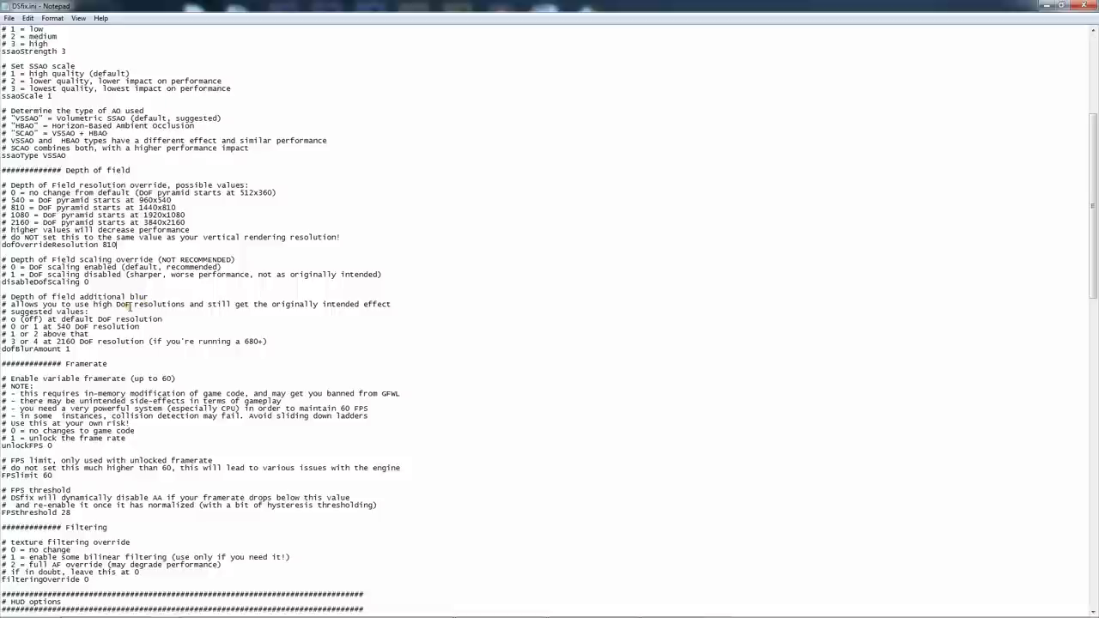
{"action": "scroll", "scroll_direction": "down", "scroll_amount": 3}
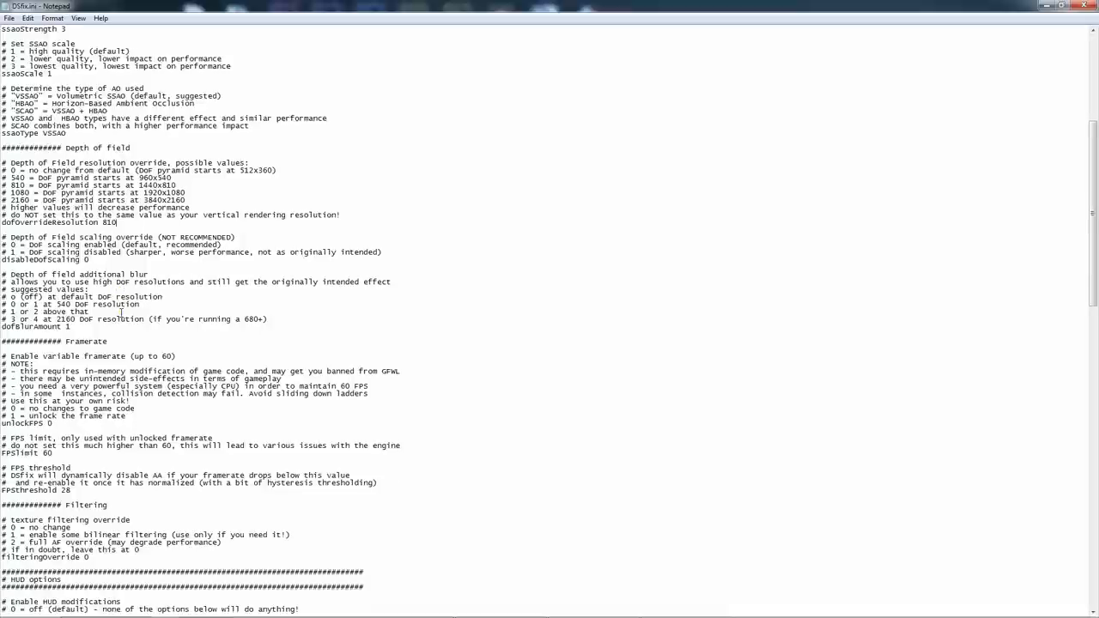
{"action": "scroll", "scroll_direction": "down", "scroll_amount": 3}
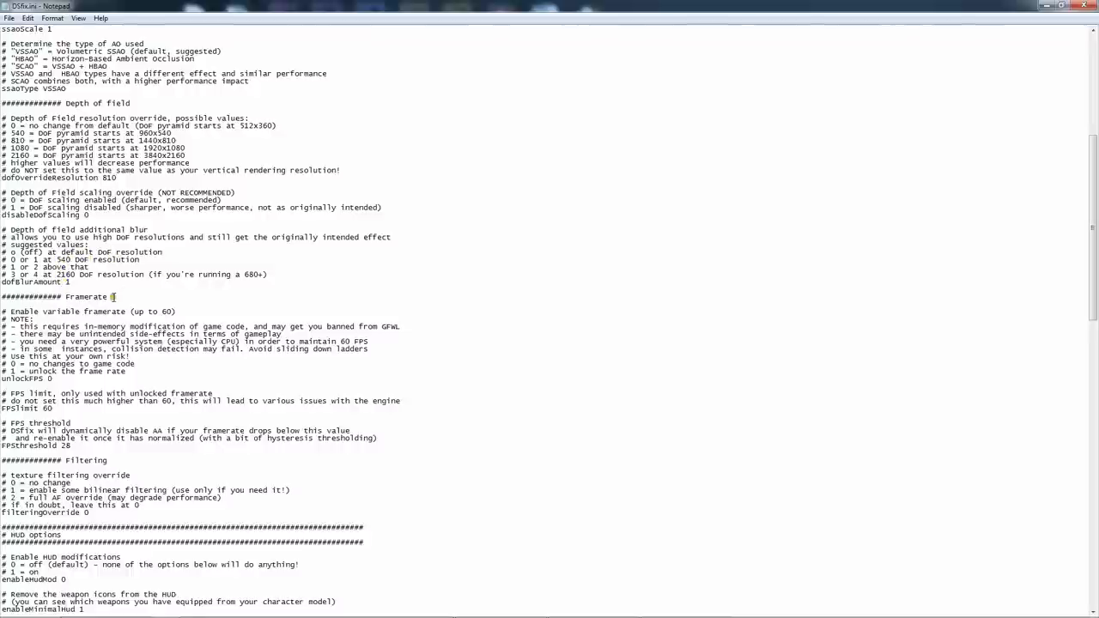
Unlock the framerate in the Framerate section and set FPSthreshold to 15
{"action": "scroll", "scroll_direction": "down", "scroll_amount": 3}
{"action": "type", "text": "1"}
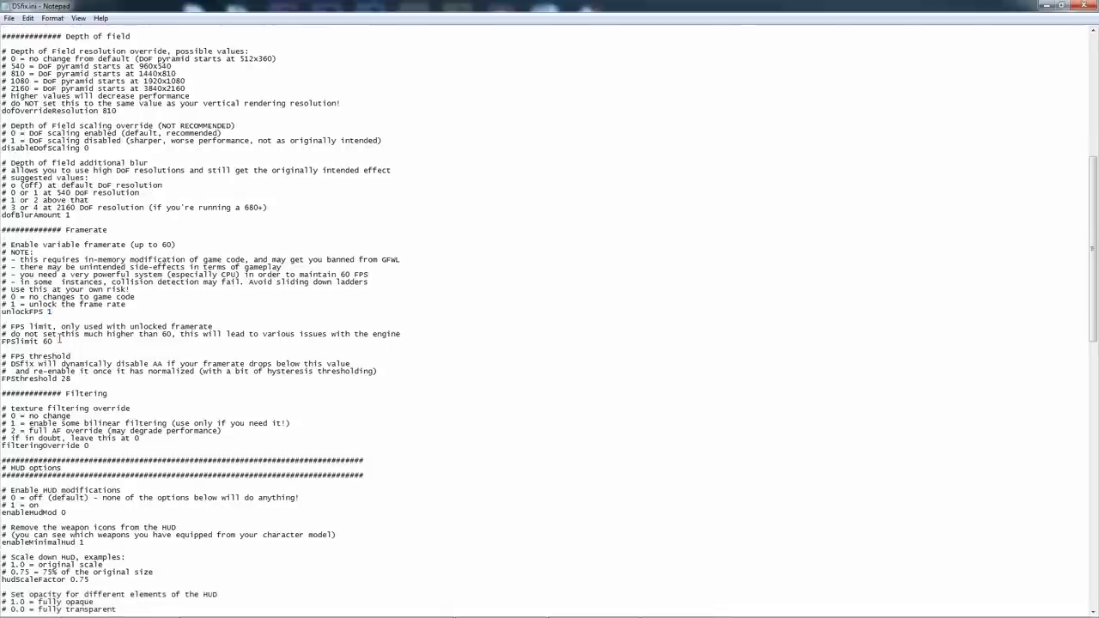
{"action": "scroll", "scroll_direction": "down", "scroll_amount": 3}
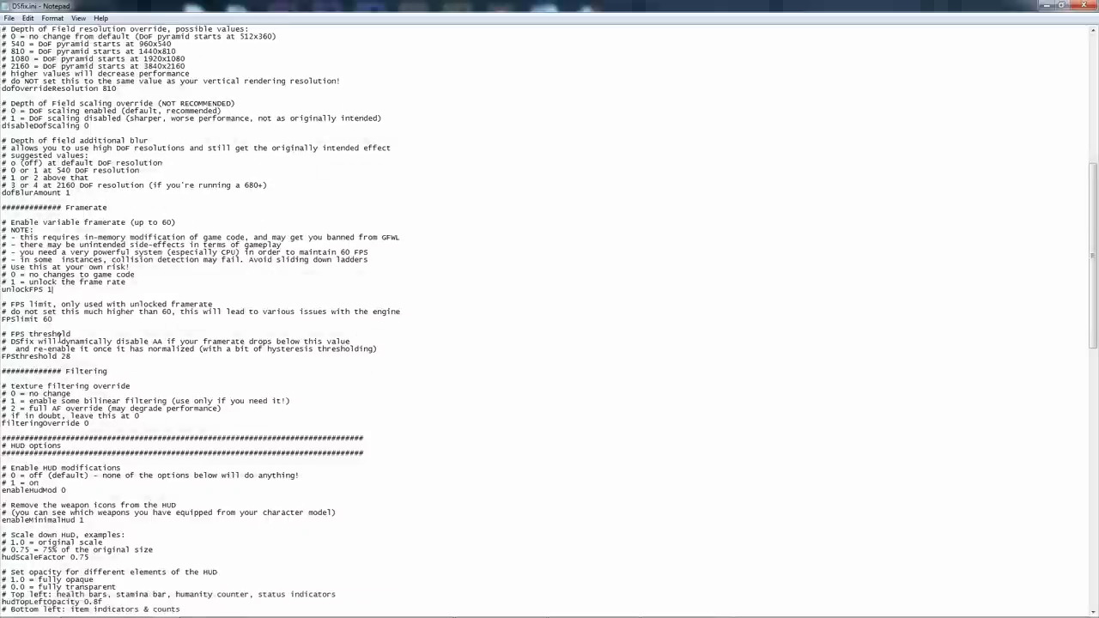
{"action": "scroll", "scroll_direction": "down", "scroll_amount": 3}
{"action": "type", "text": "58"}
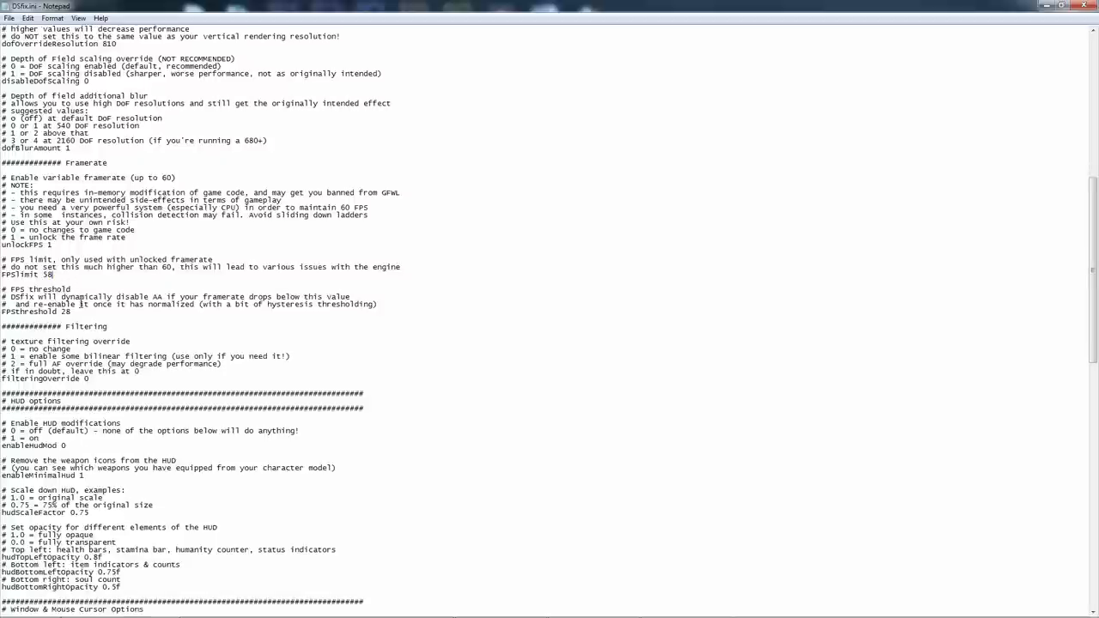
{"action": "scroll", "scroll_direction": "down", "scroll_amount": 3}
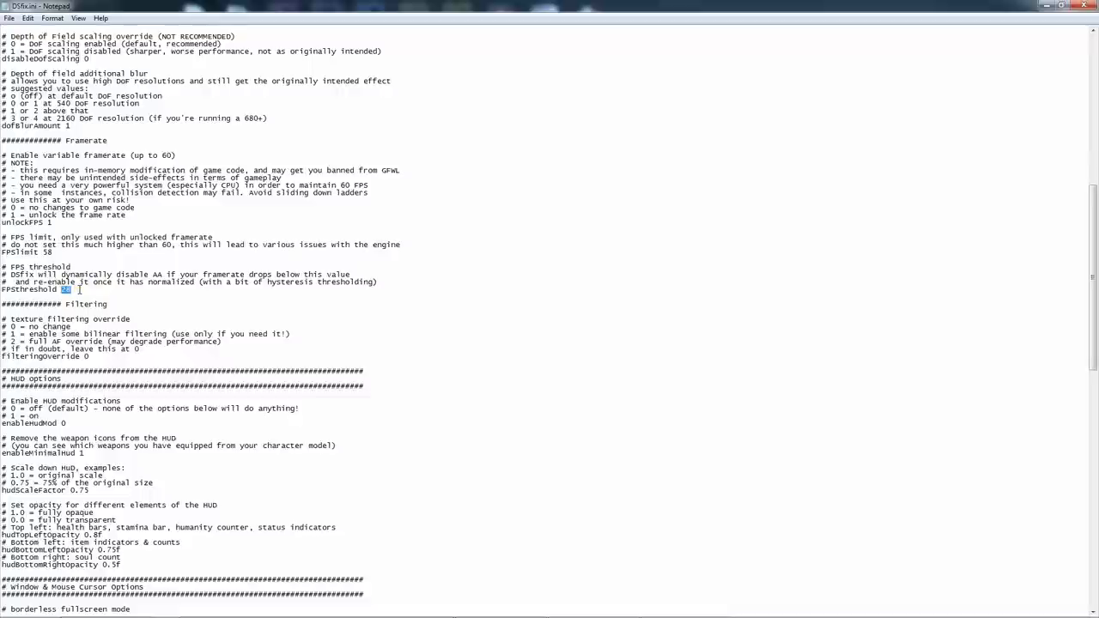
{"action": "type", "text": "15"}
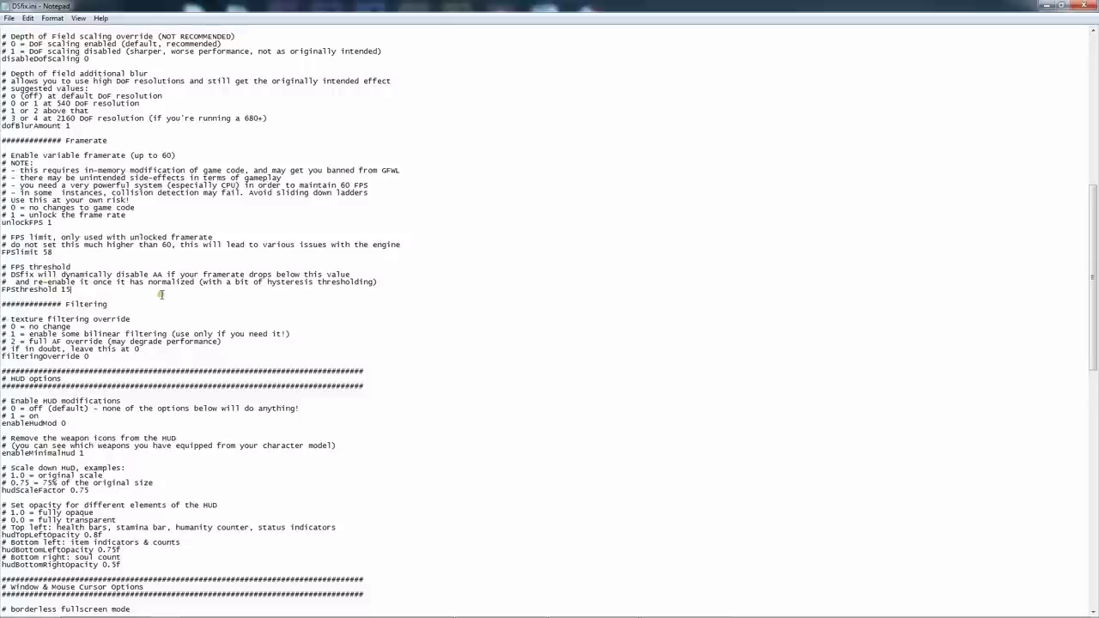
{"action": "scroll", "scroll_direction": "down", "scroll_amount": 3}
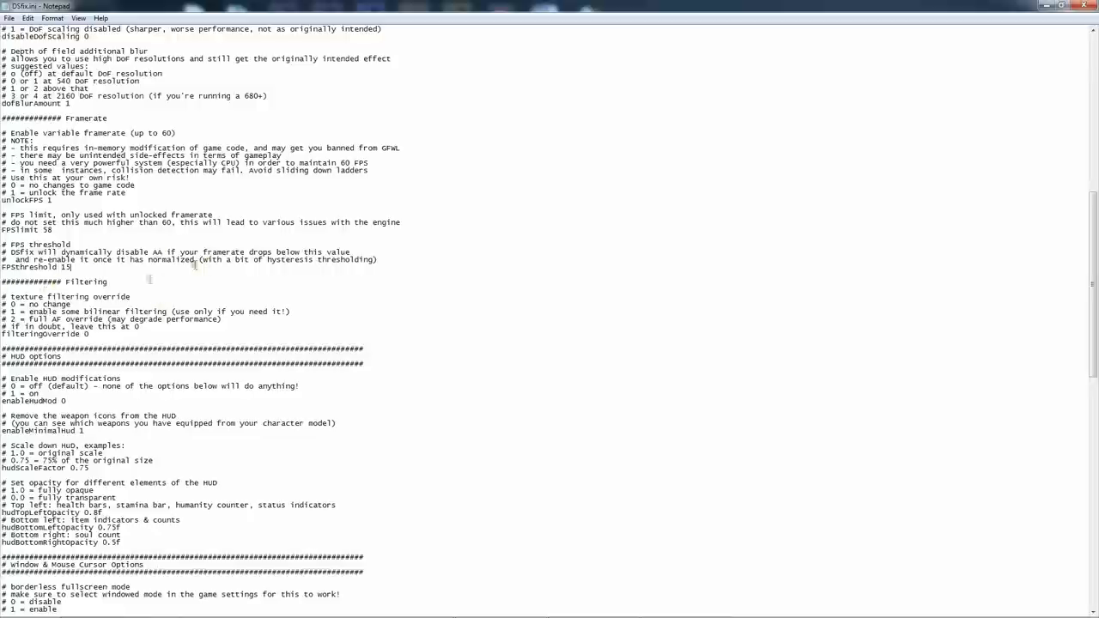
Set disableCursor to 1 under Window & Mouse Cursor Options
{"action": "scroll", "scroll_direction": "down", "scroll_amount": 3}
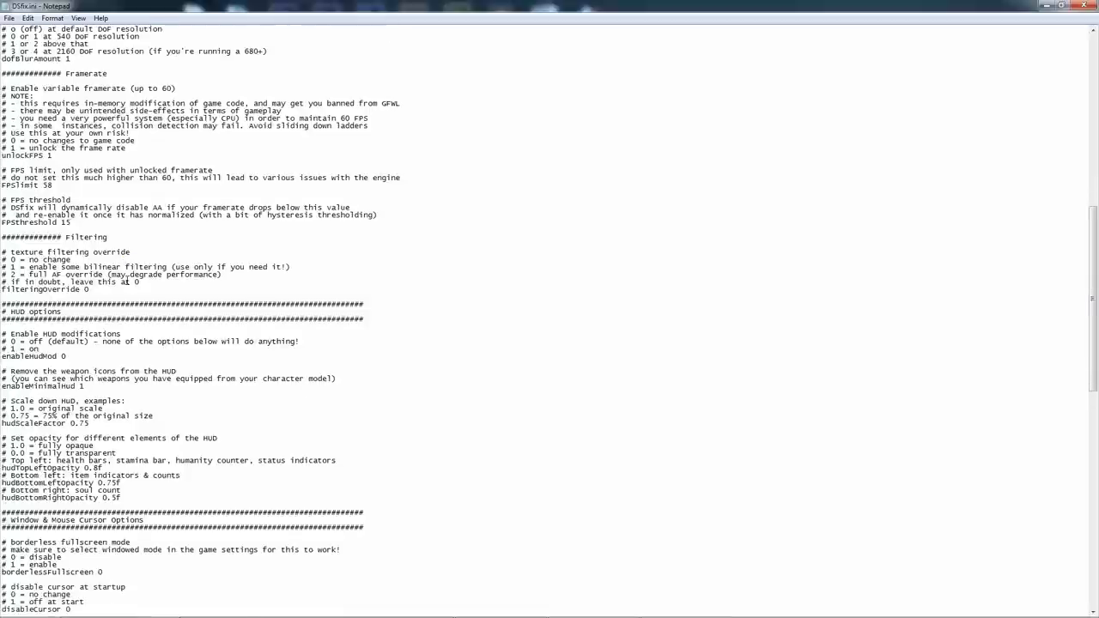
{"action": "scroll", "scroll_direction": "down", "scroll_amount": 3}
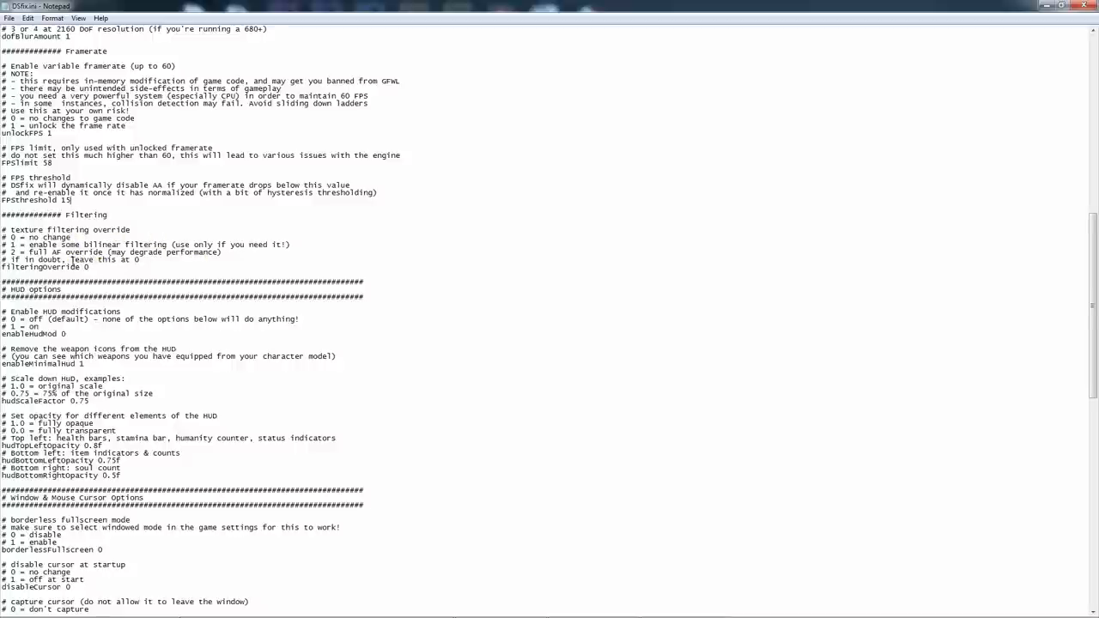
{"action": "scroll", "scroll_direction": "down", "scroll_amount": 3}
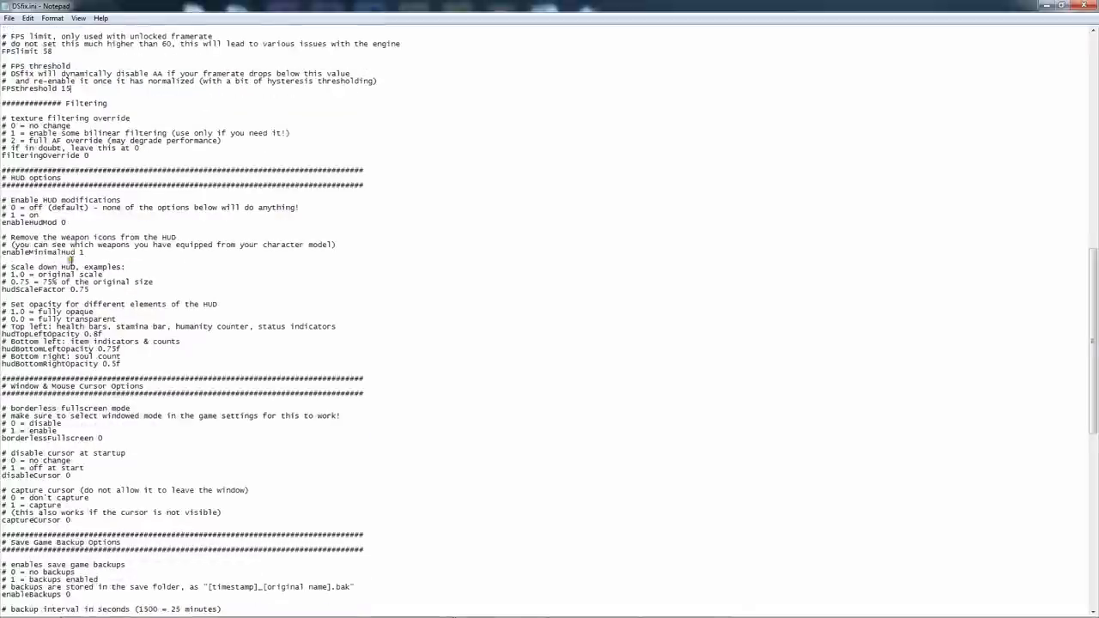
{"action": "scroll", "scroll_direction": "down", "scroll_amount": 3}
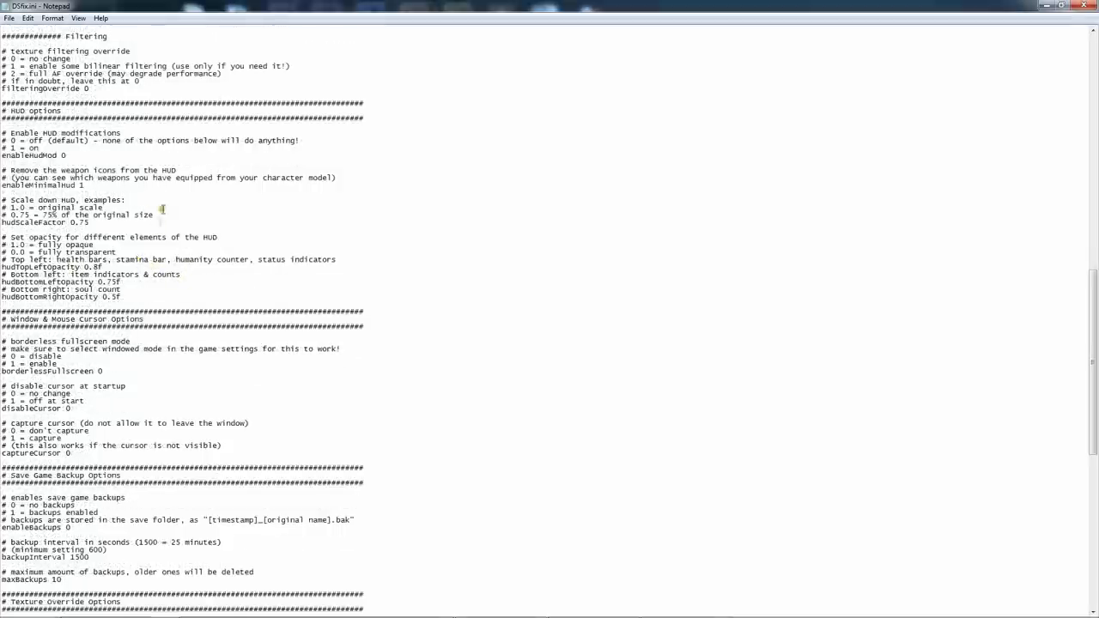
{"action": "scroll", "scroll_direction": "down", "scroll_amount": 3}
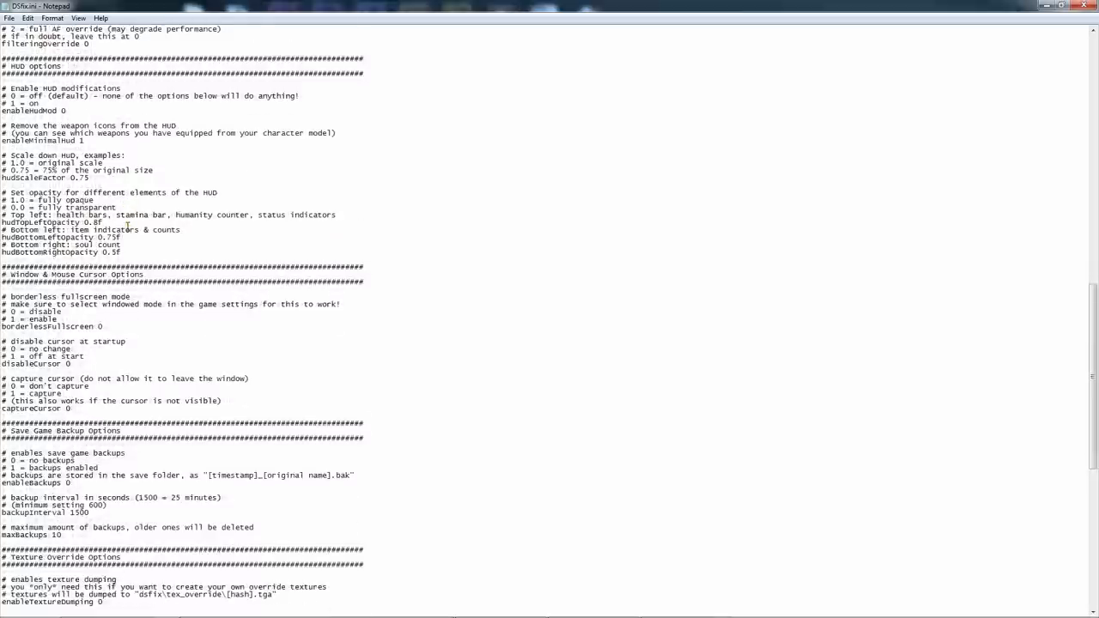
{"action": "scroll", "scroll_direction": "down", "scroll_amount": 3}
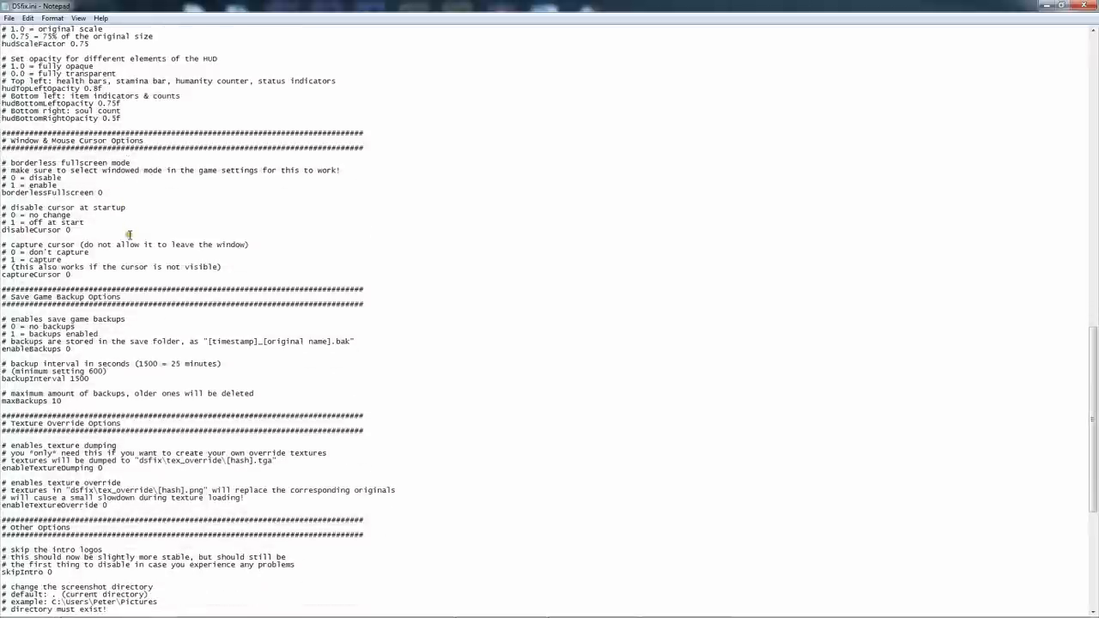
{"action": "scroll", "scroll_direction": "down", "scroll_amount": 3}
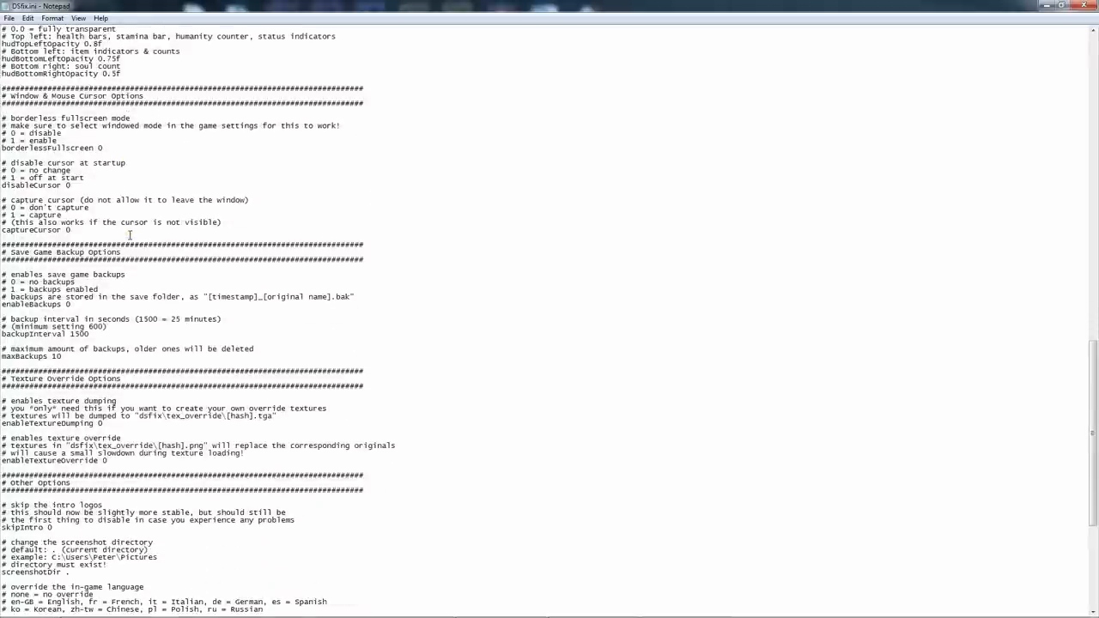
{"action": "scroll", "scroll_direction": "down", "scroll_amount": 3}
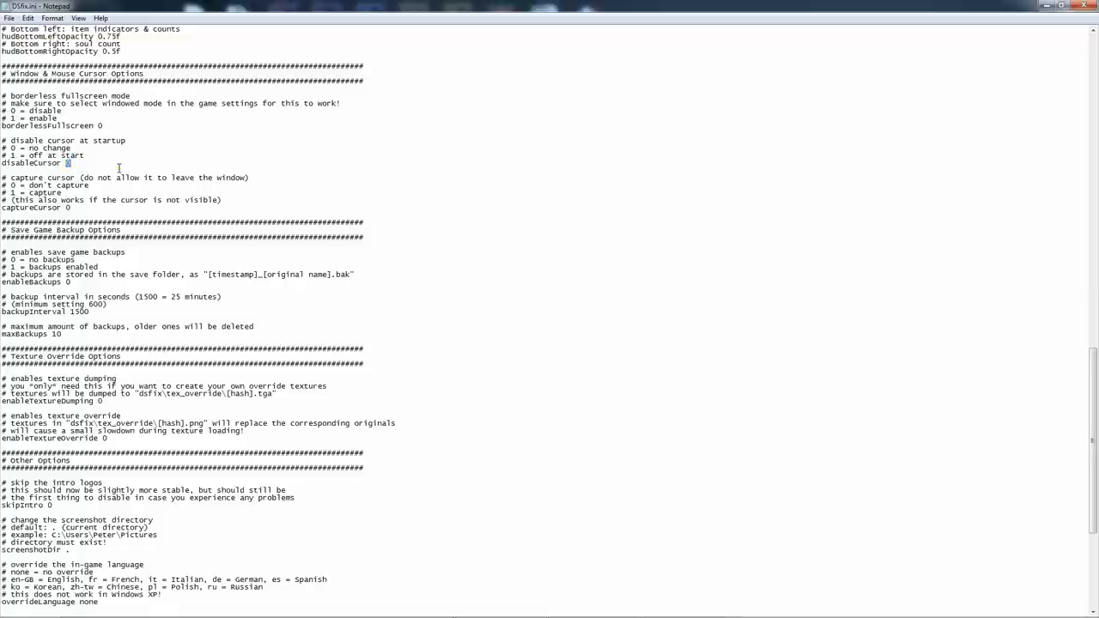
{"action": "type", "text": "1"}
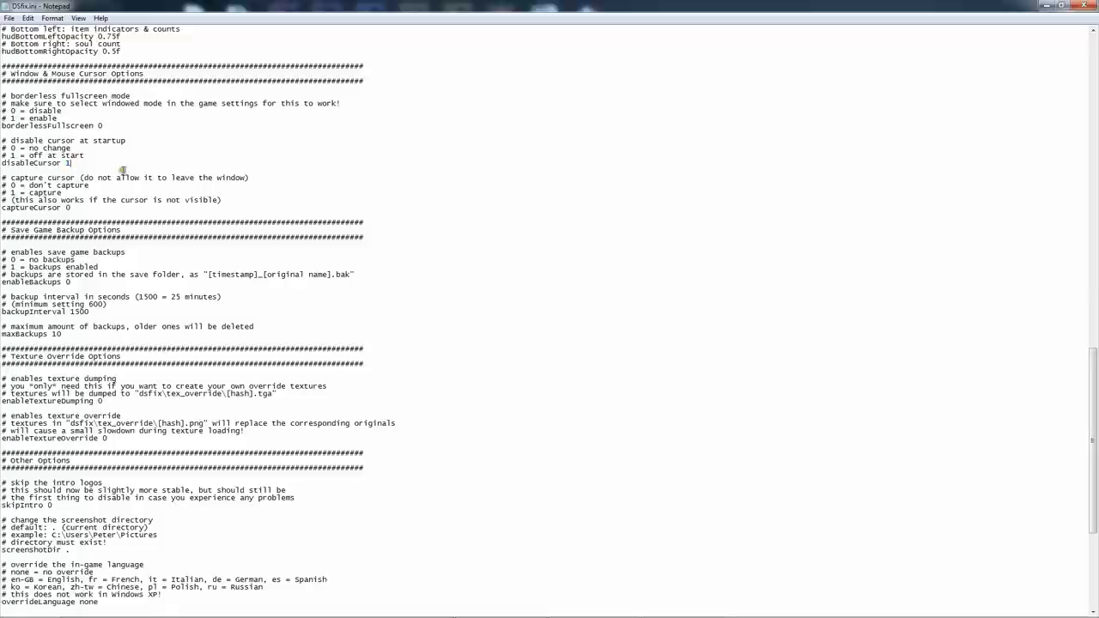
{"action": "scroll", "scroll_direction": "down", "scroll_amount": 3}
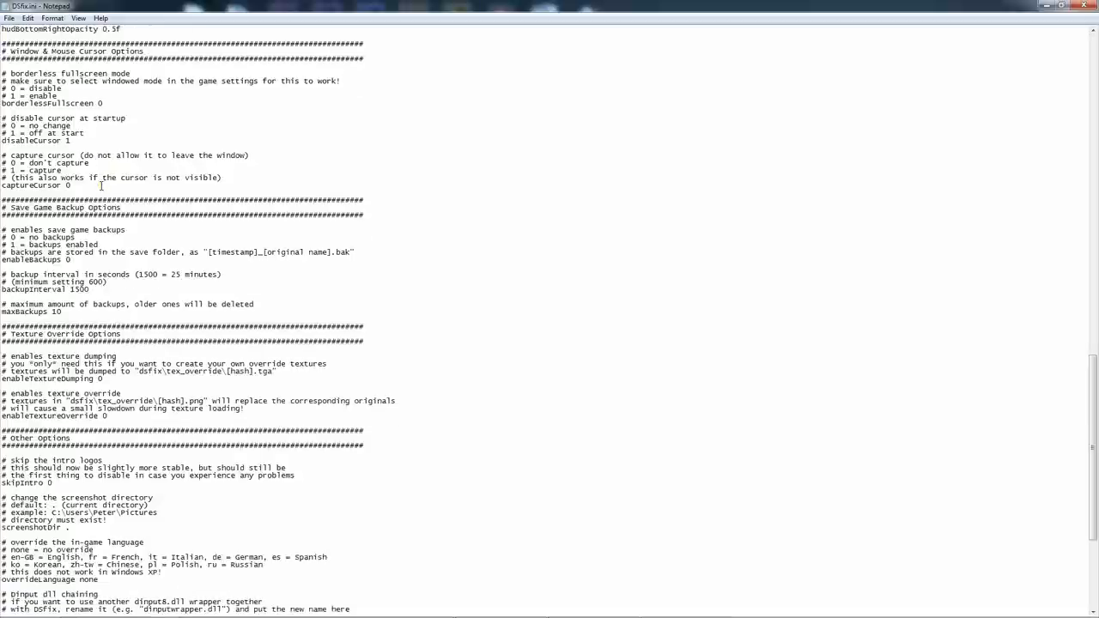
Set skipIntro to 1 under Other Options, then save and close DSfix.ini
{"action": "scroll", "scroll_direction": "down", "scroll_amount": 3}
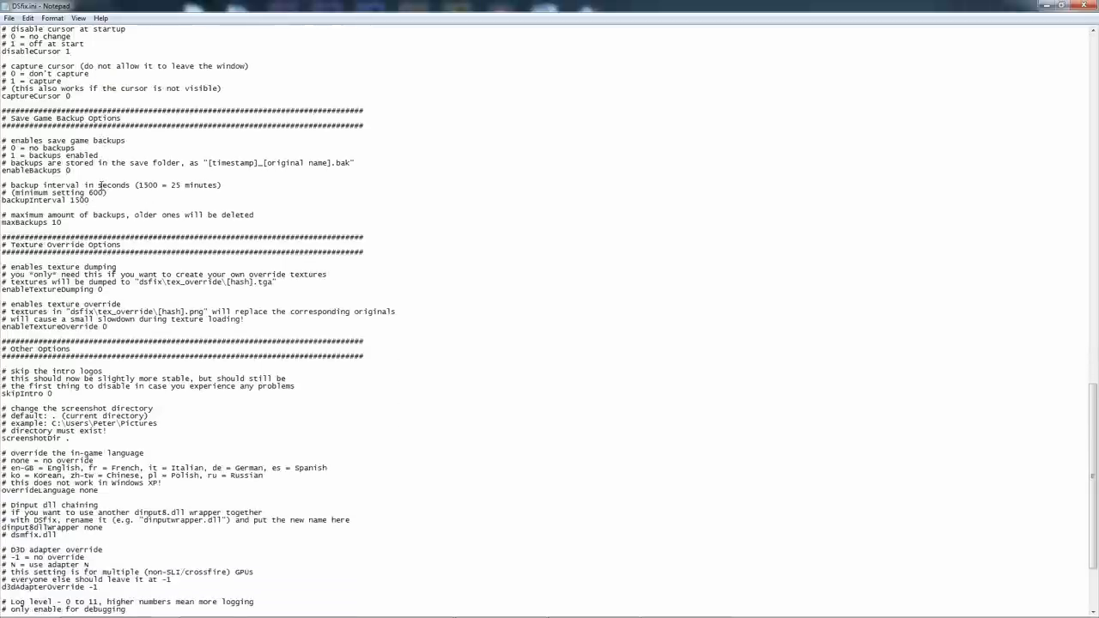
{"action": "scroll", "scroll_direction": "down", "scroll_amount": 3}
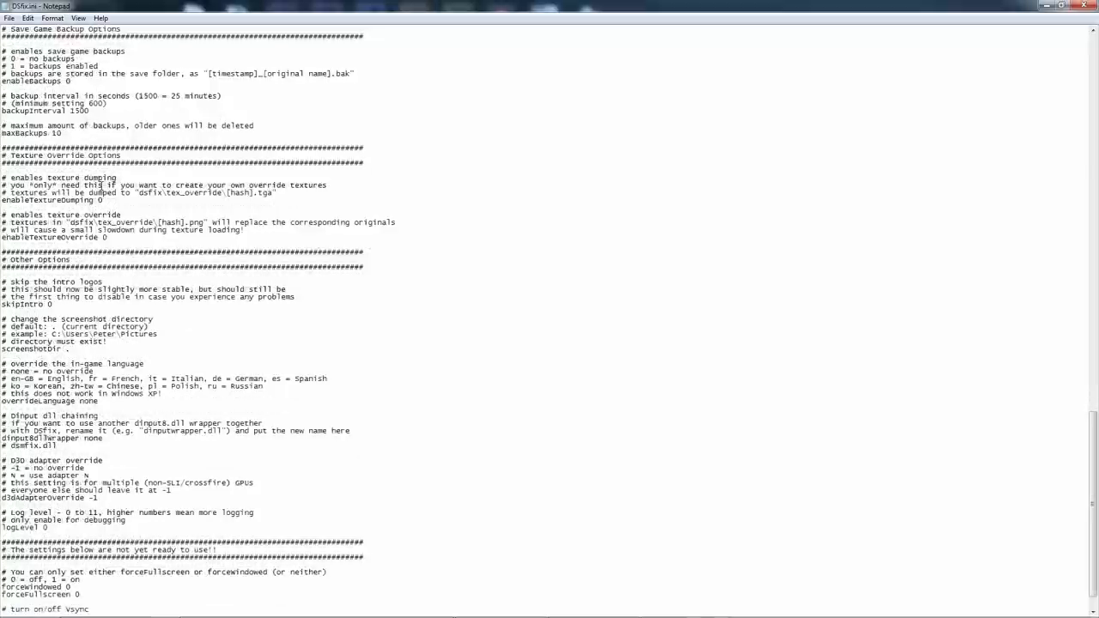
{"action": "scroll", "scroll_direction": "down", "scroll_amount": 3}
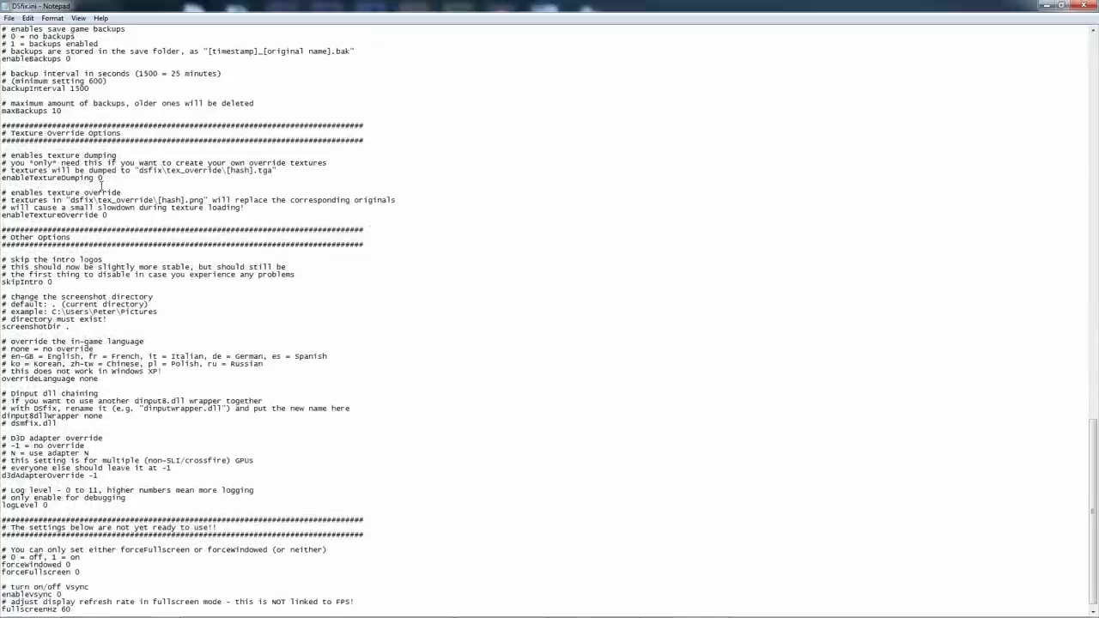
{"action": "scroll", "scroll_direction": "down", "scroll_amount": 3}
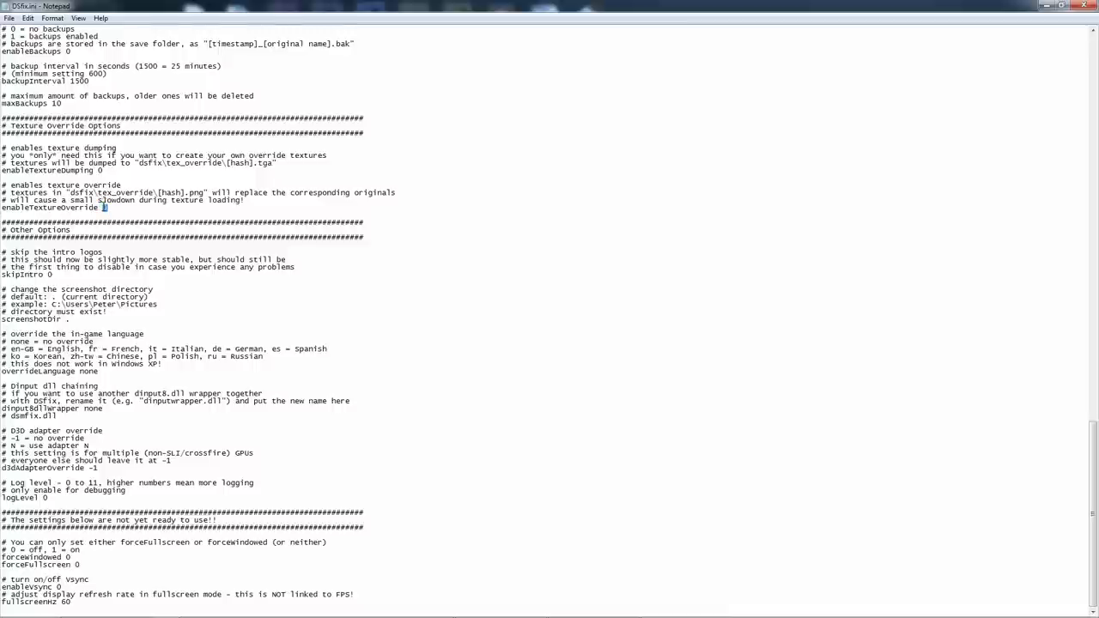
{"action": "type", "text": "1"}
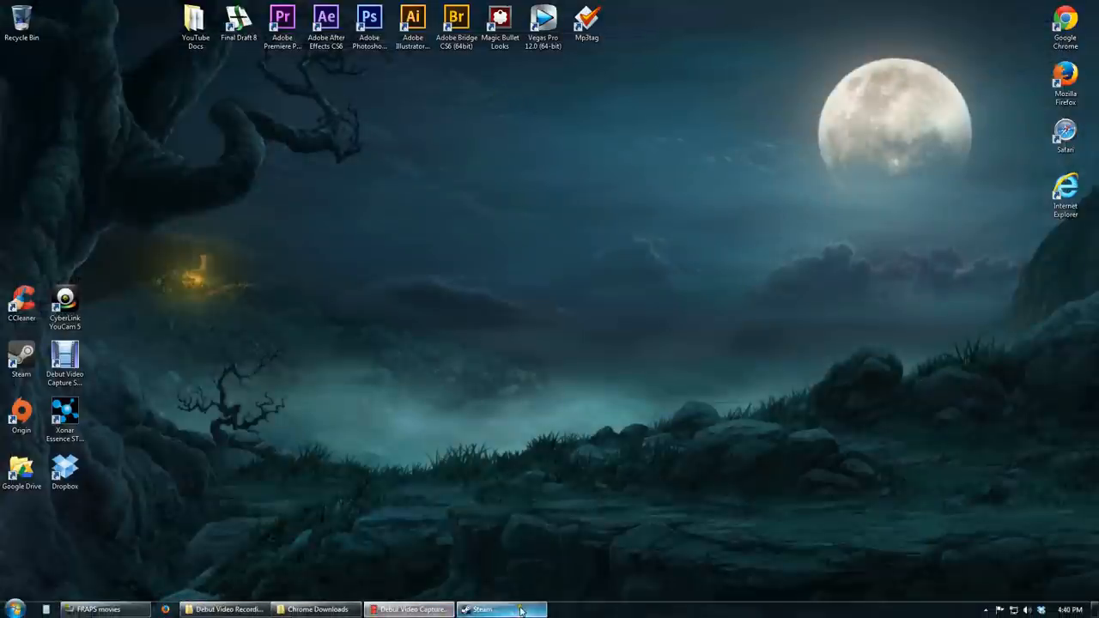
Bring Steam back up and play Dark Souls: Prepare to Die Edition from the Library
{"action": "left_click", "coordinate": [501, 610]}
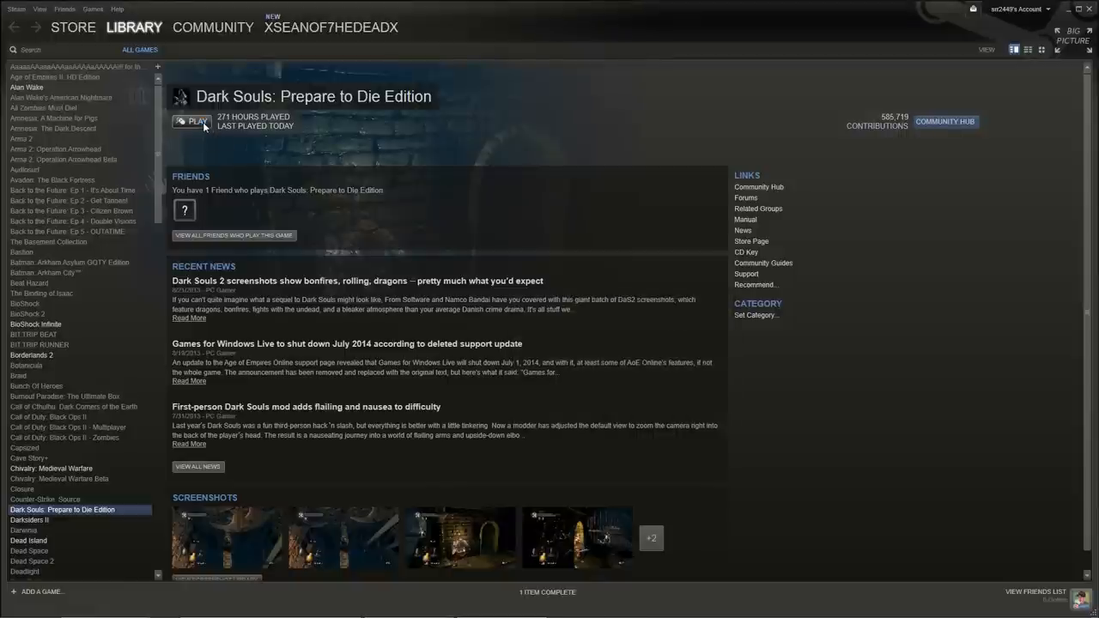
{"action": "left_click", "coordinate": [192, 120]}
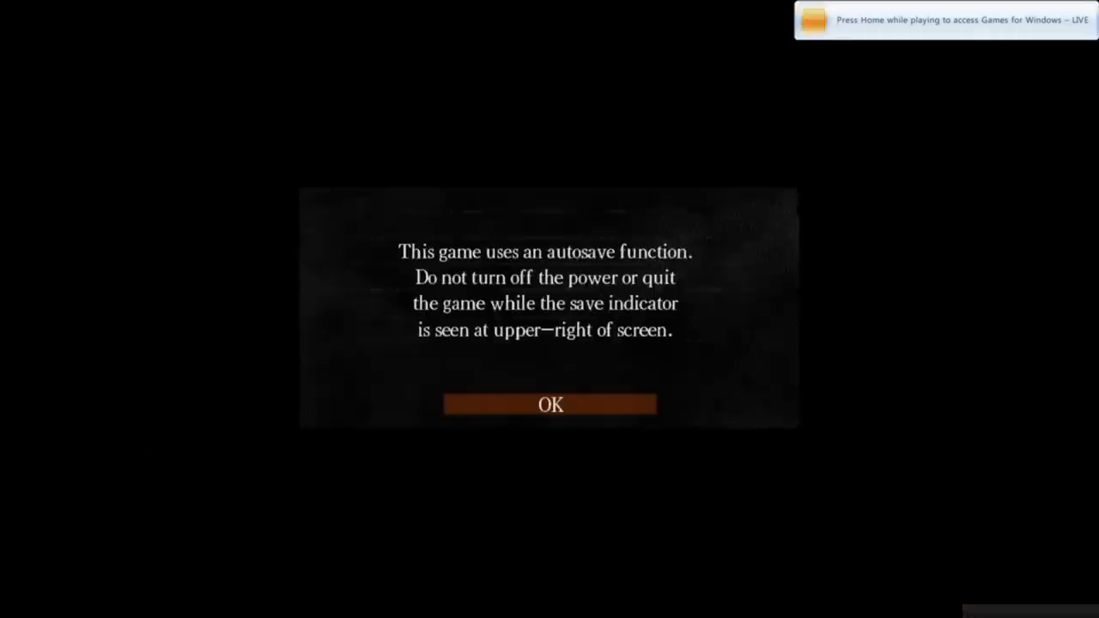
Dismiss the autosave notice, enter PC settings and confirm OK to return to the title screen
{"action": "left_click", "coordinate": [550, 406]}
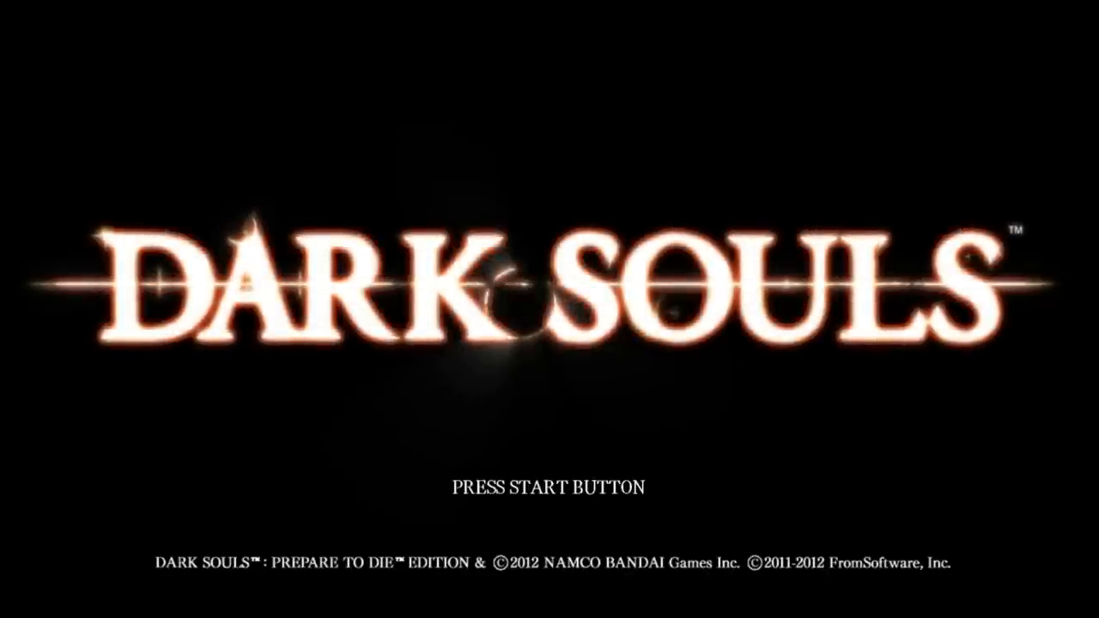
{"action": "key", "text": "enter"}
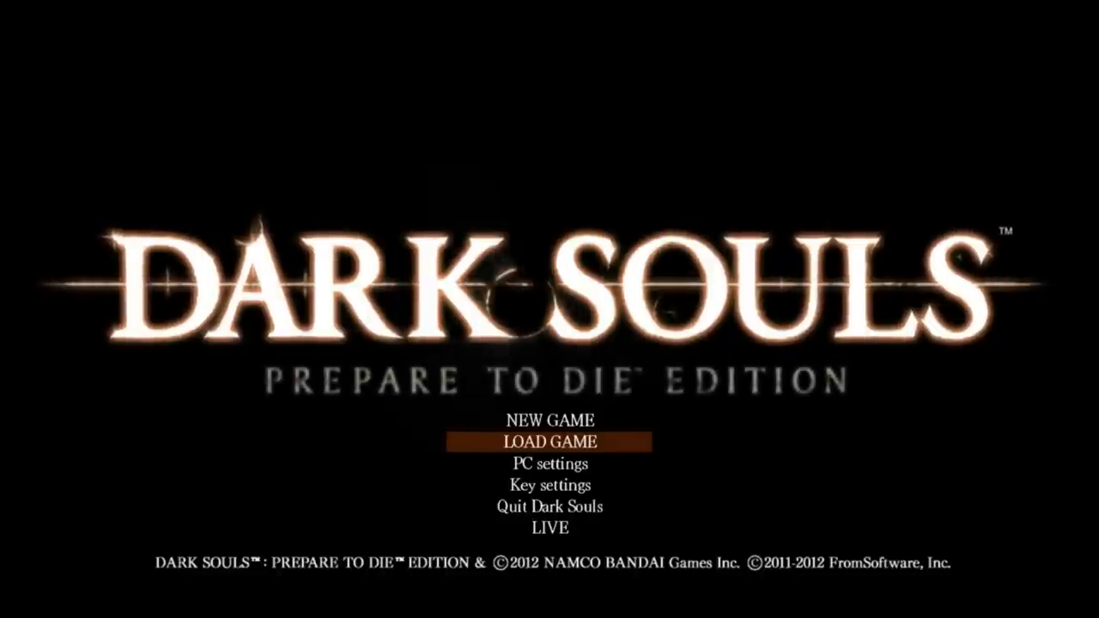
{"action": "key", "text": "Down"}
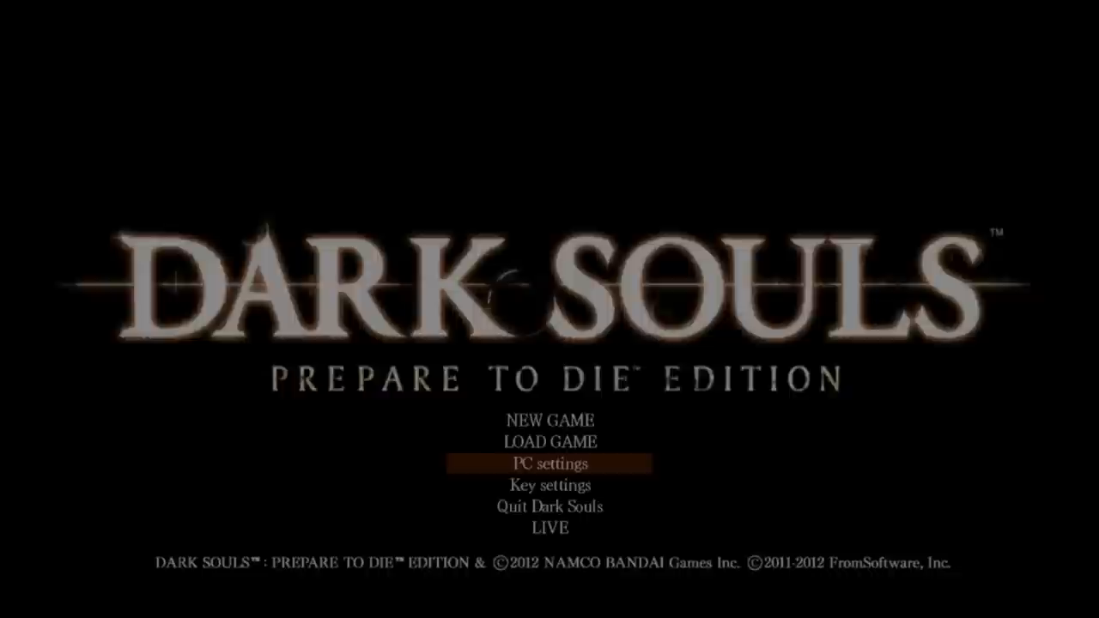
{"action": "left_click", "coordinate": [550, 464]}
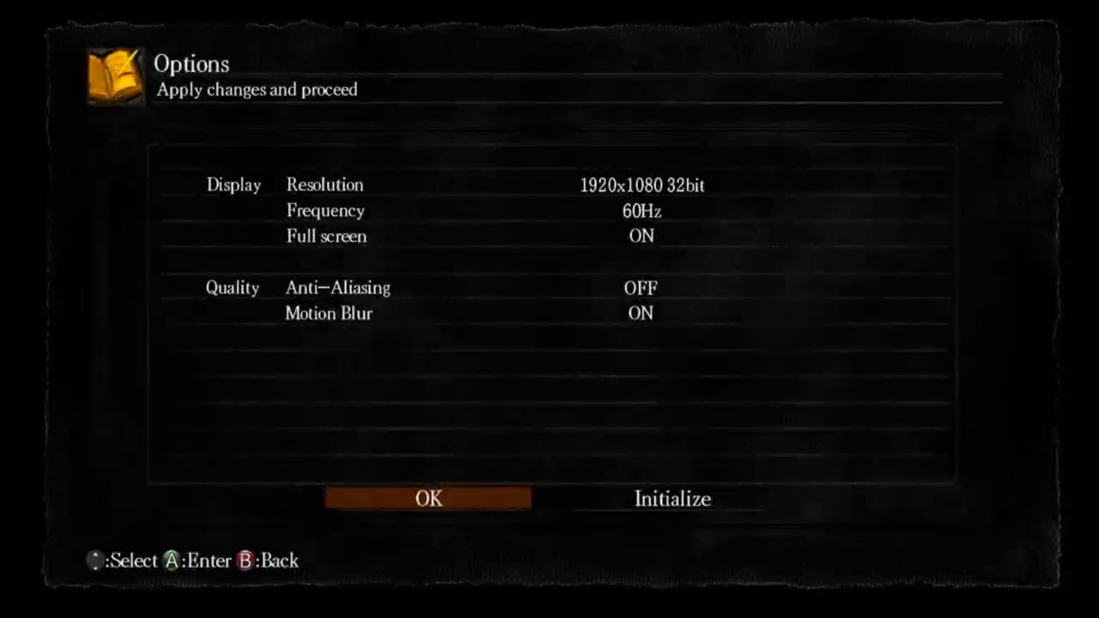
{"action": "left_click", "coordinate": [428, 498]}
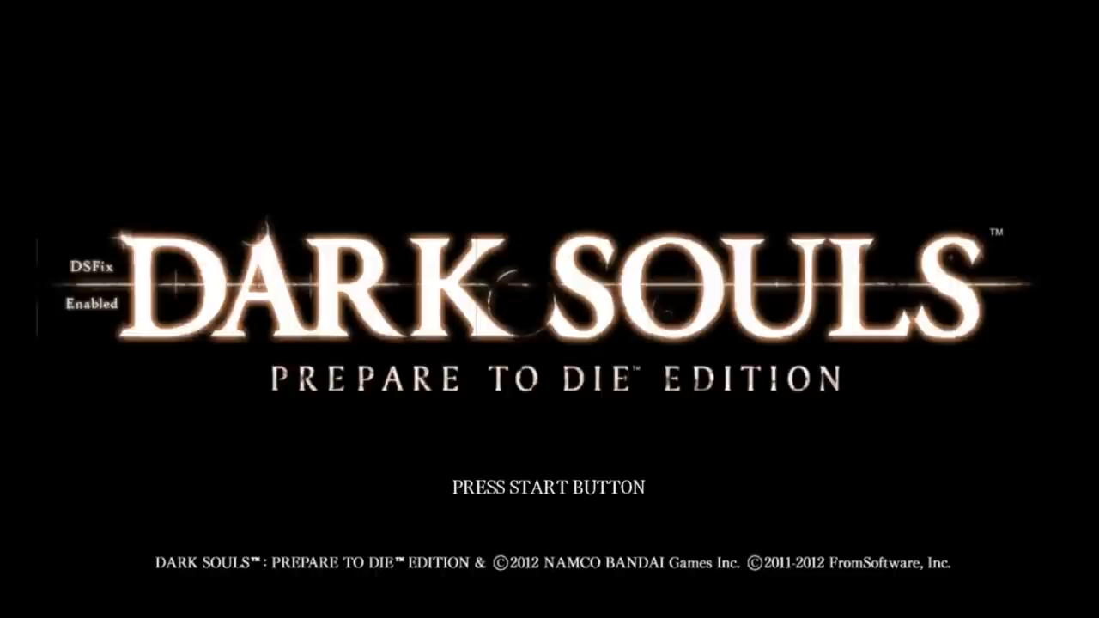
Pass the press-start prompt and choose Load Game to show the saved characters
{"action": "key", "text": "enter"}
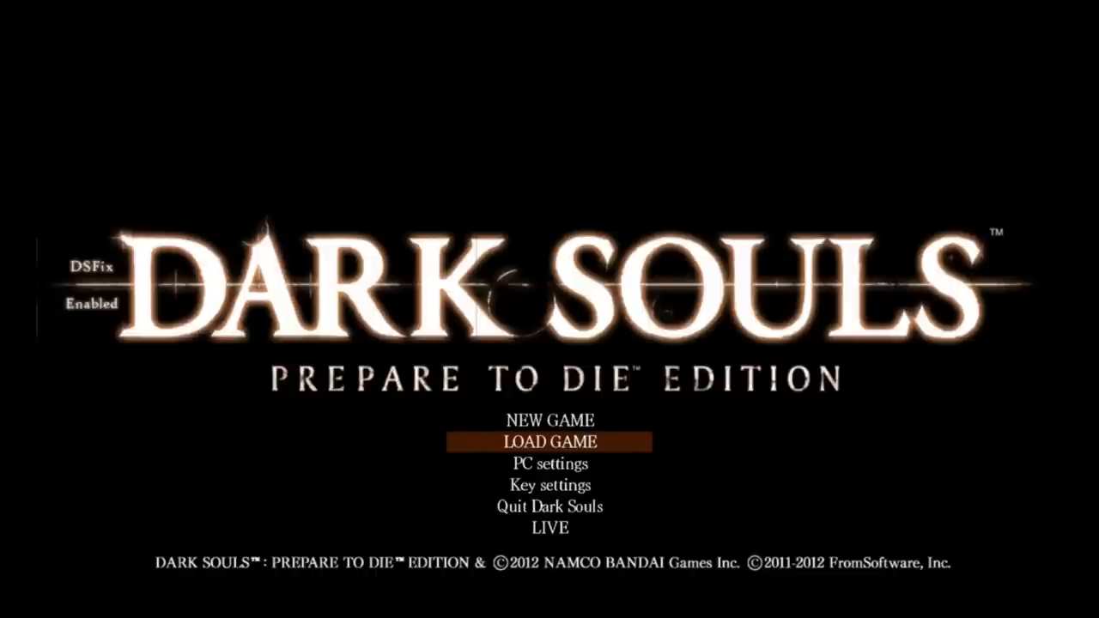
{"action": "left_click", "coordinate": [550, 441]}
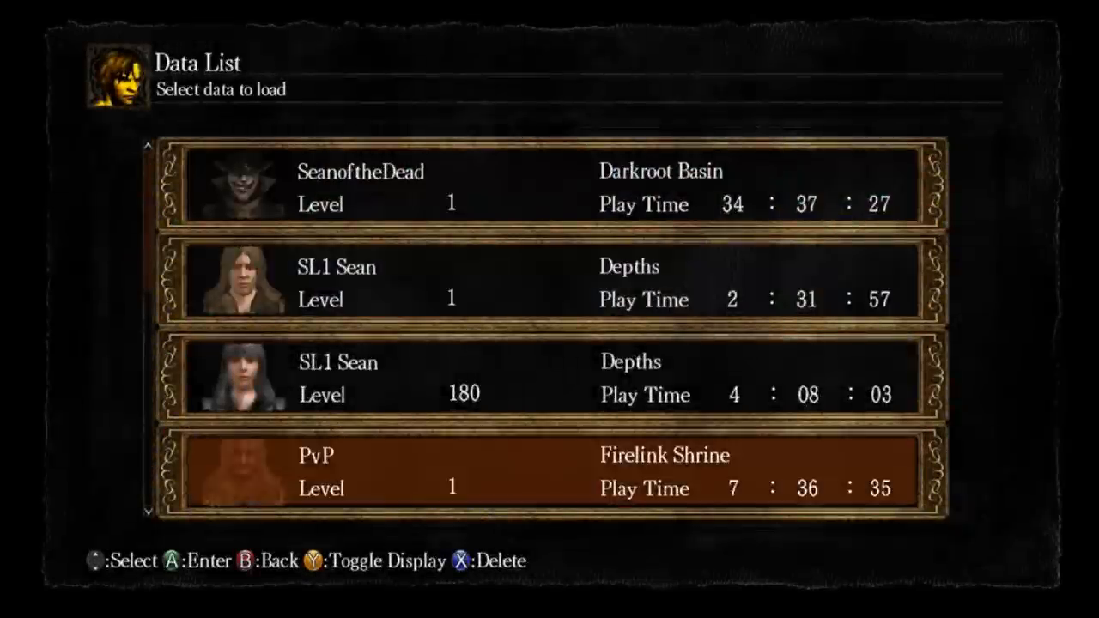